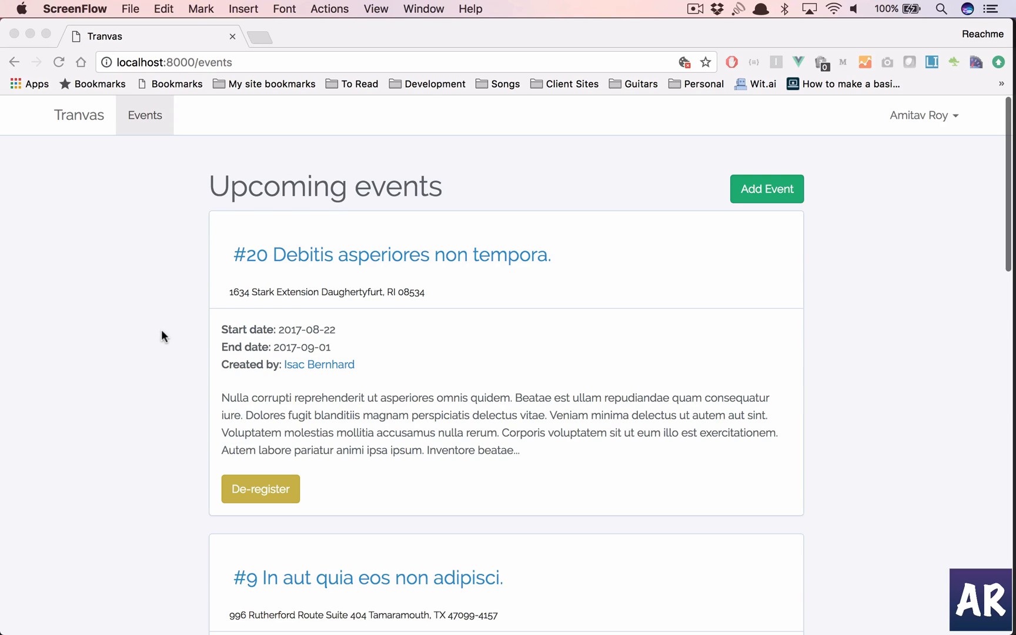
- Navigate from the site root at localhost:8000 to the logged-in /home dashboard page
click(155, 36)
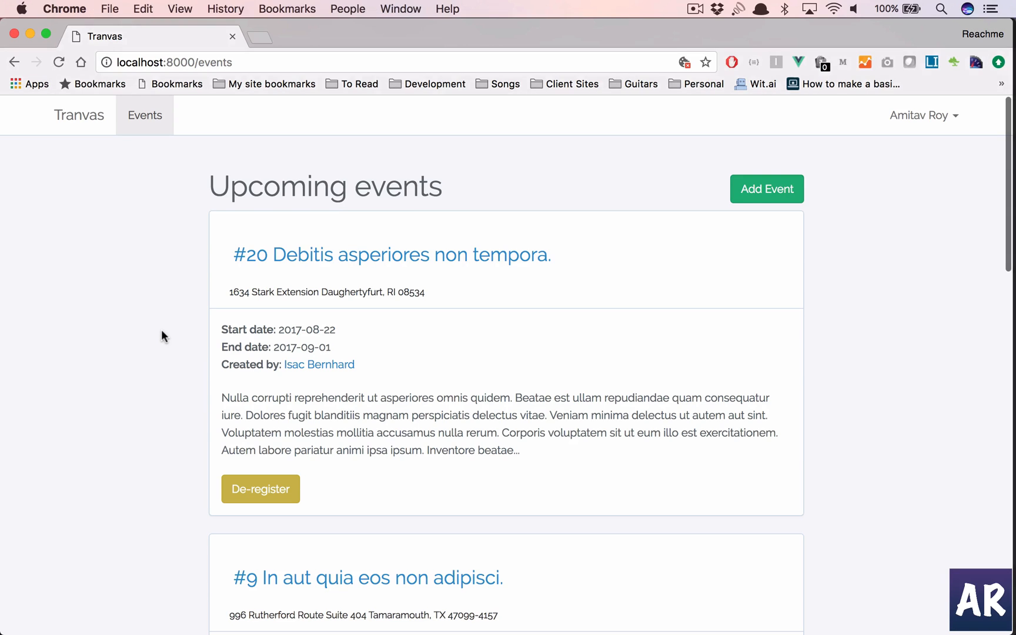
click(79, 115)
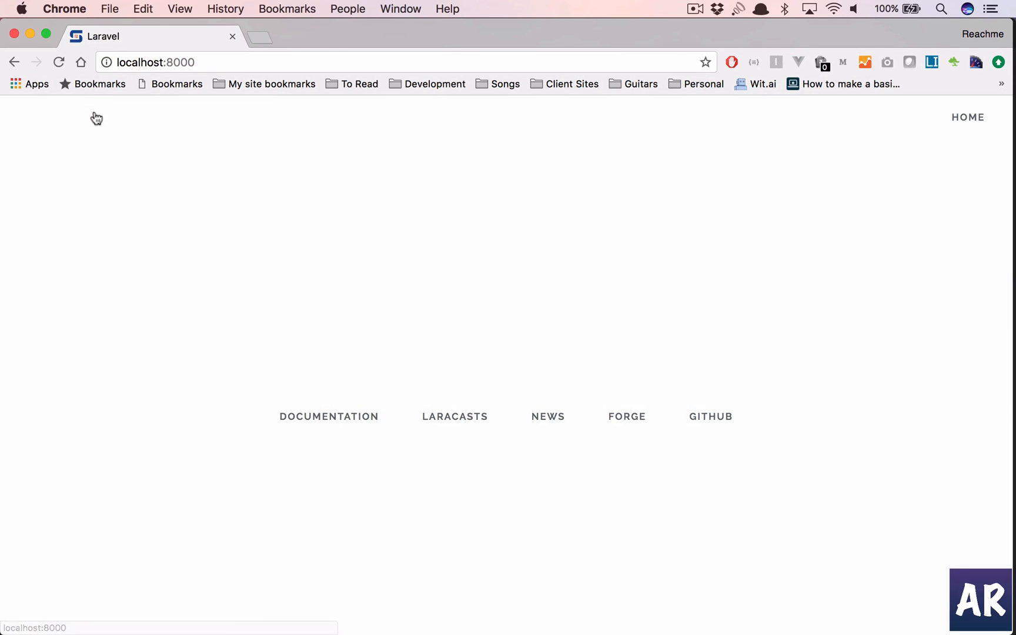
click(968, 118)
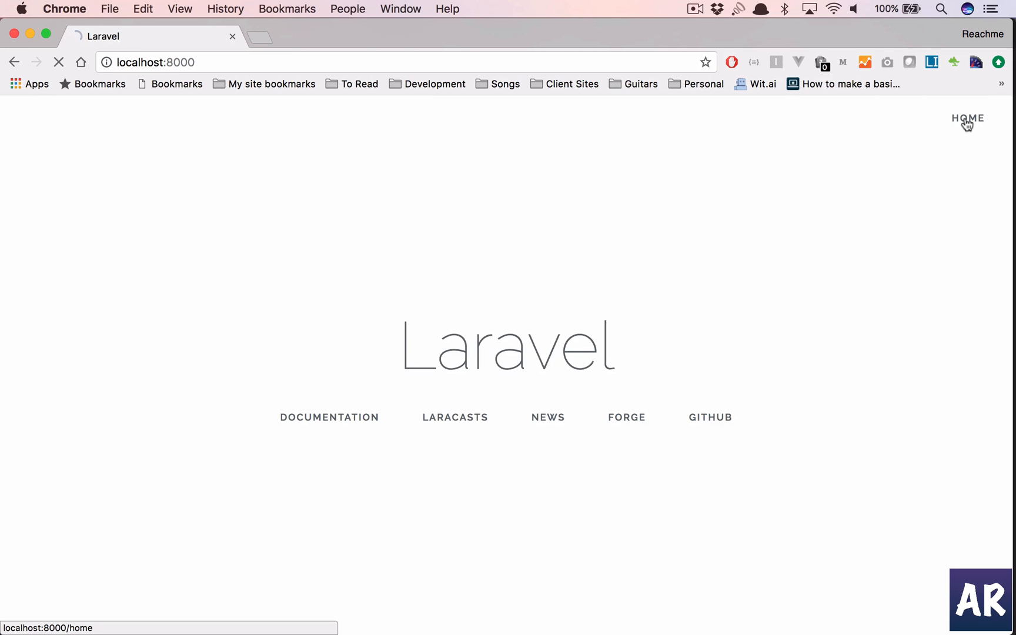
click(967, 119)
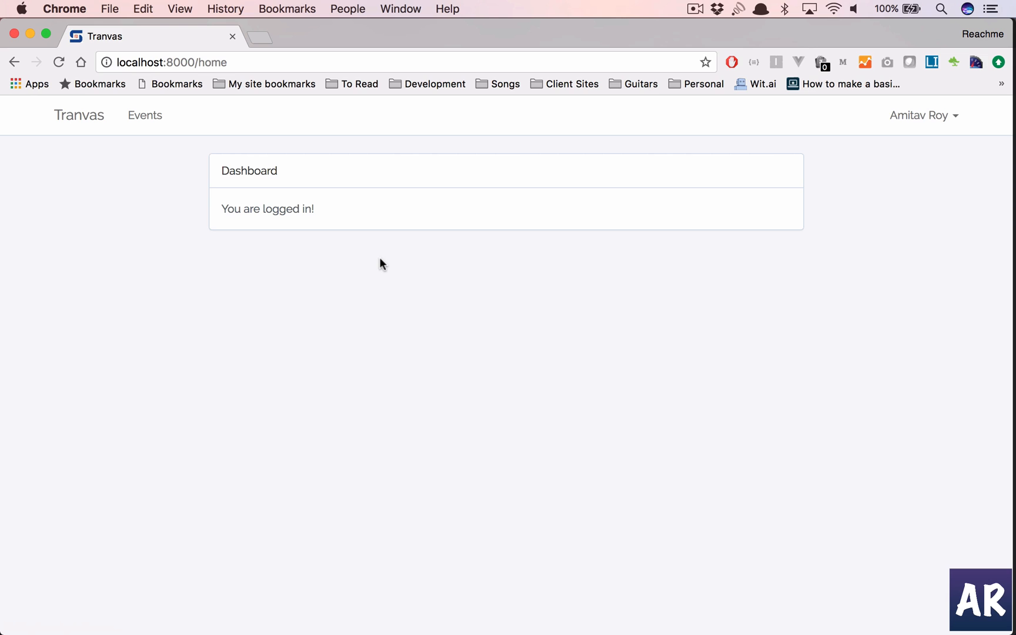
mouse_move(531, 437)
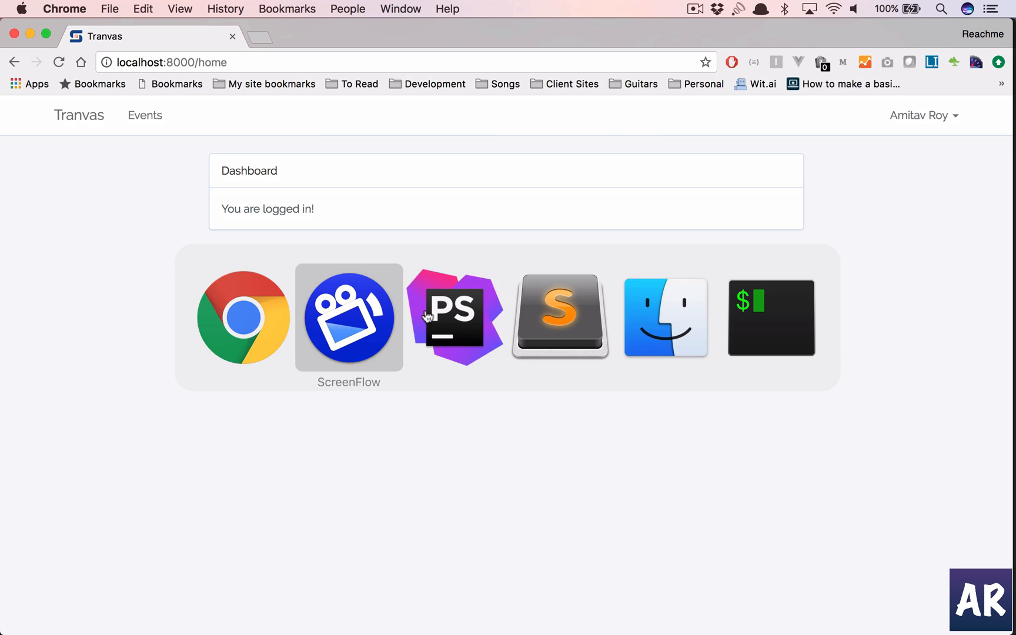
- Collapse the app folder and expand resources > assets to reveal the js and sass folders
click(455, 316)
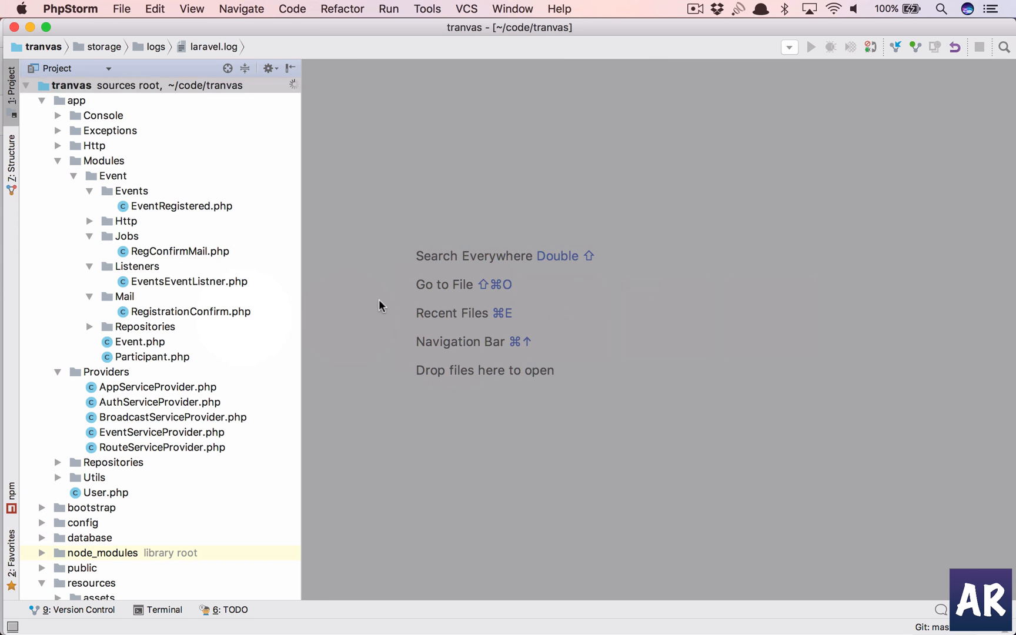
click(106, 161)
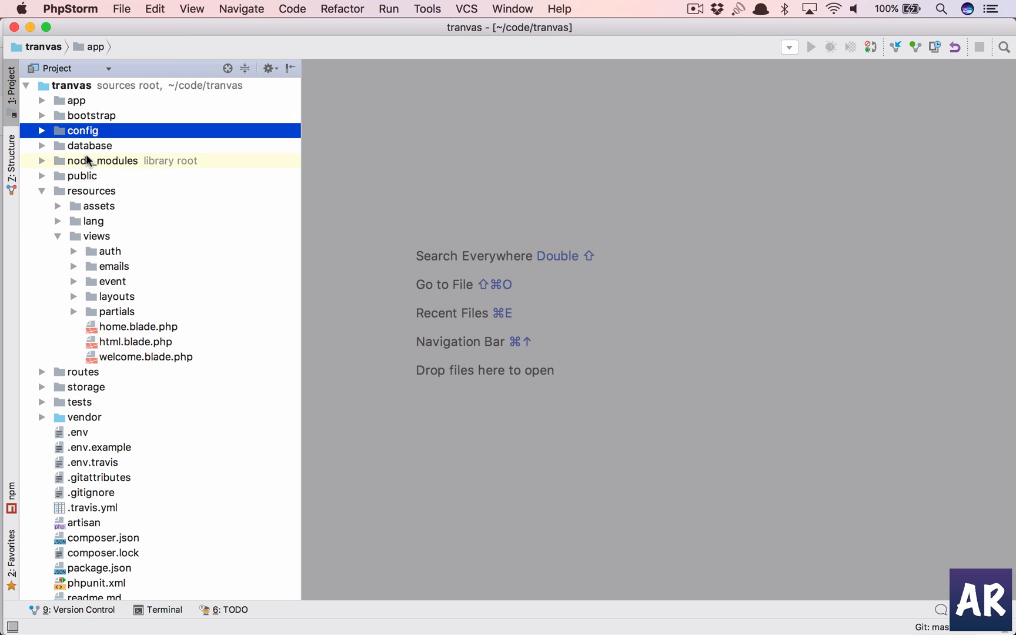
click(99, 206)
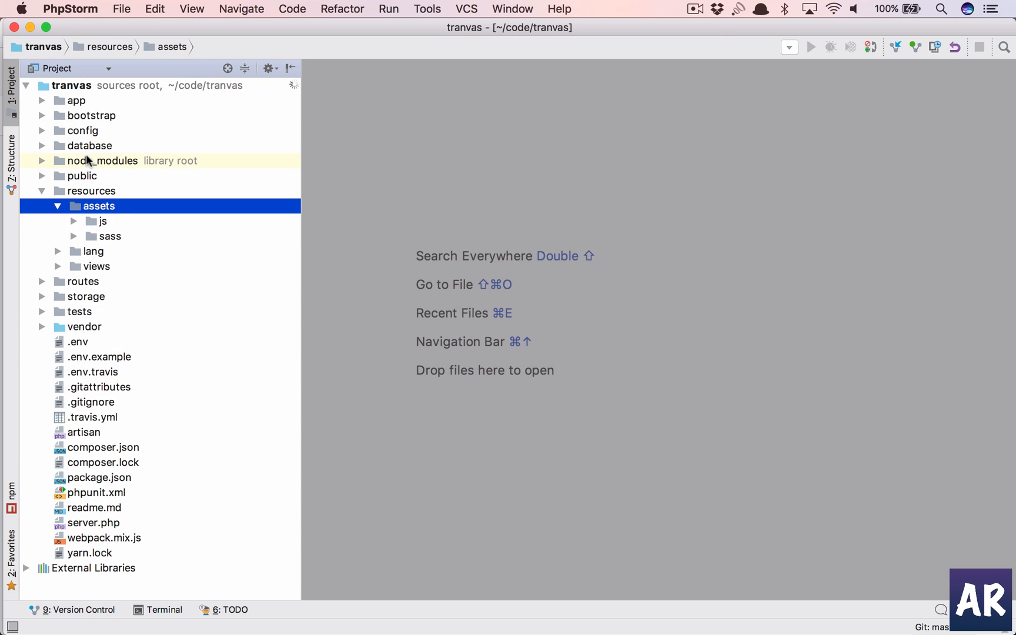
click(101, 221)
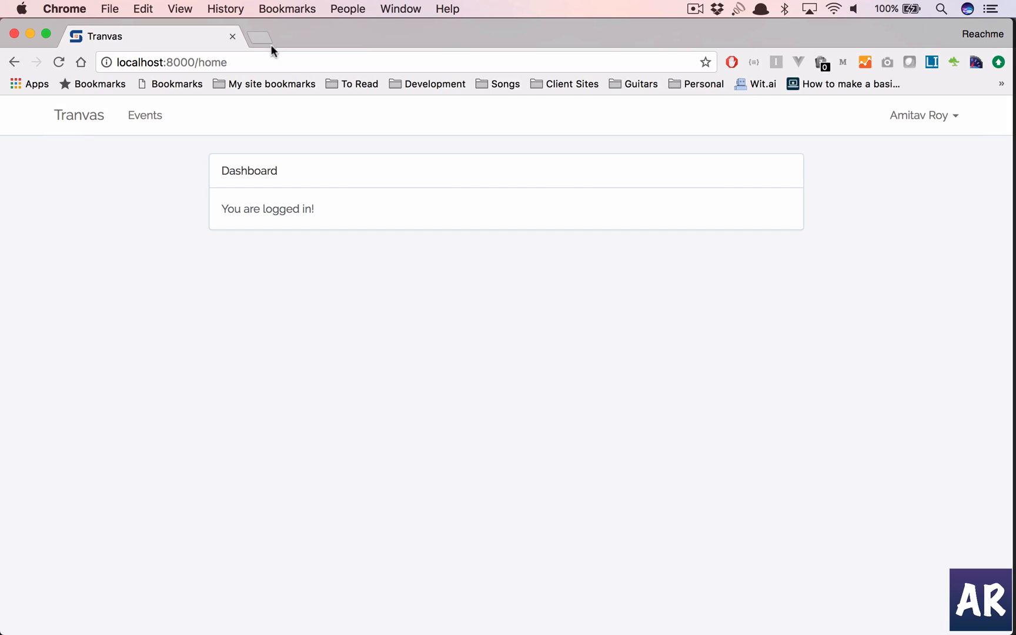
- Search Google for 'moment', review the Moment.js home page's Format Dates examples, and return to the dashboard tab
click(257, 37)
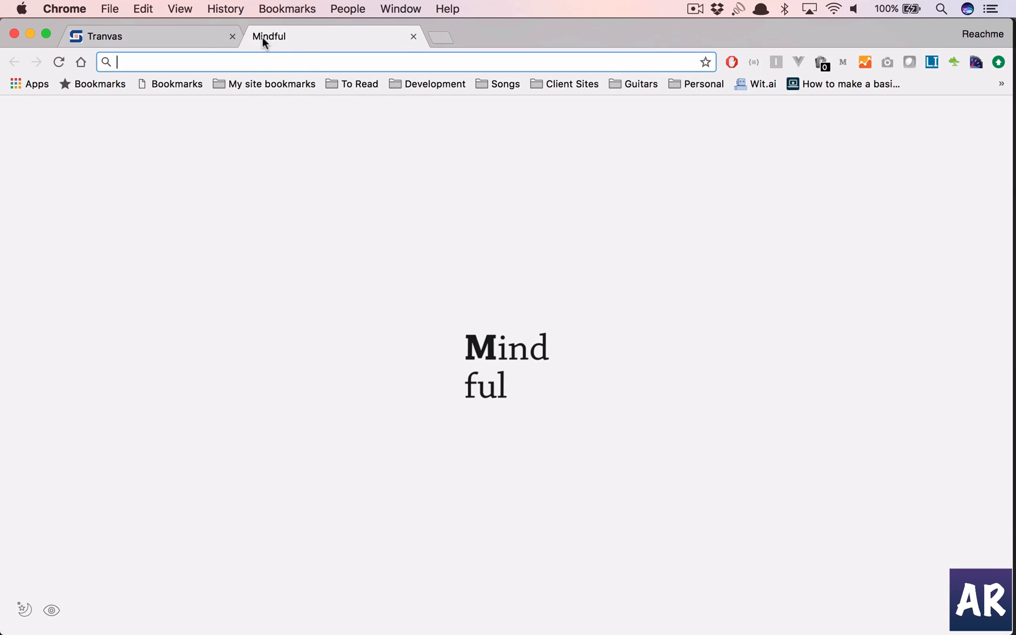
text(moment&rlz=1C5CHFA_enIN722IN722&oq=moment&aqs=c...)
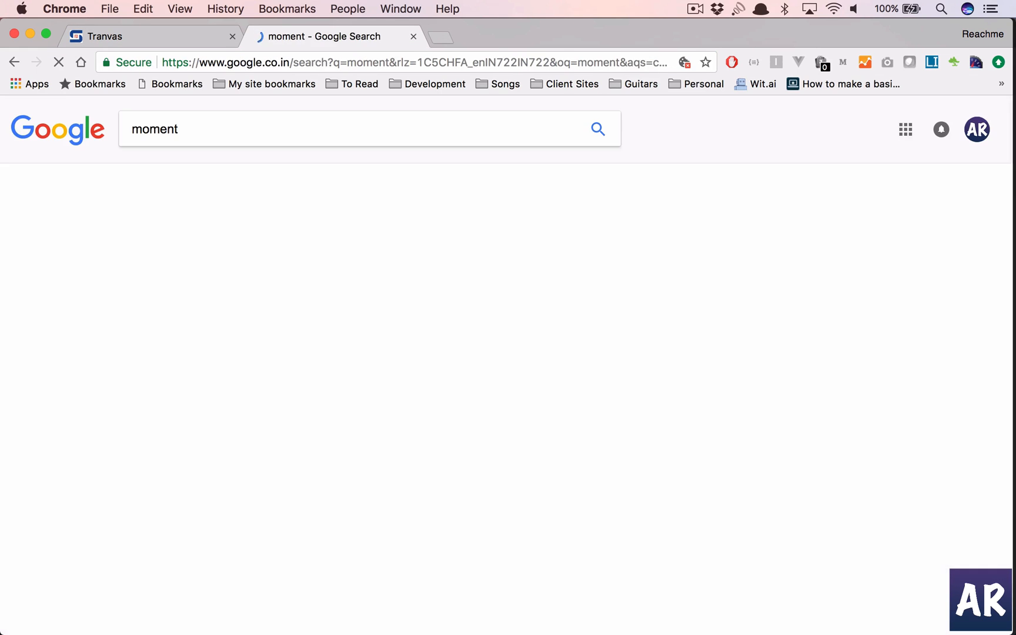
click(189, 242)
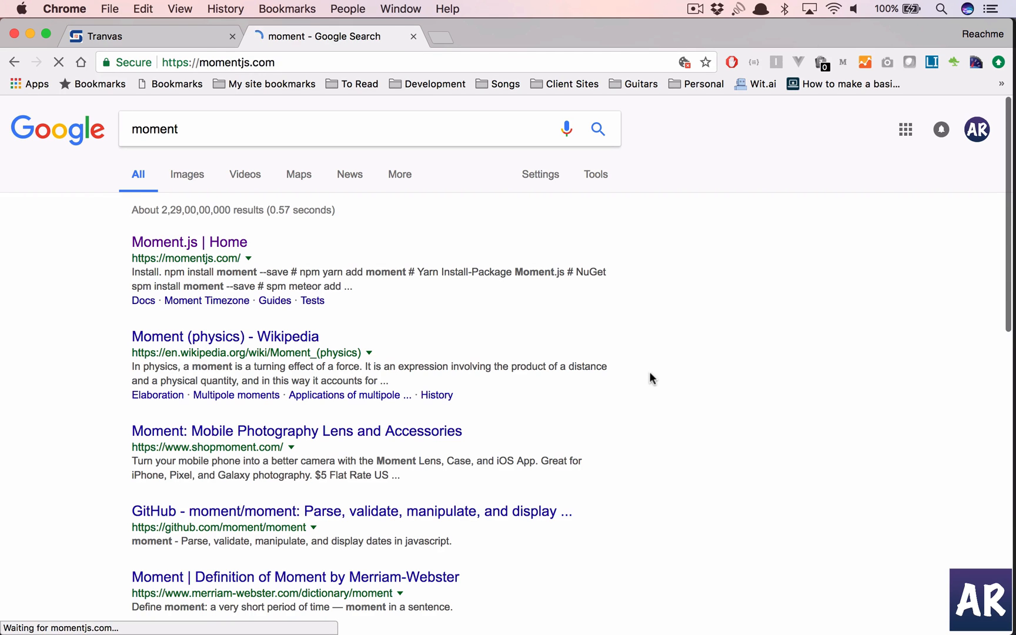
click(189, 242)
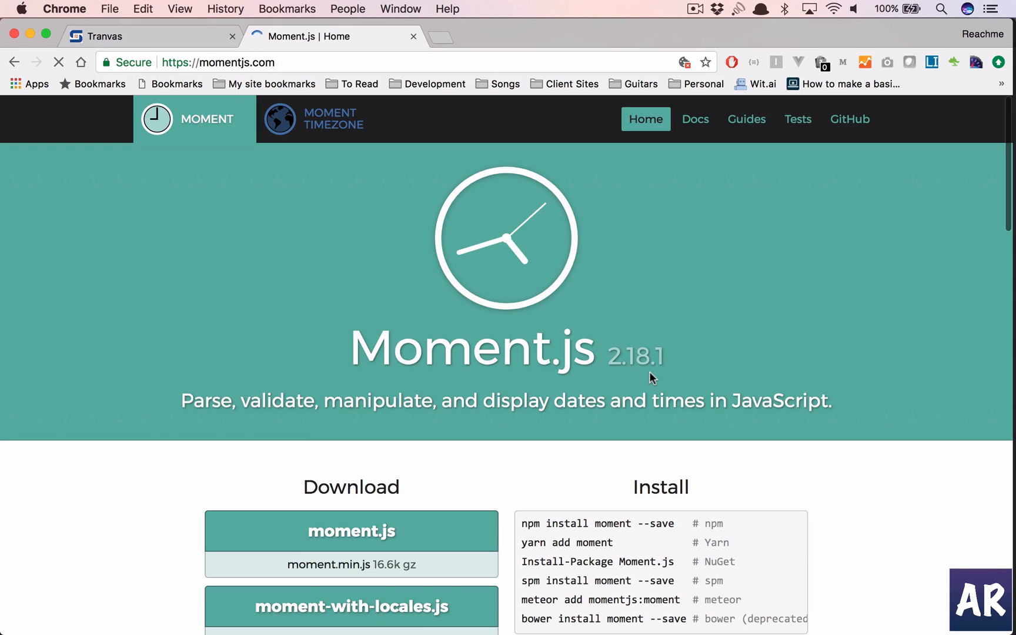
scroll(down, 3)
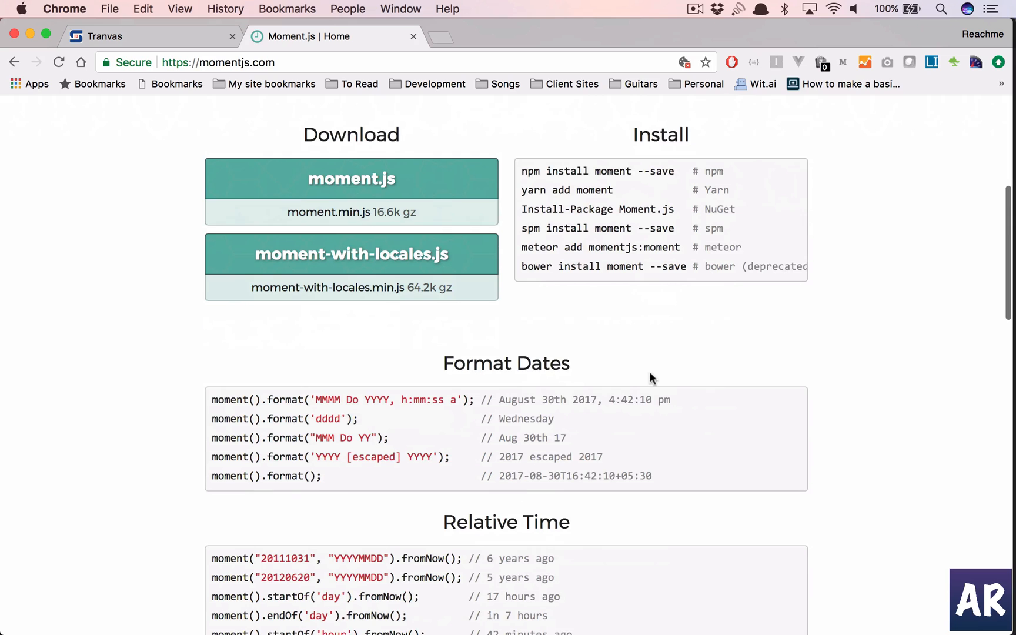
mouse_move(632, 417)
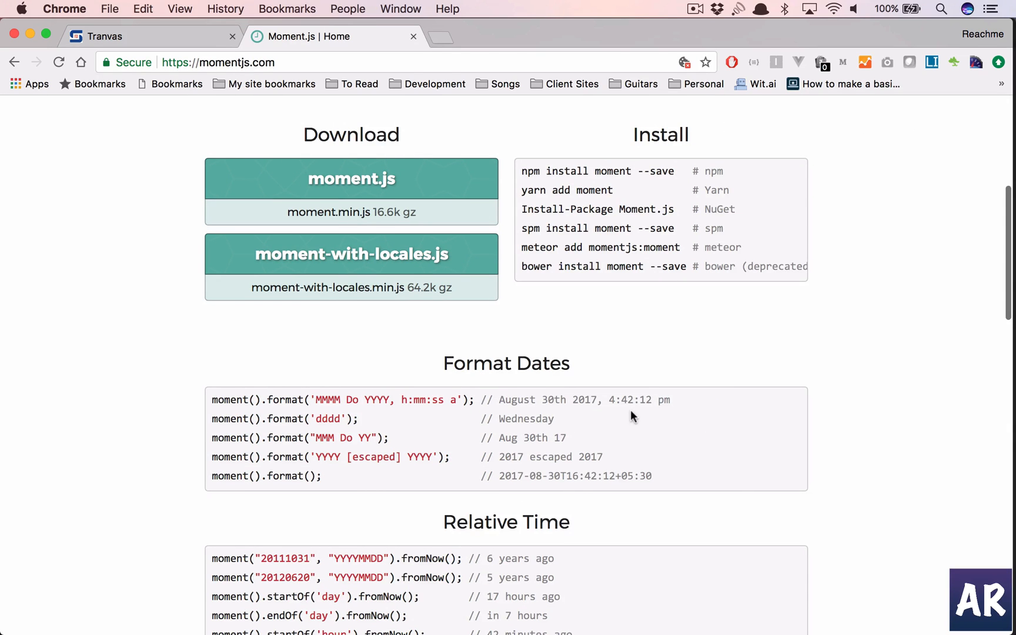
click(150, 35)
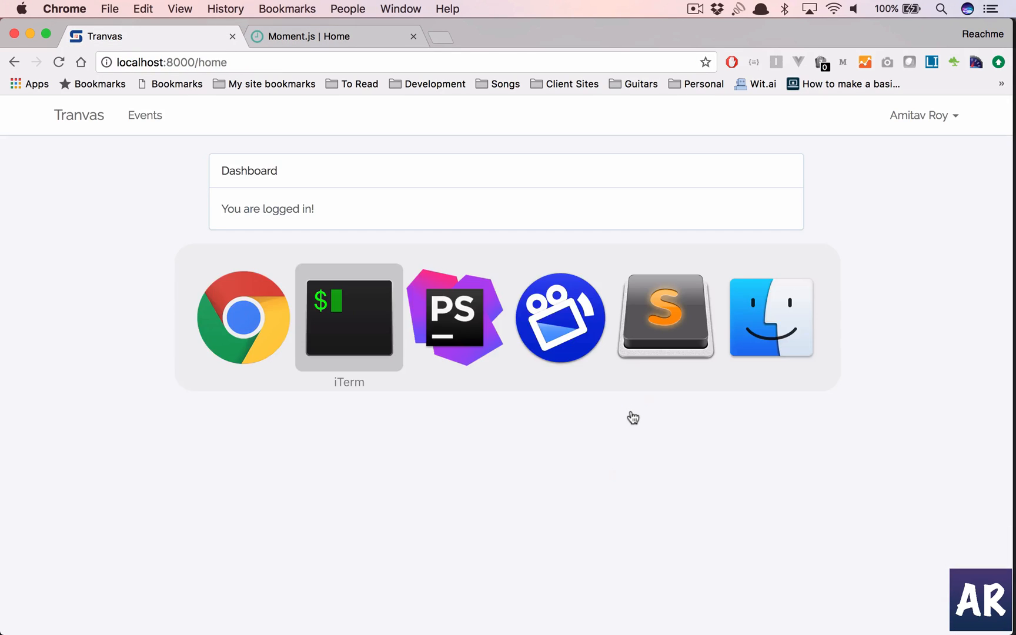
- Create a new file named Clock.vue in the components folder
click(348, 316)
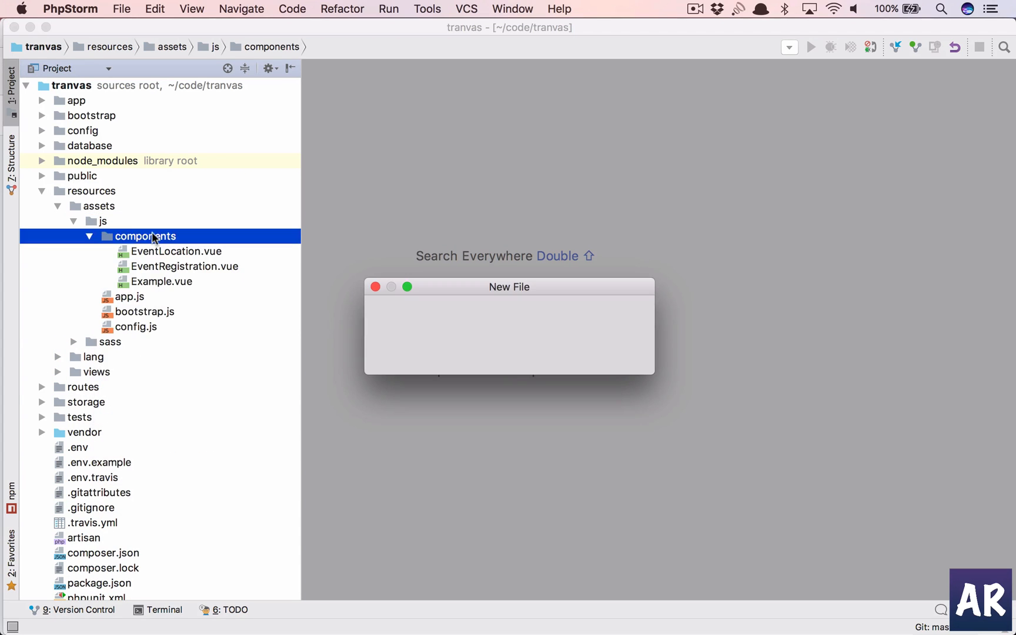
text(Cl)
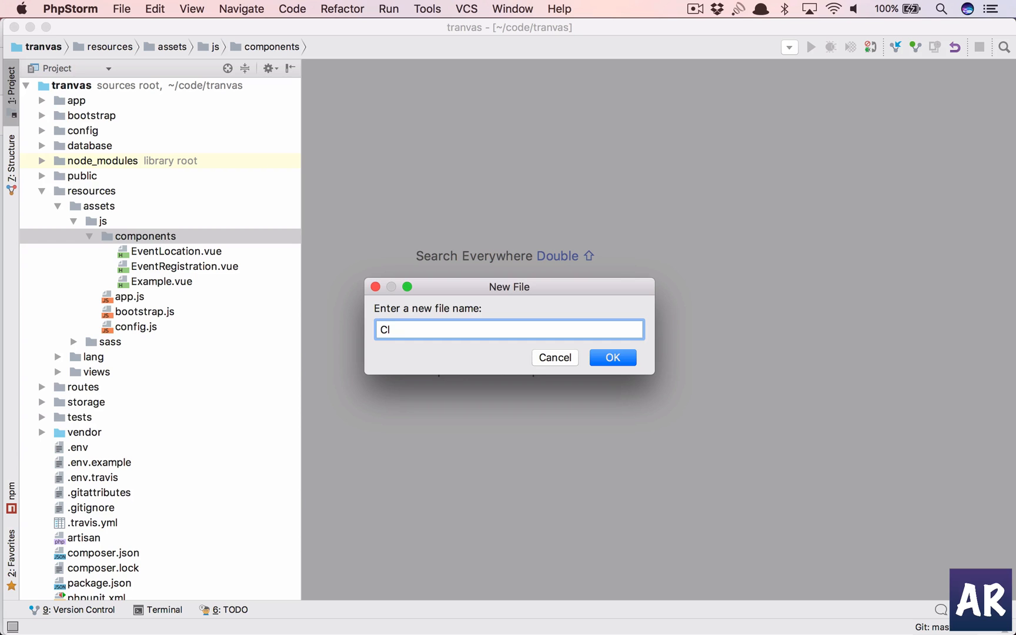
text(ock.vu)
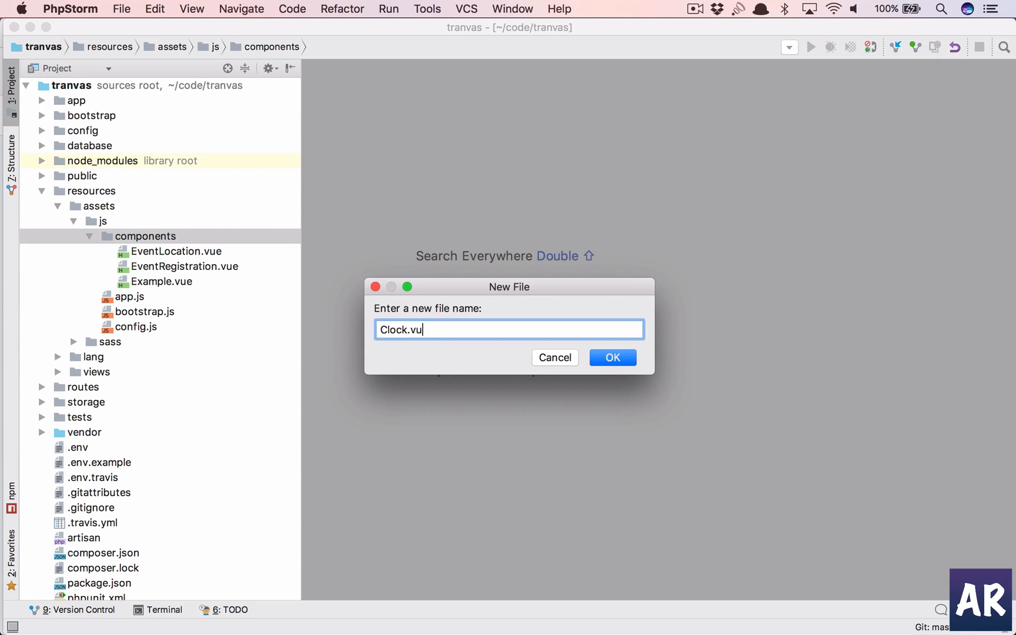
click(612, 357)
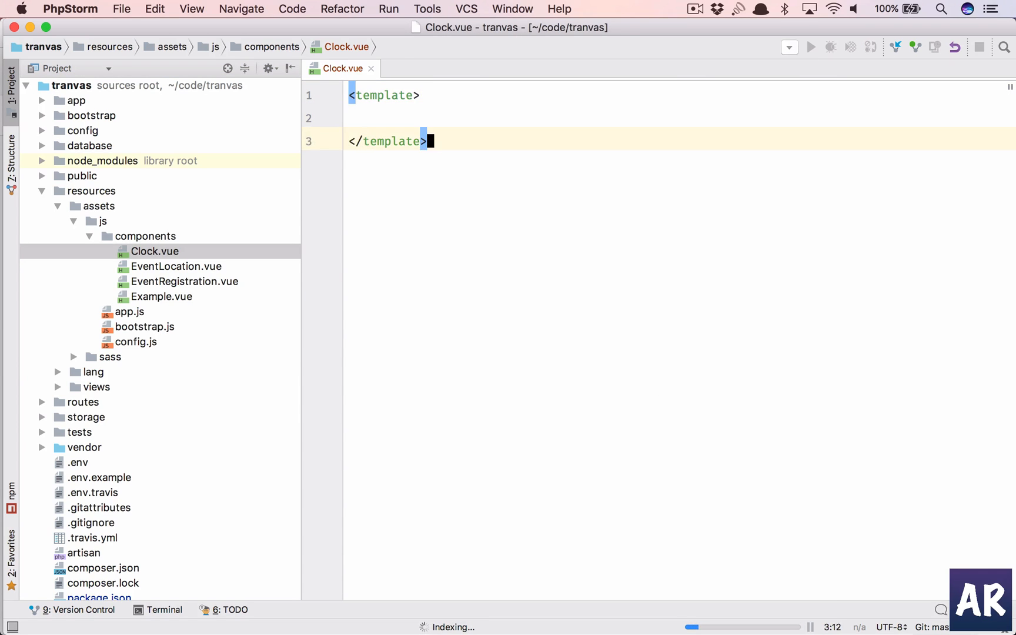
- Add a script block with an empty export default object to Clock.vue
text(script>)
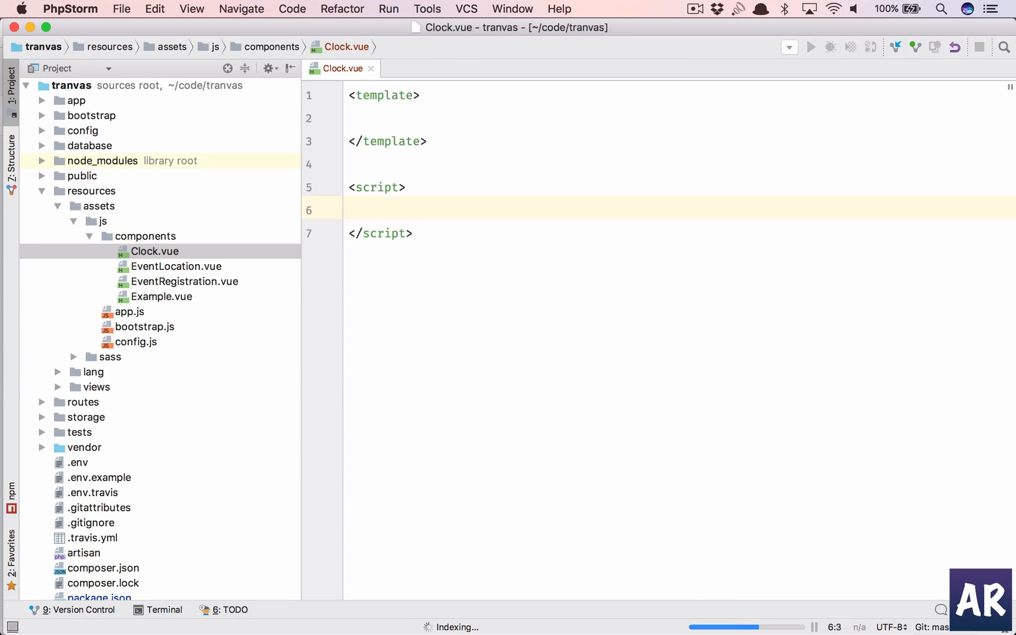
text(export e)
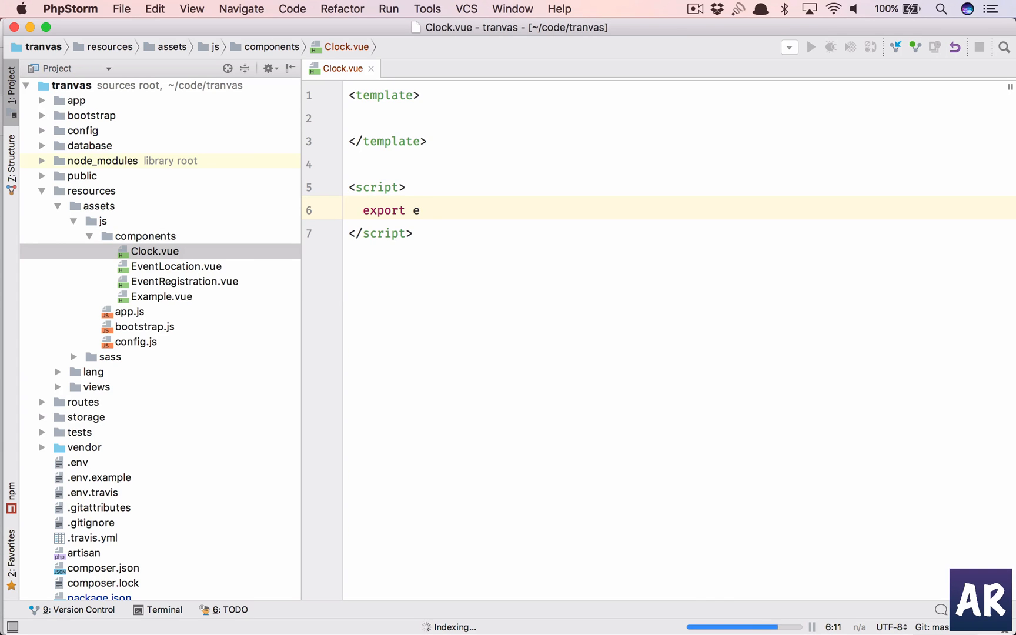
text(efault)
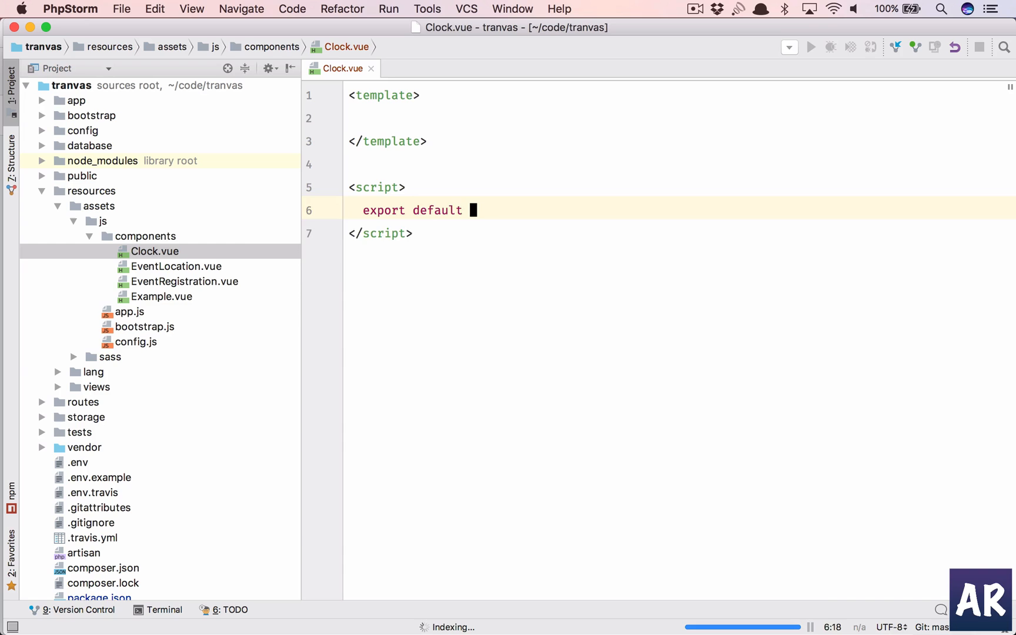
text({)
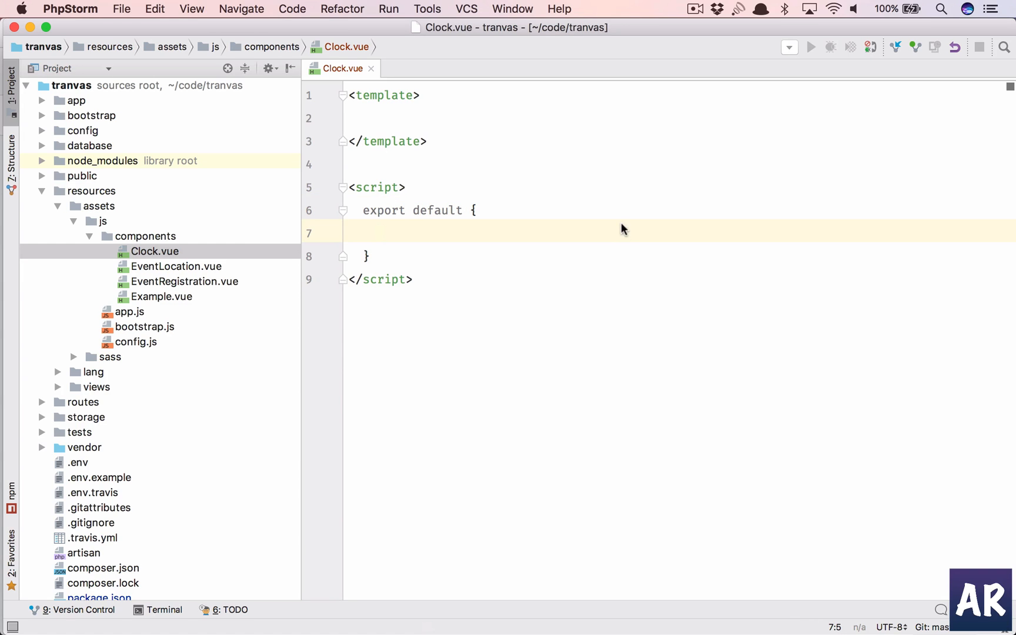
- Build the clock template: a month-year div bound to yearMonthString and a date-time div bound to dateTimeString
click(366, 117)
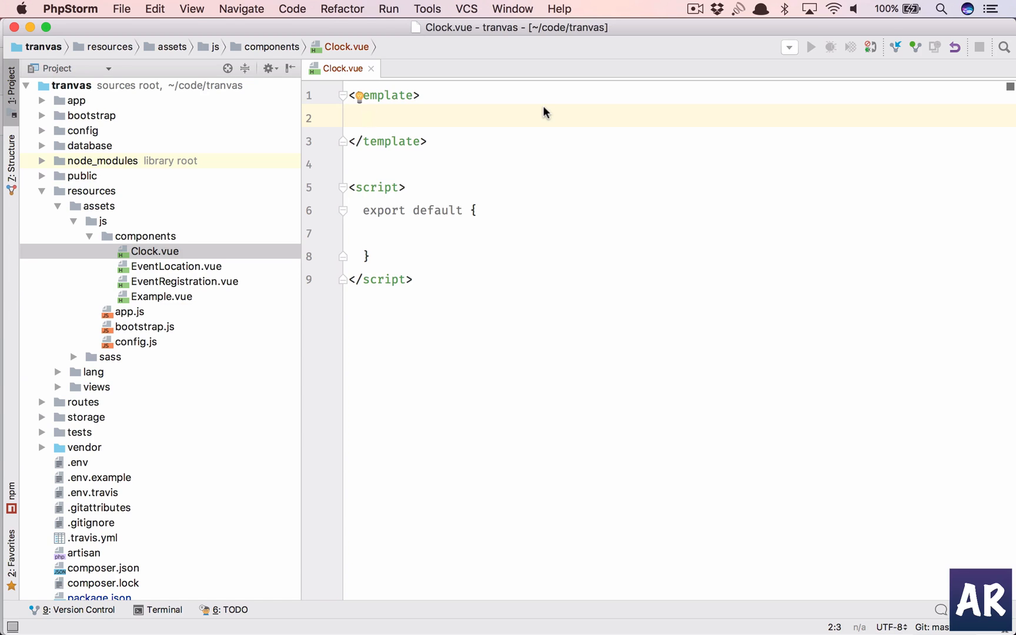
text(div.)
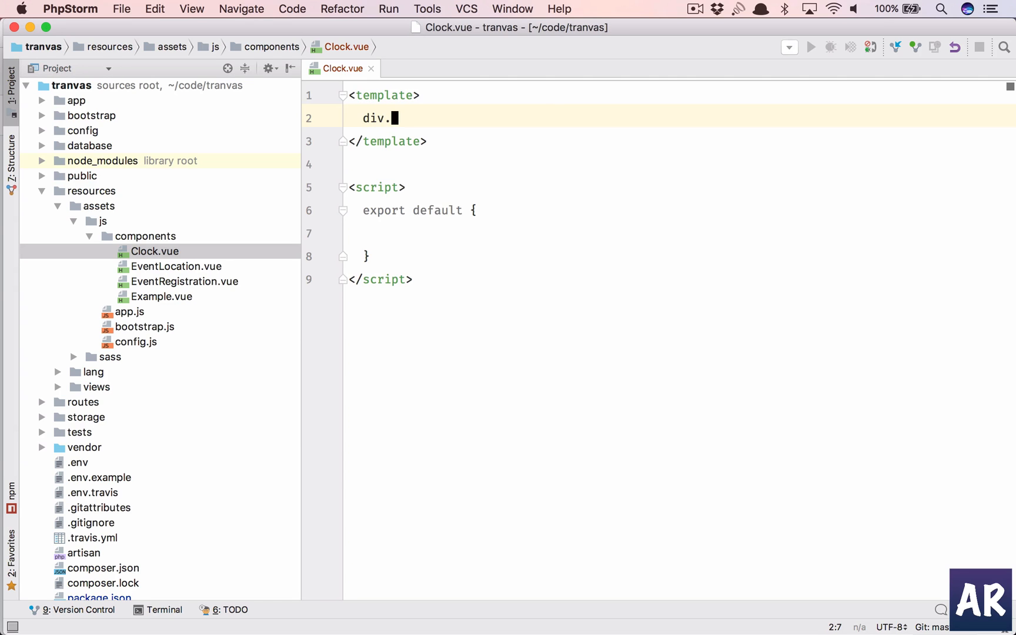
text(clock)
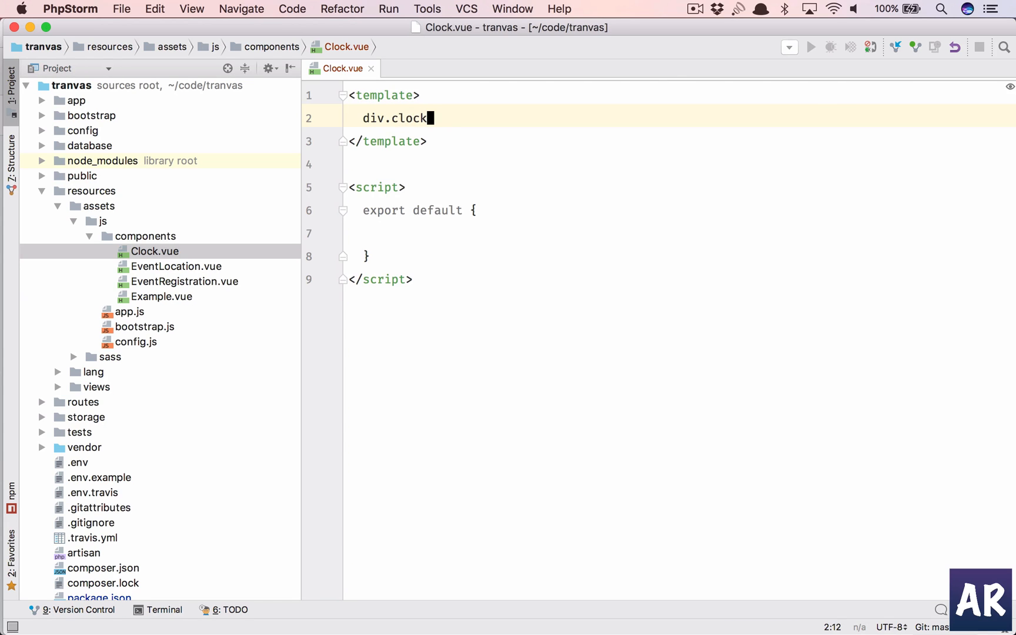
key(Tab)
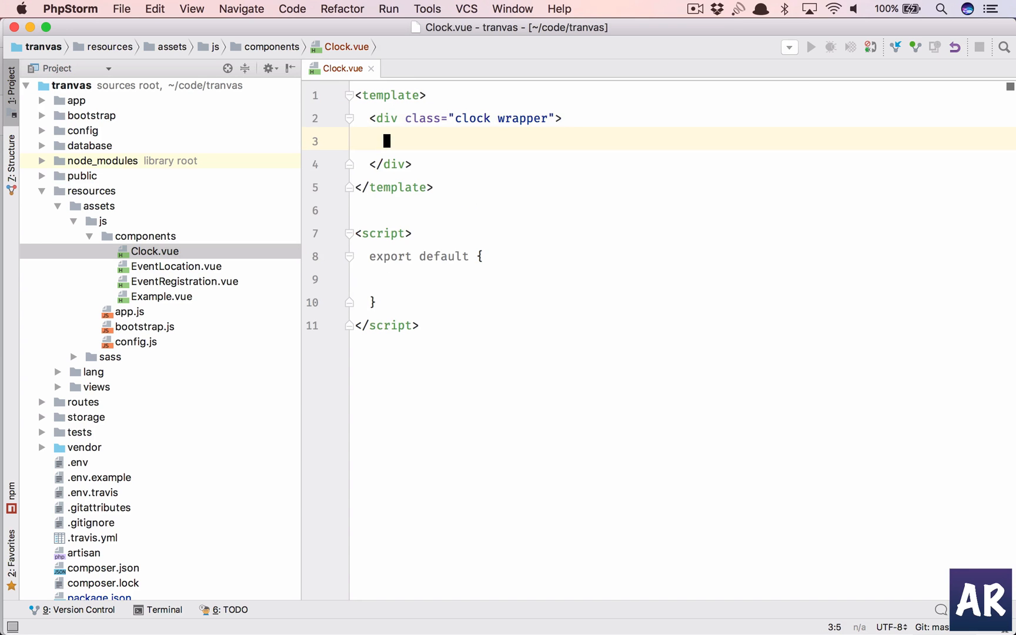
text(div.)
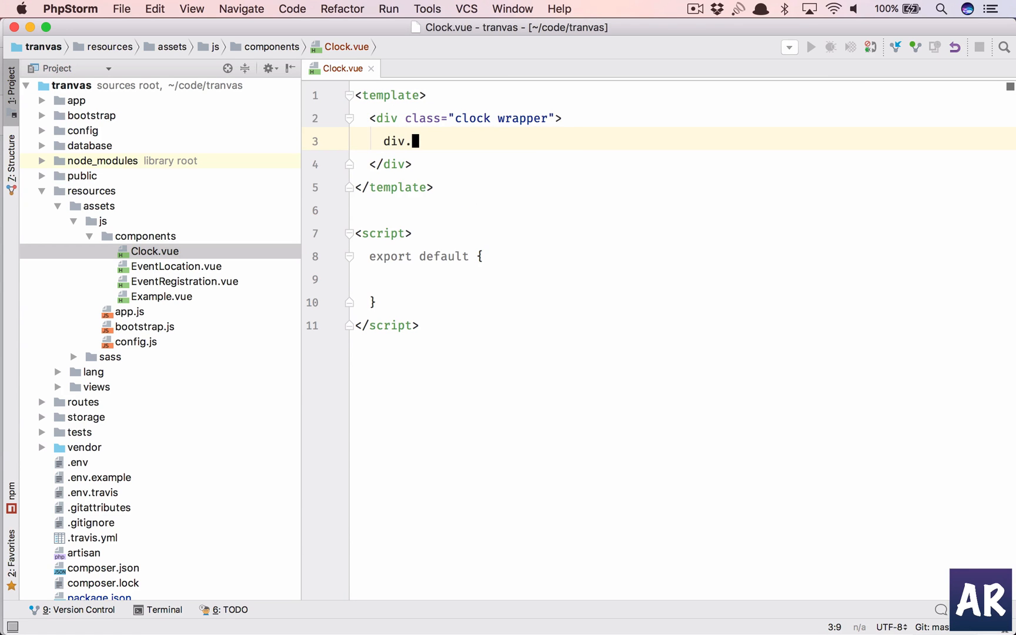
text(moneth-ye)
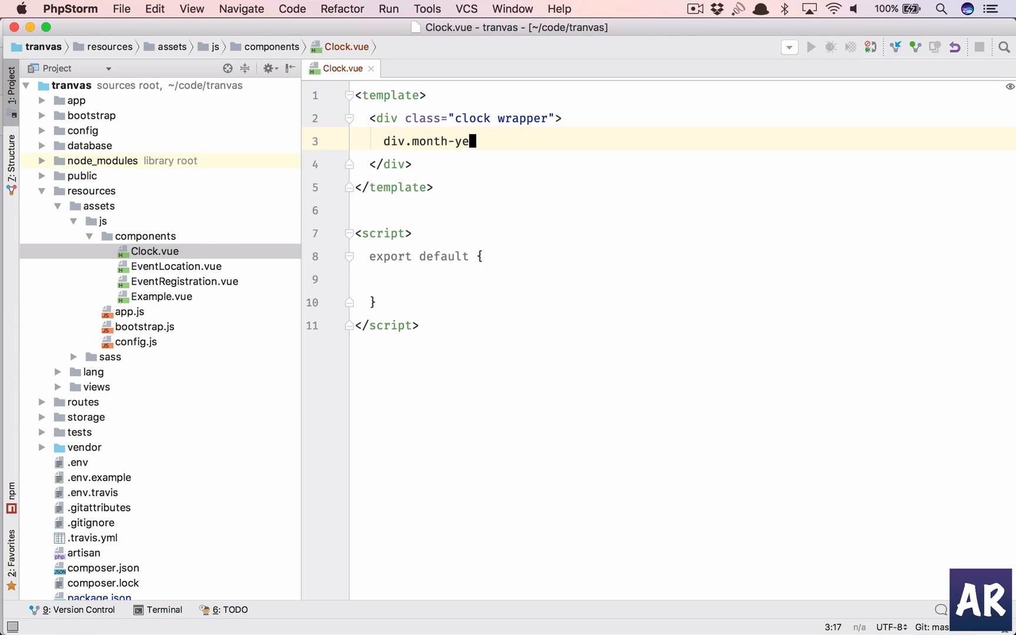
key(Tab)
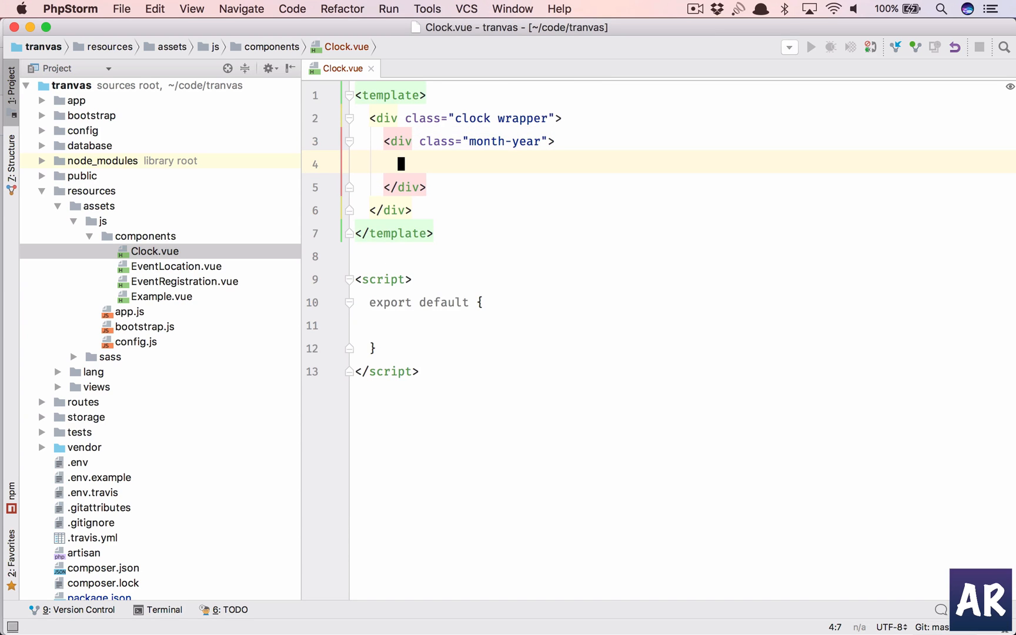
text({{ ye)
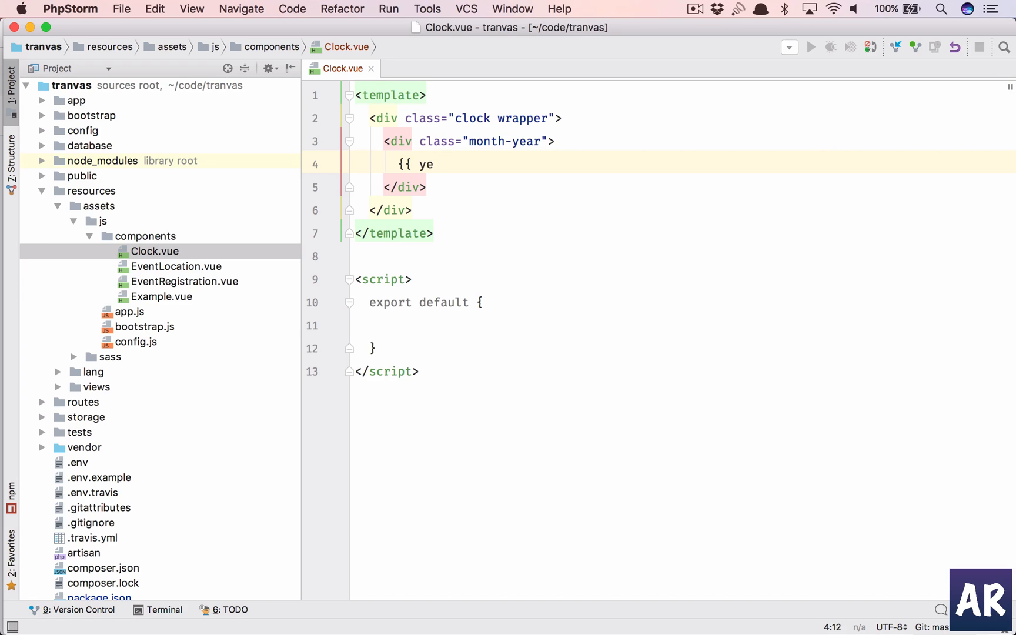
text(arMnthString)
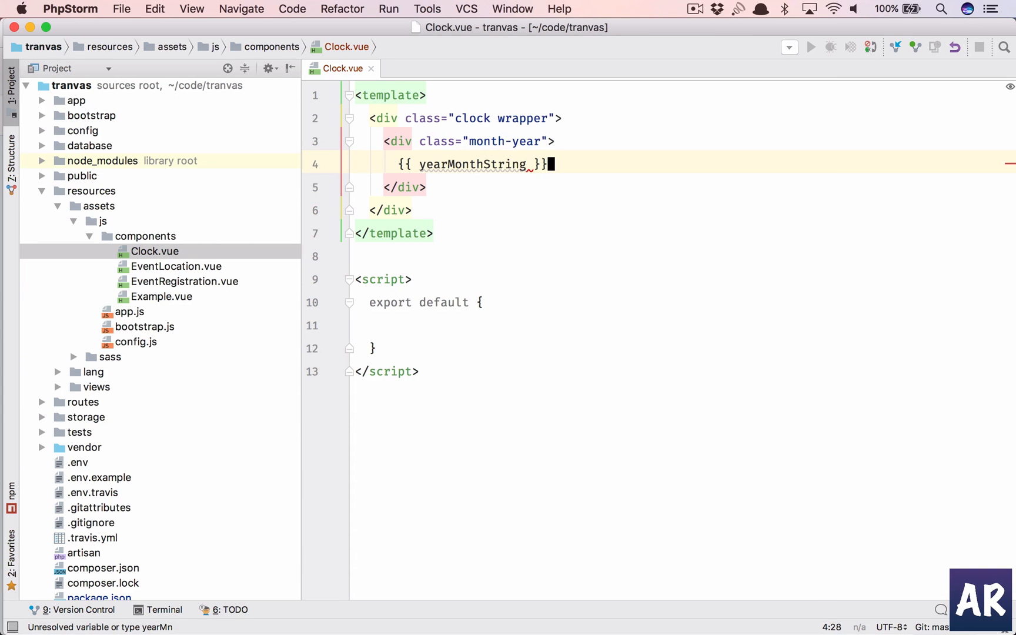
key(enter)
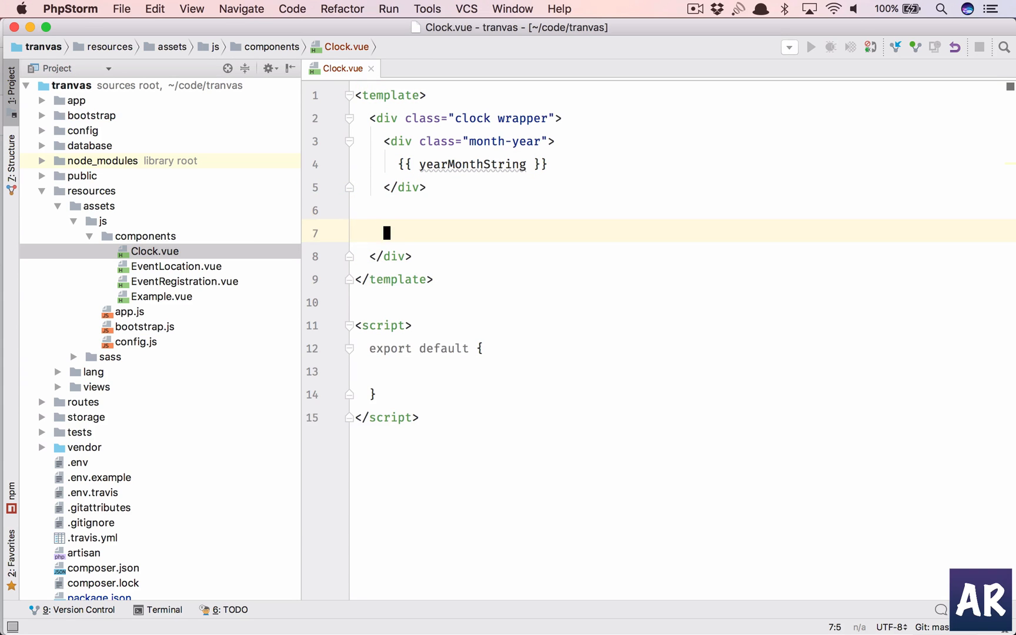
text(div.date-)
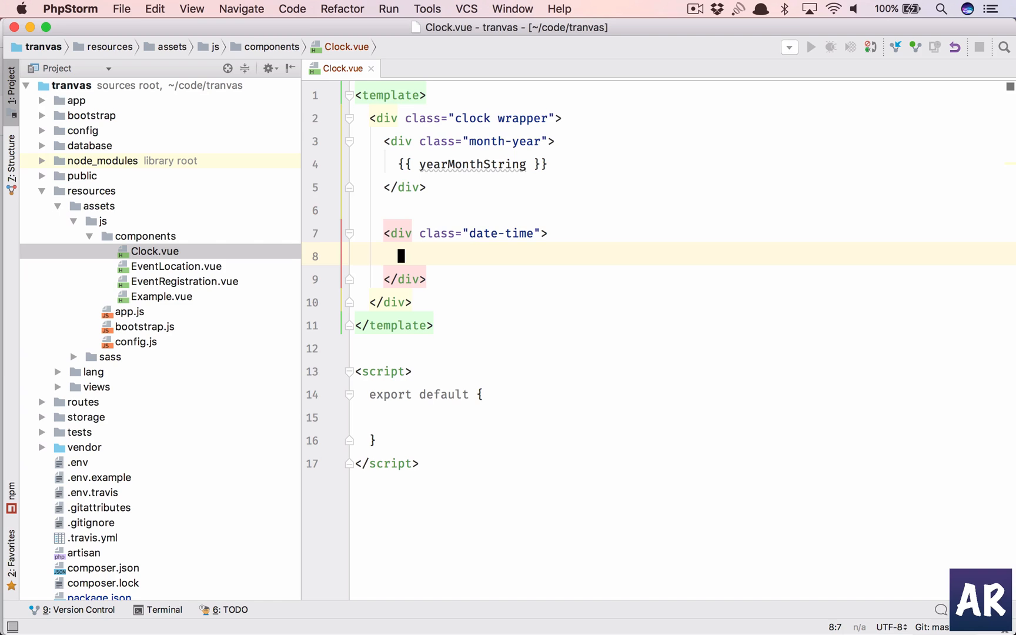
text({{ date)
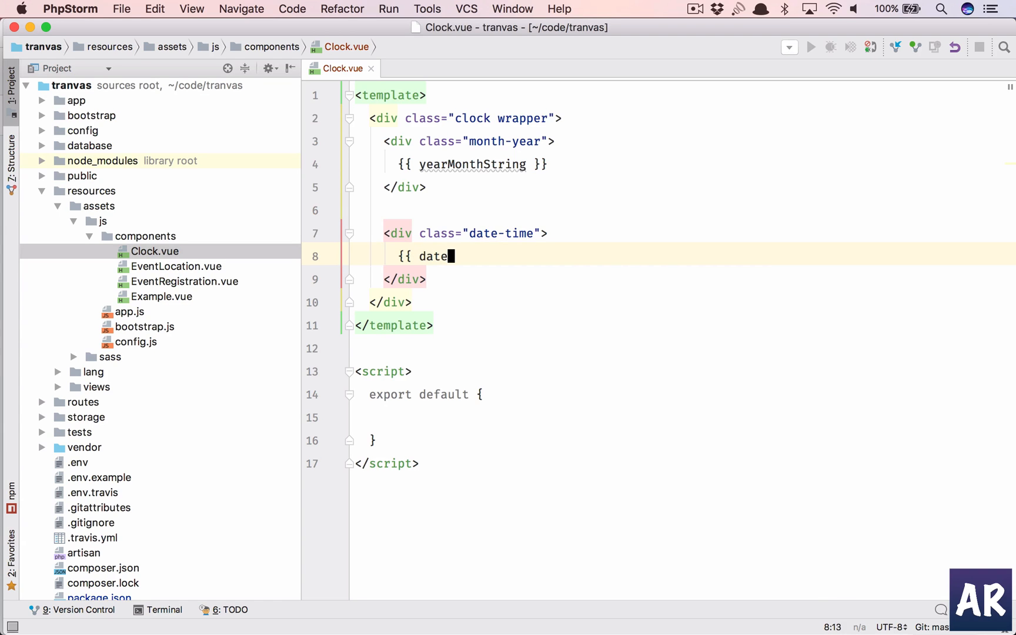
text(TimeString)
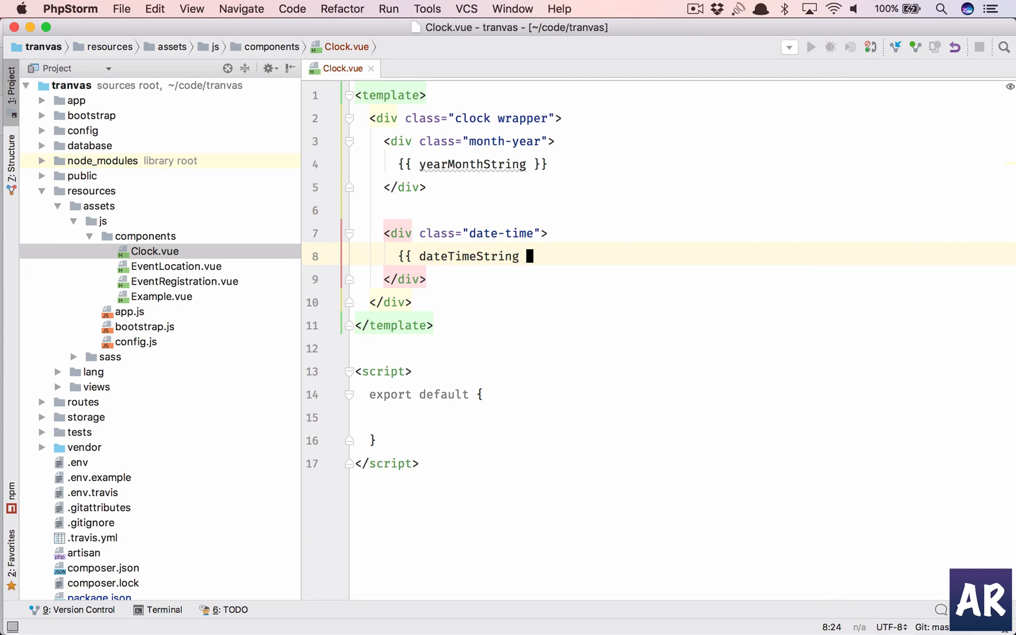
text(}})
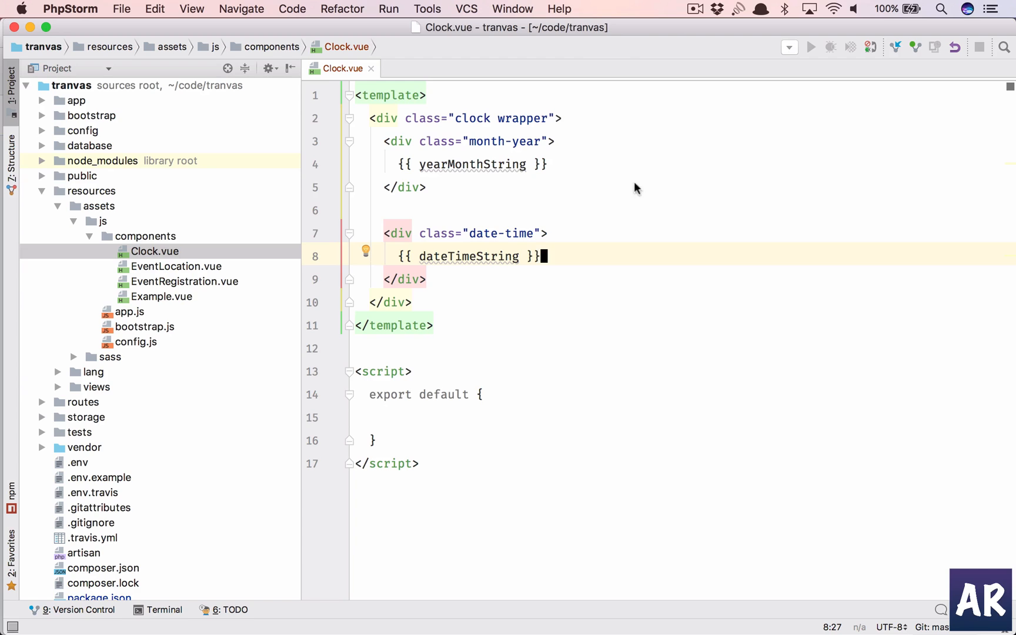
mouse_move(473, 409)
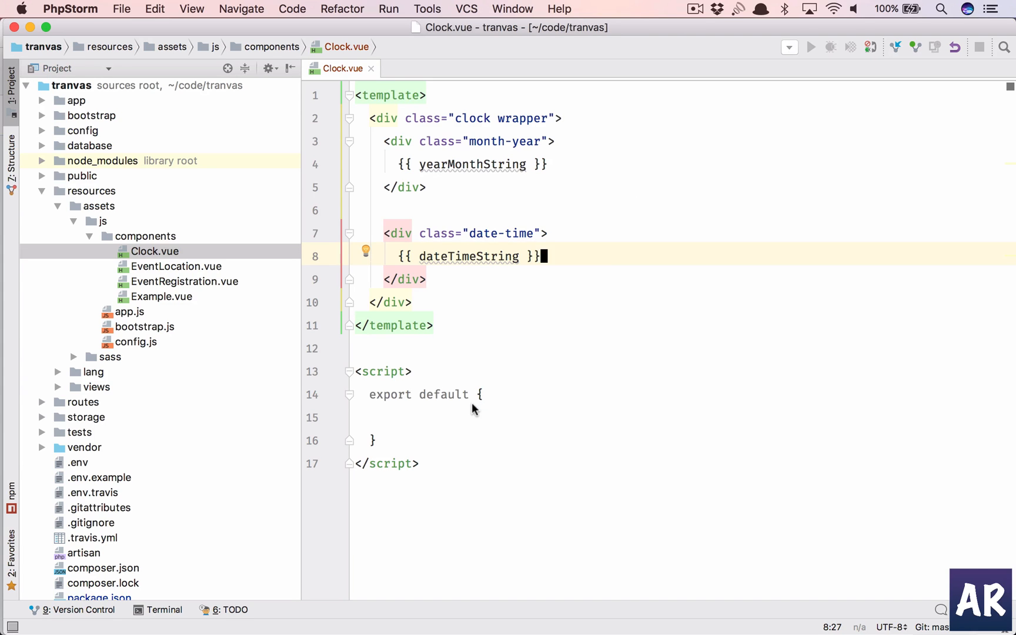
- Add a data() returning yearMonthString and dateTimeString as empty strings, and import moment from 'moment'
click(386, 417)
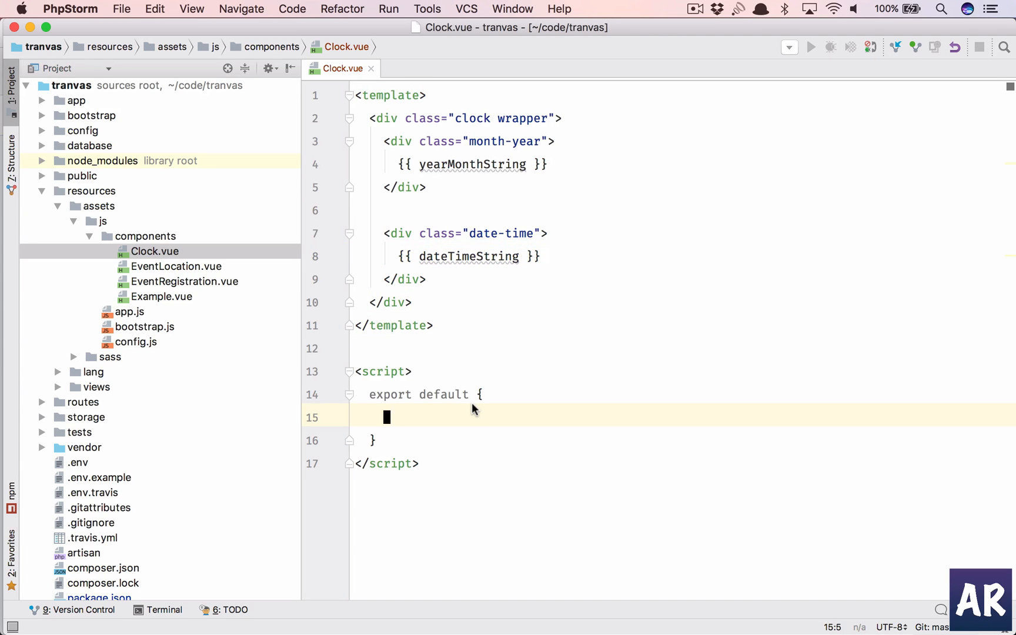
text(data)
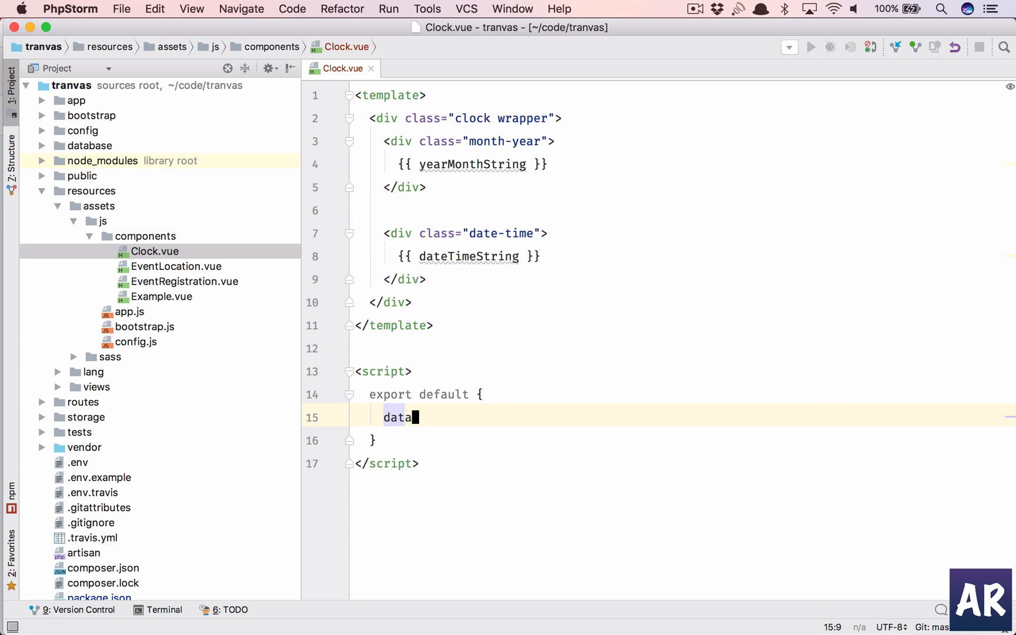
text(() {)
text(return {)
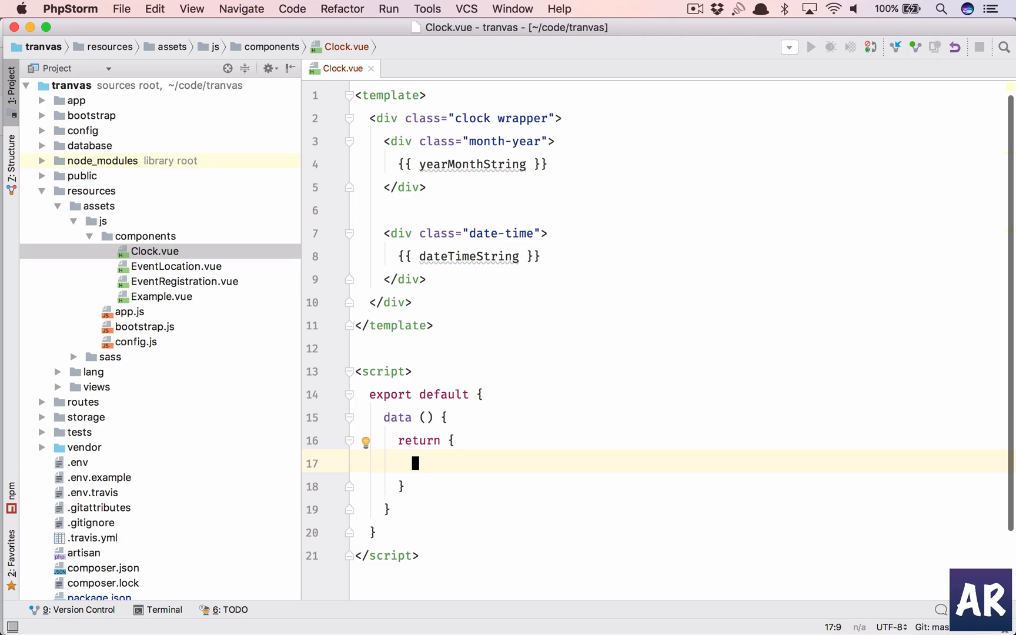
text(yearMonthString: '',)
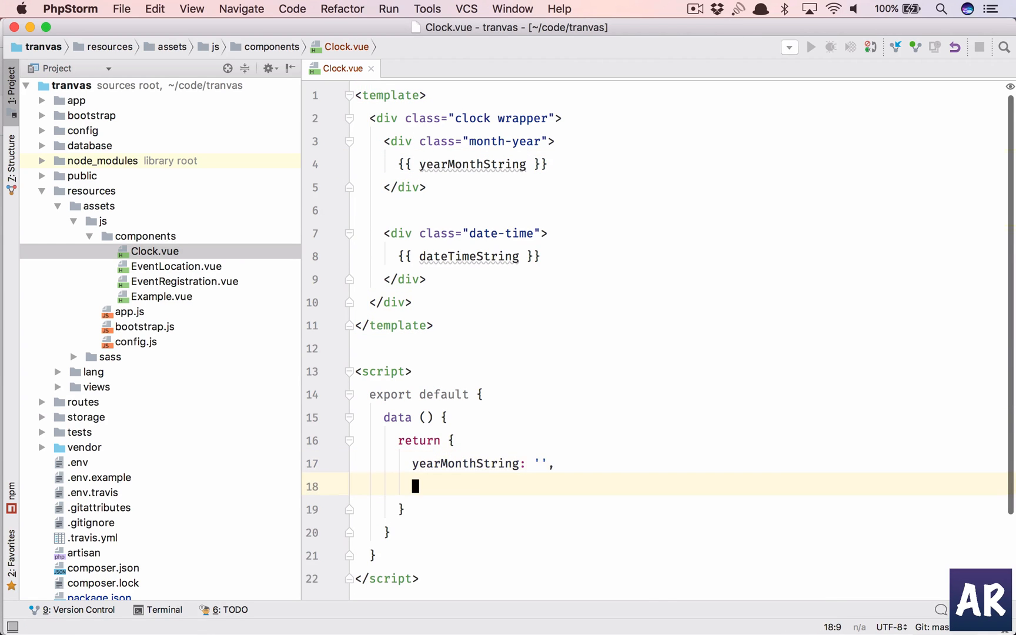
text(dateTimeString)
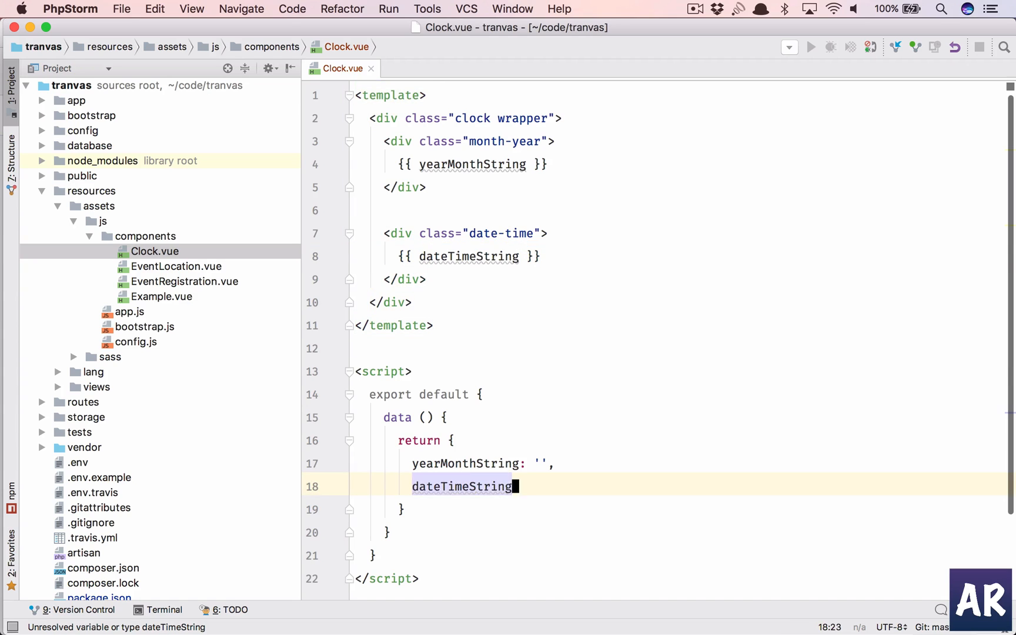
text(: ')
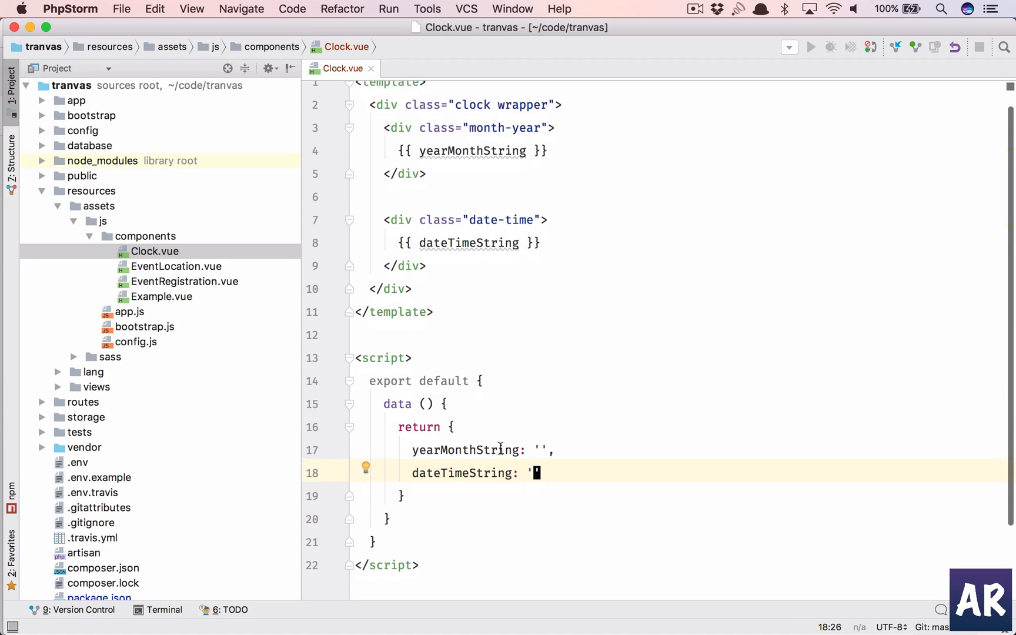
scroll(down, 3)
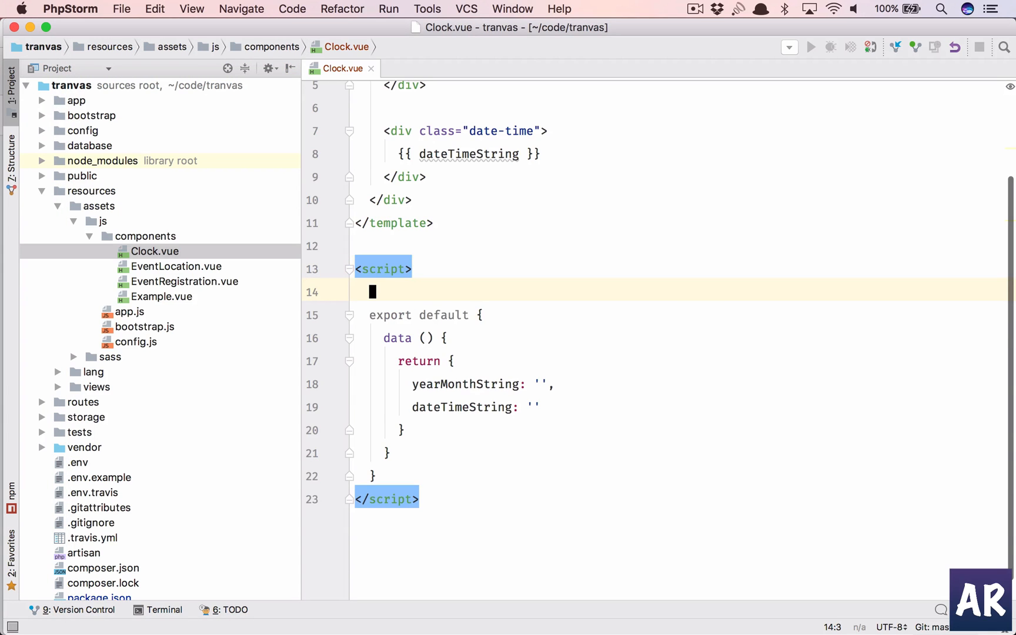
text(import)
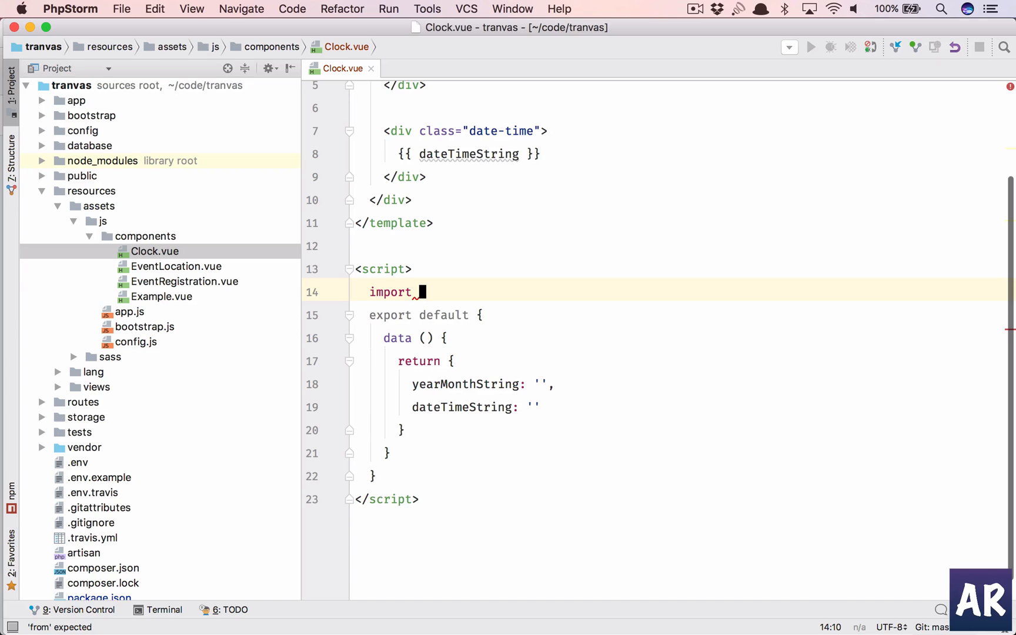
text(moment)
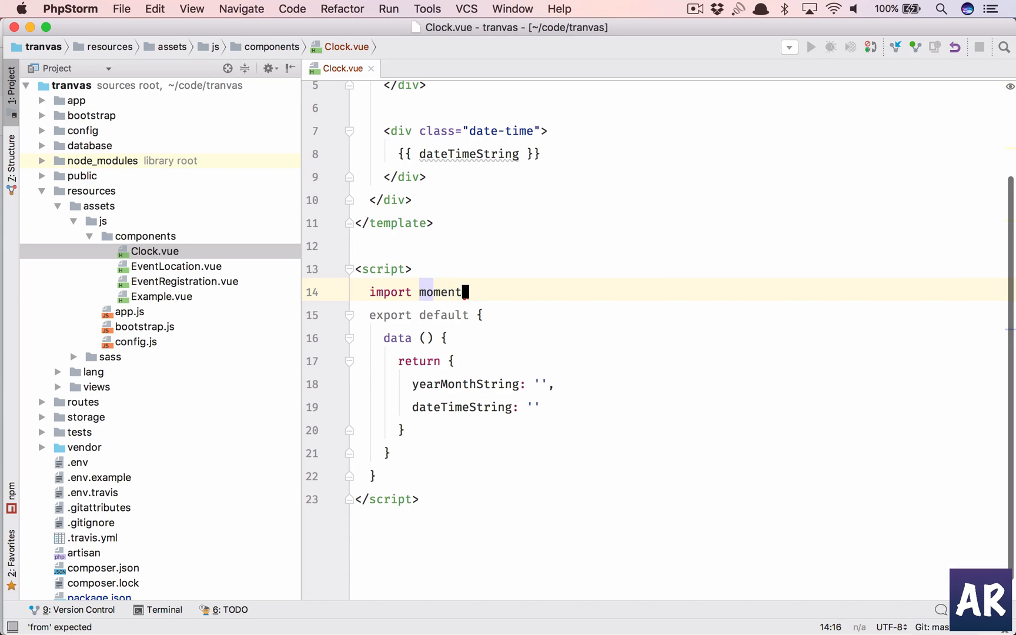
text(from 'moment';)
click(678, 451)
text(,)
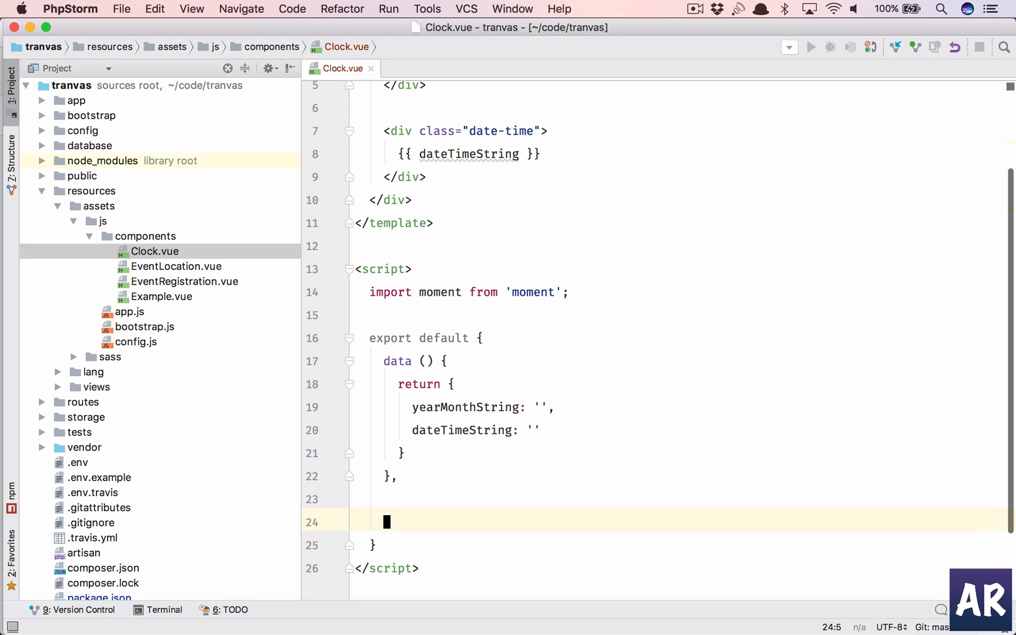
mouse_move(552, 512)
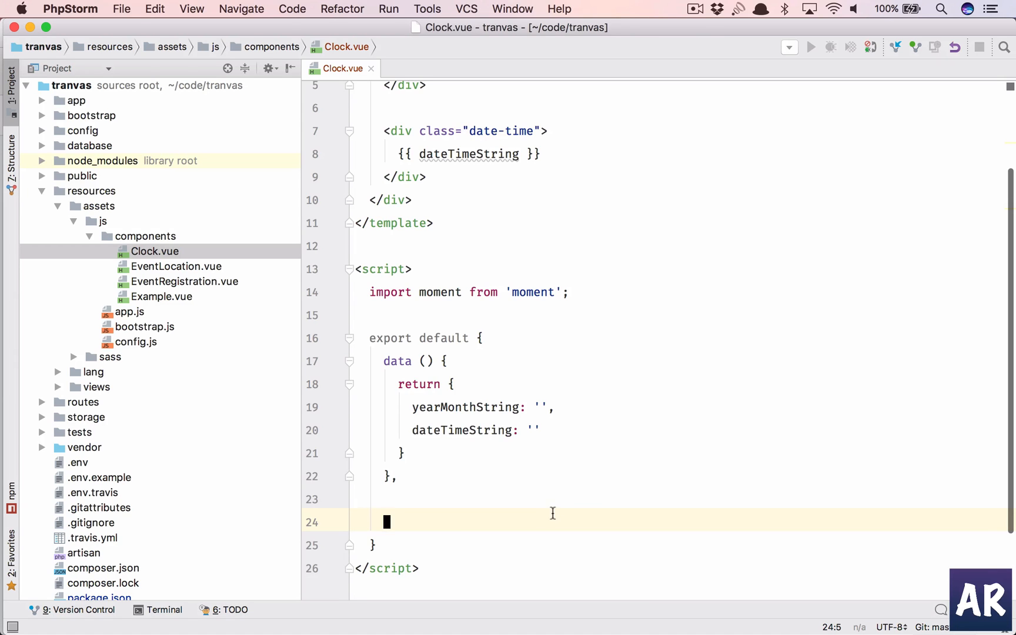
- Start a created() hook assigning this.dateTimeString from moment().format, using the docs' format example
text(created)
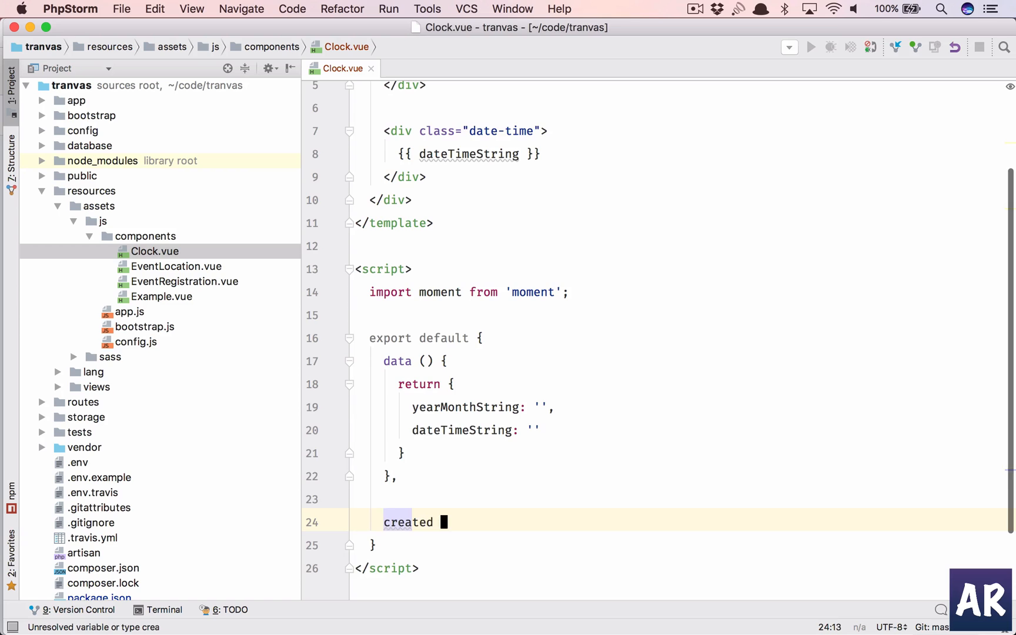
text(() {)
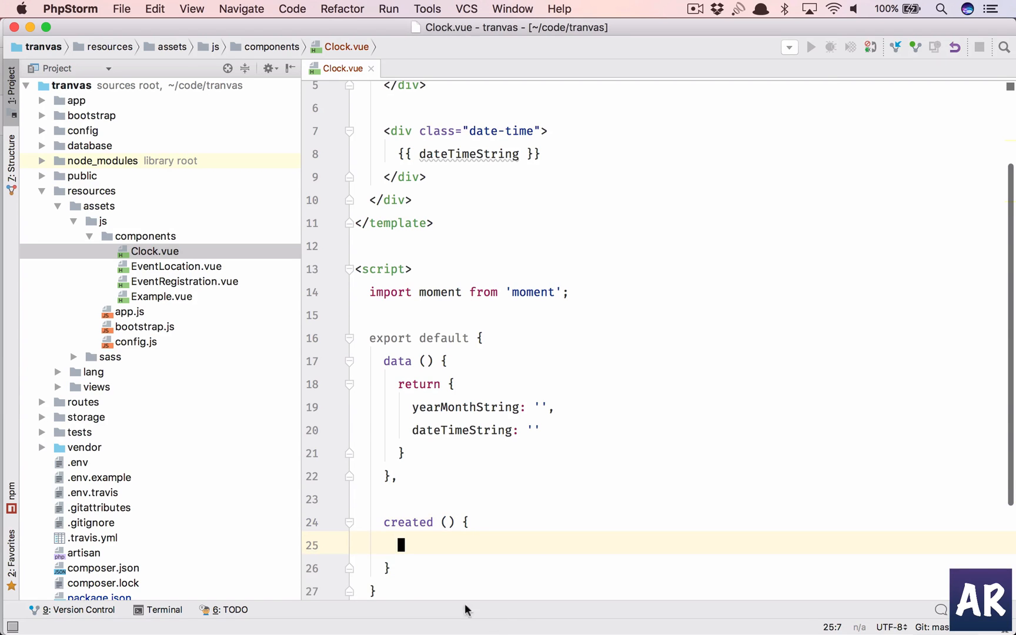
scroll(down, 3)
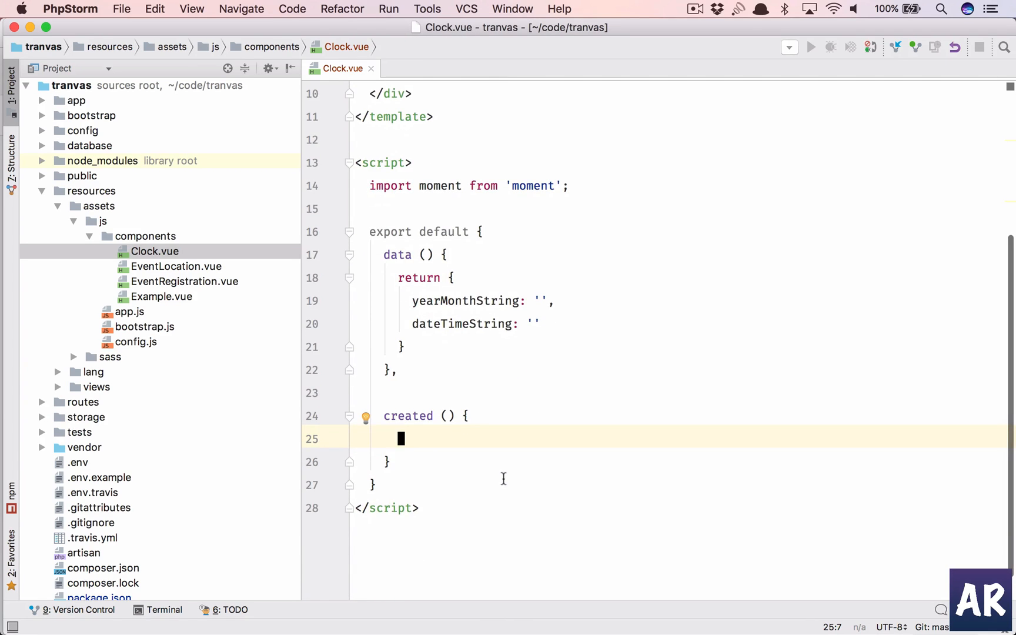
text(this.d)
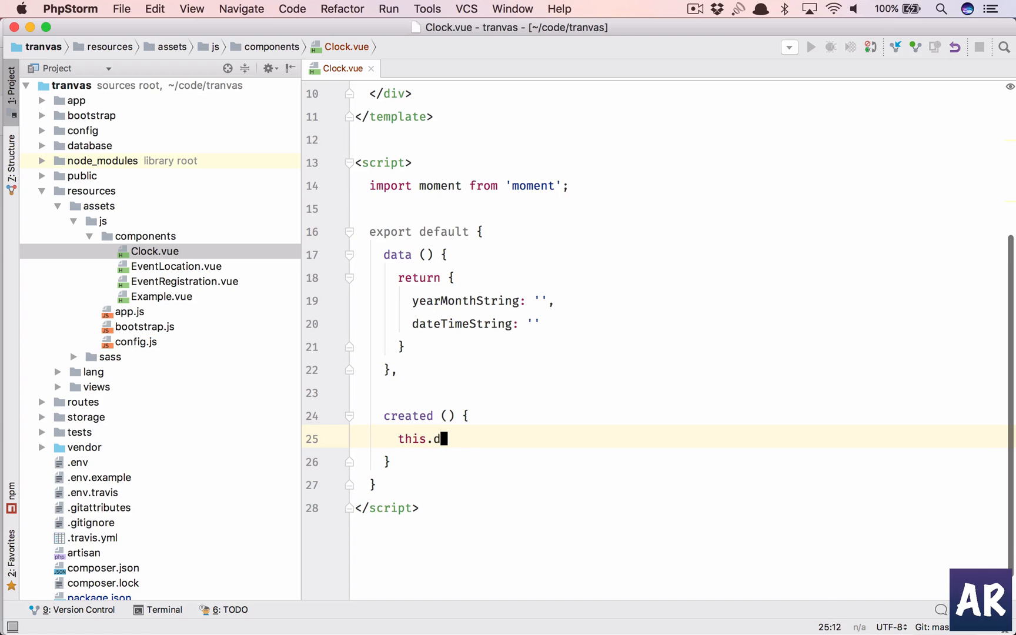
text(ateT)
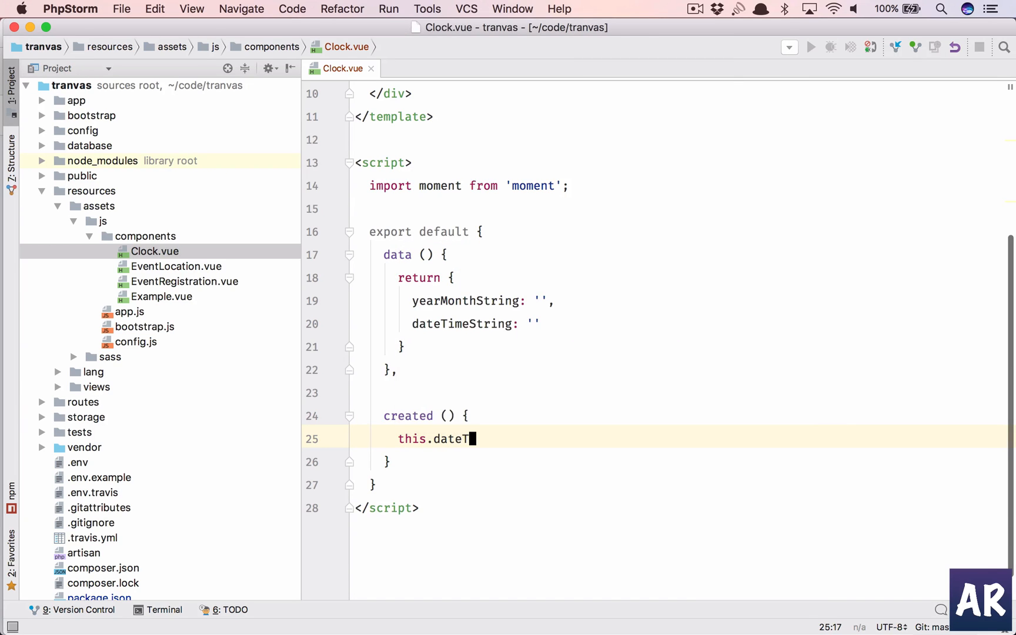
text(ime)
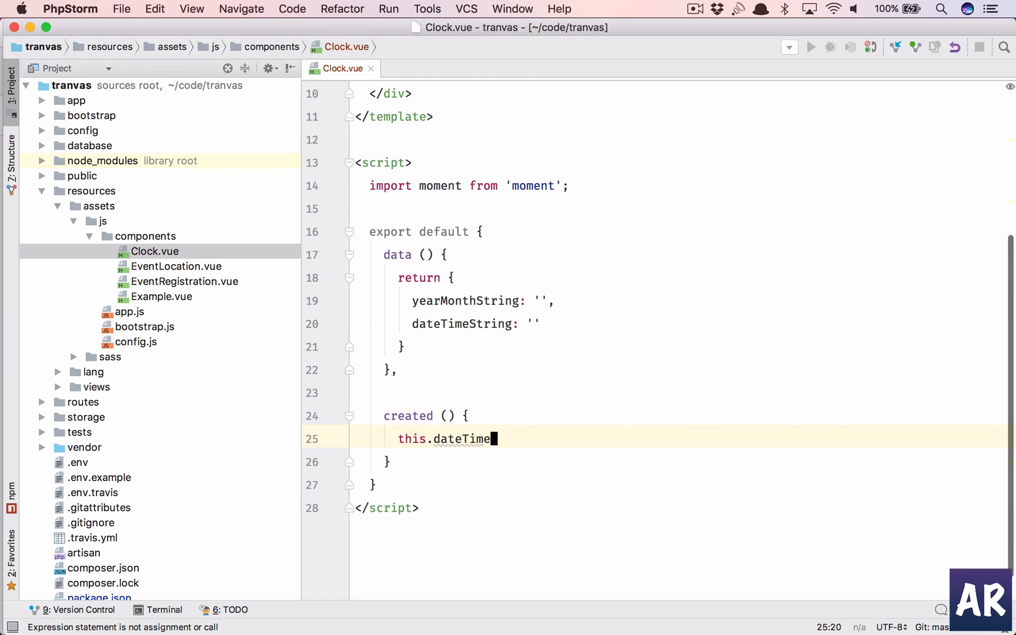
text(dateTime)
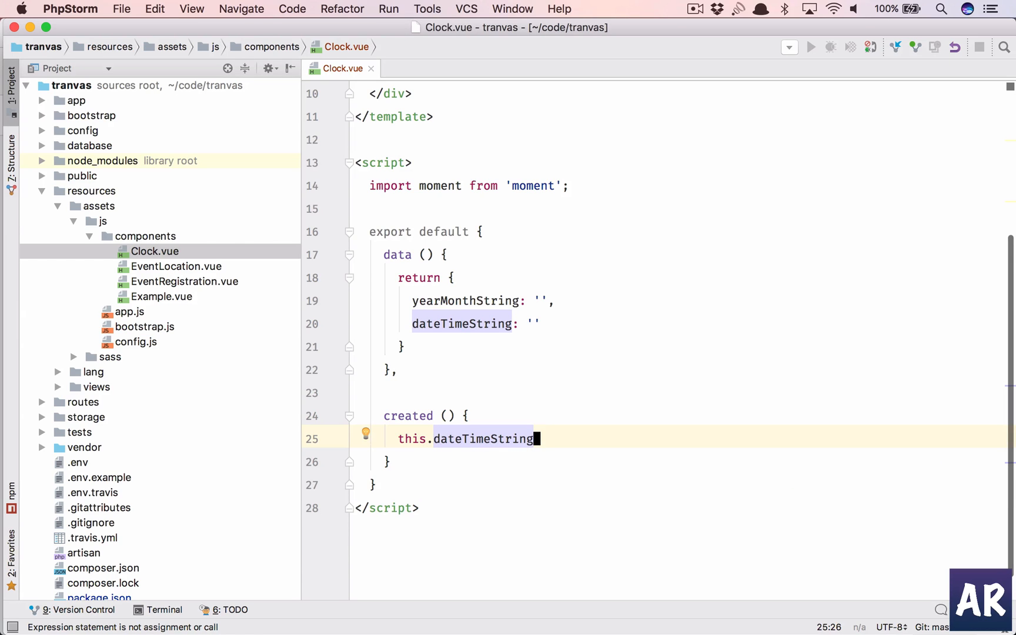
text(=)
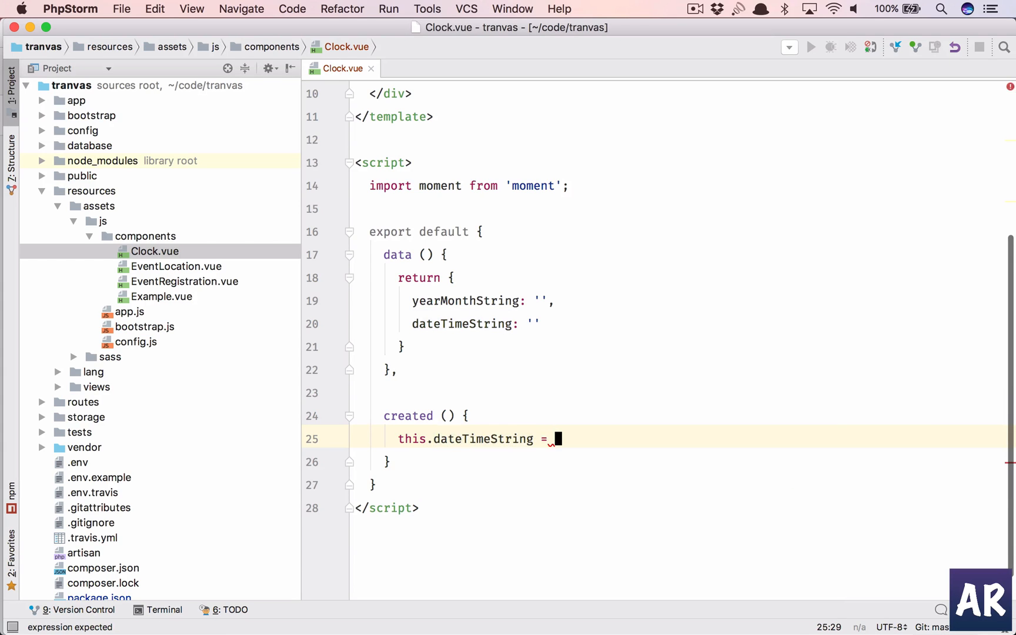
text(mom)
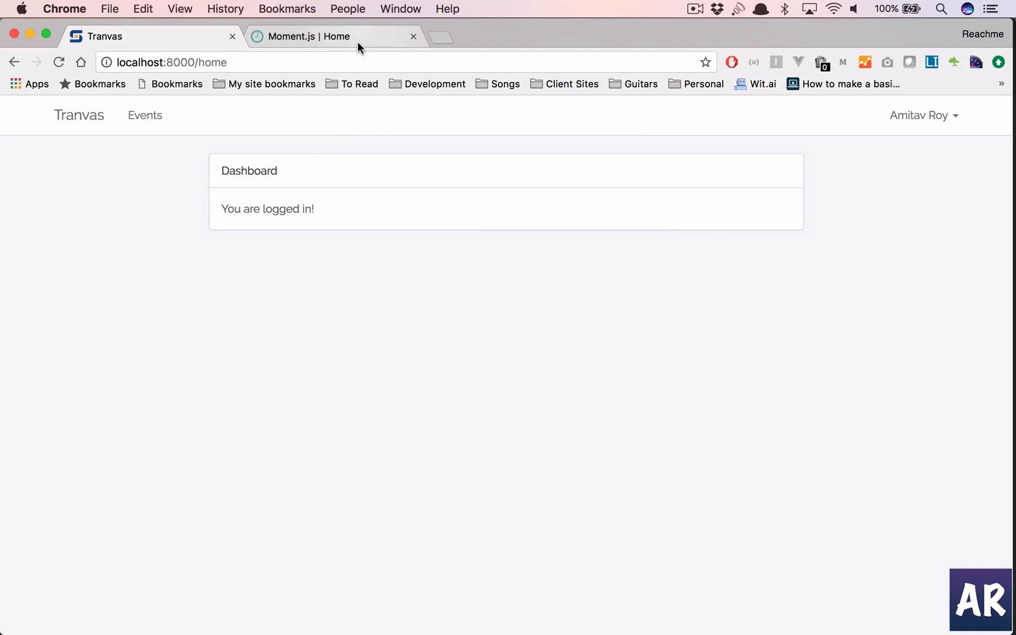
click(318, 36)
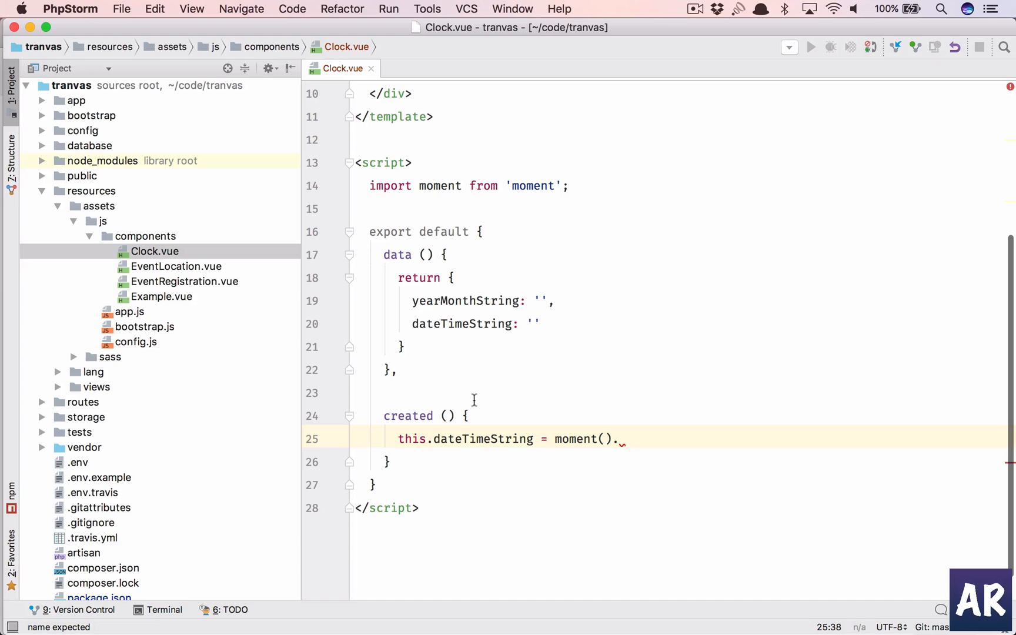
double_click(574, 439)
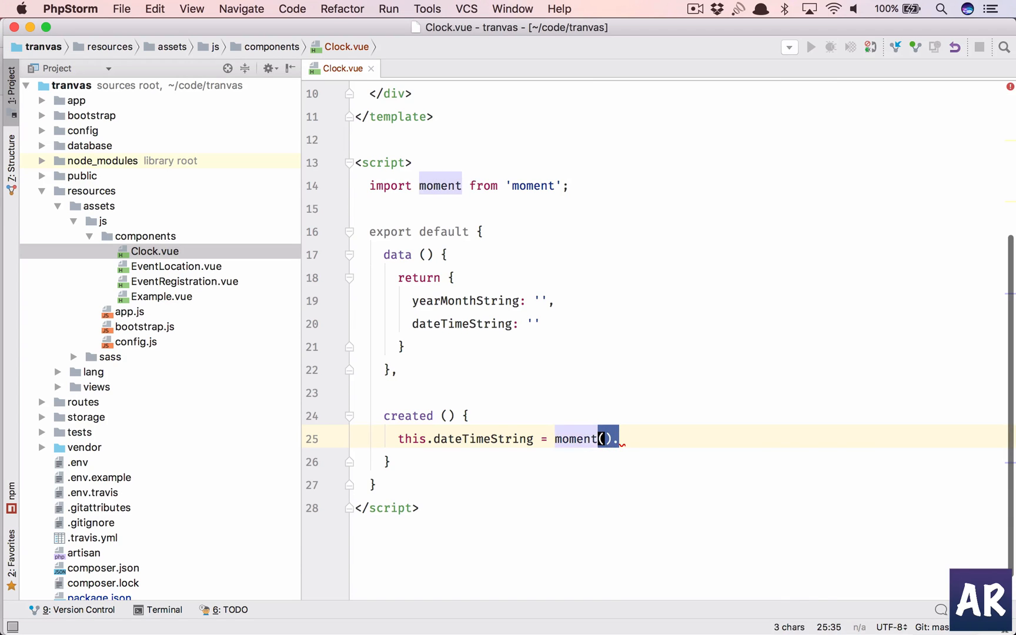
text(format('MMMM Do YYYY, h:mm:ss a');)
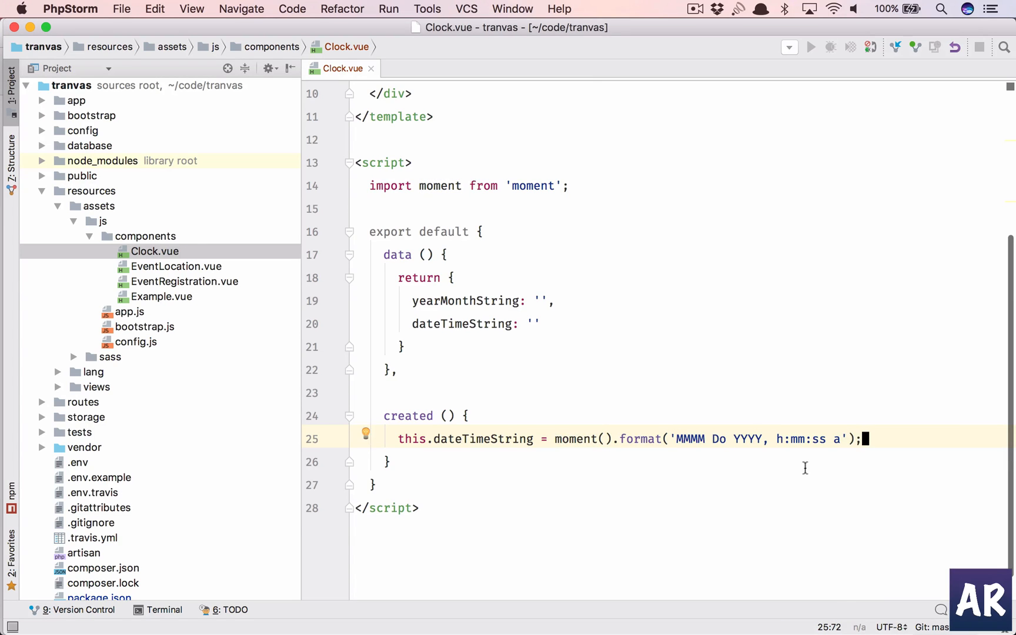
- Change the dateTimeString format to 'ddd hh:mm:ss A'
click(679, 438)
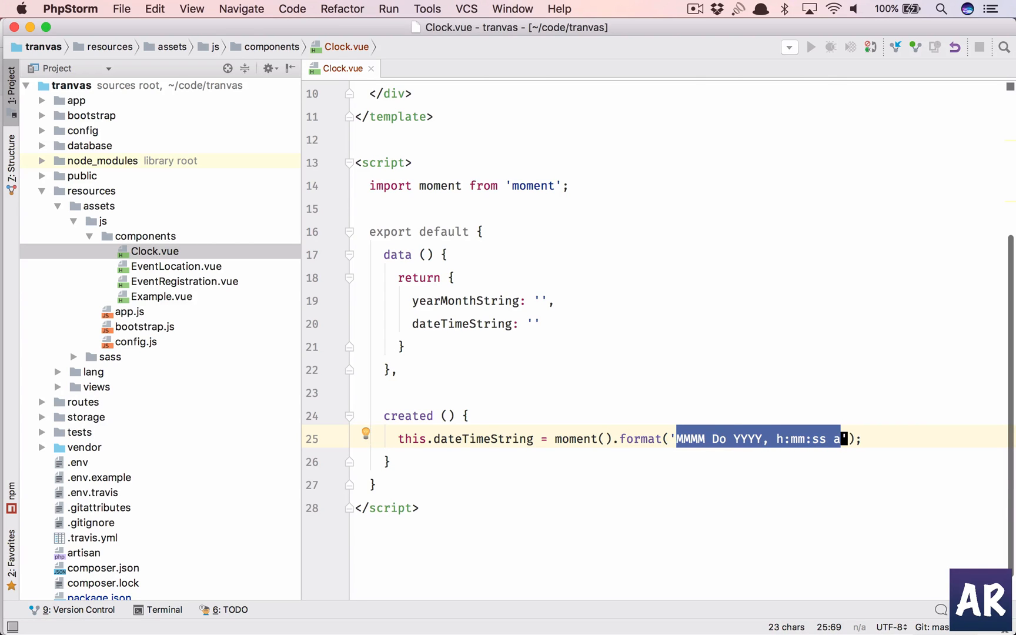
text(ddd)
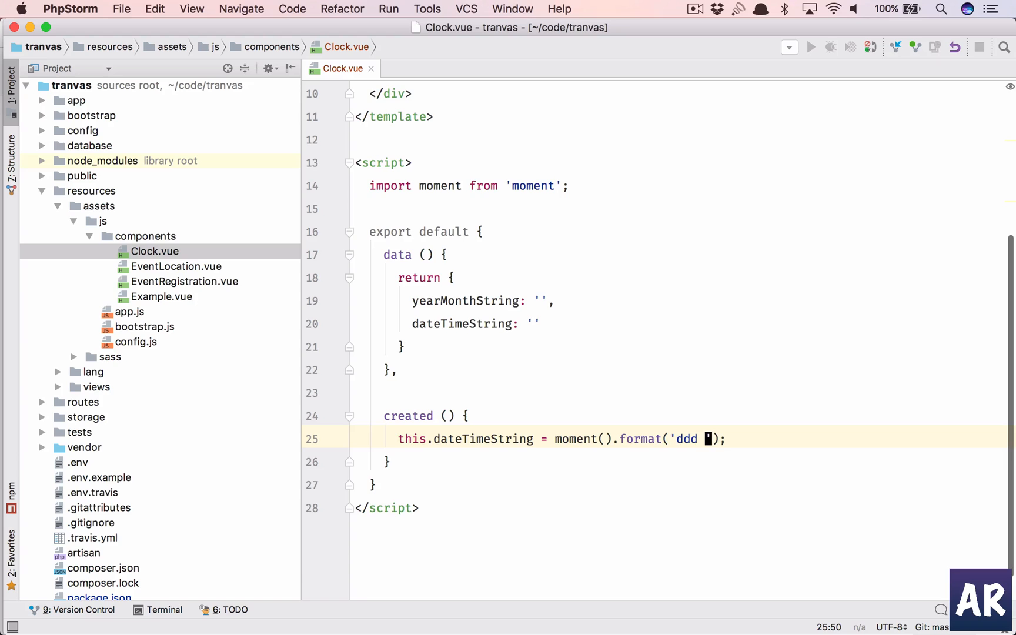
text(h)
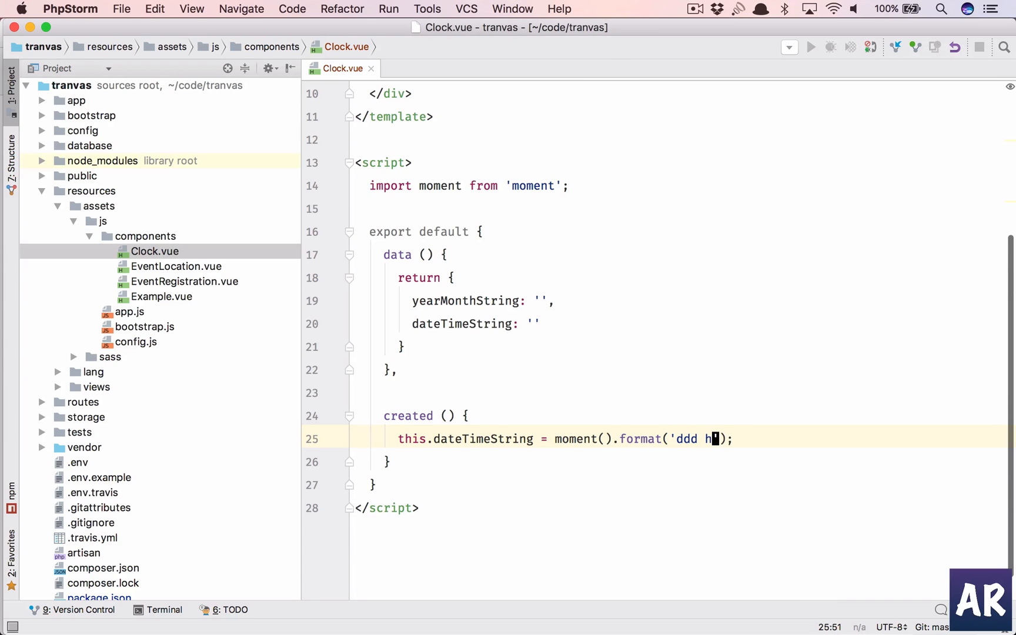
text(:m)
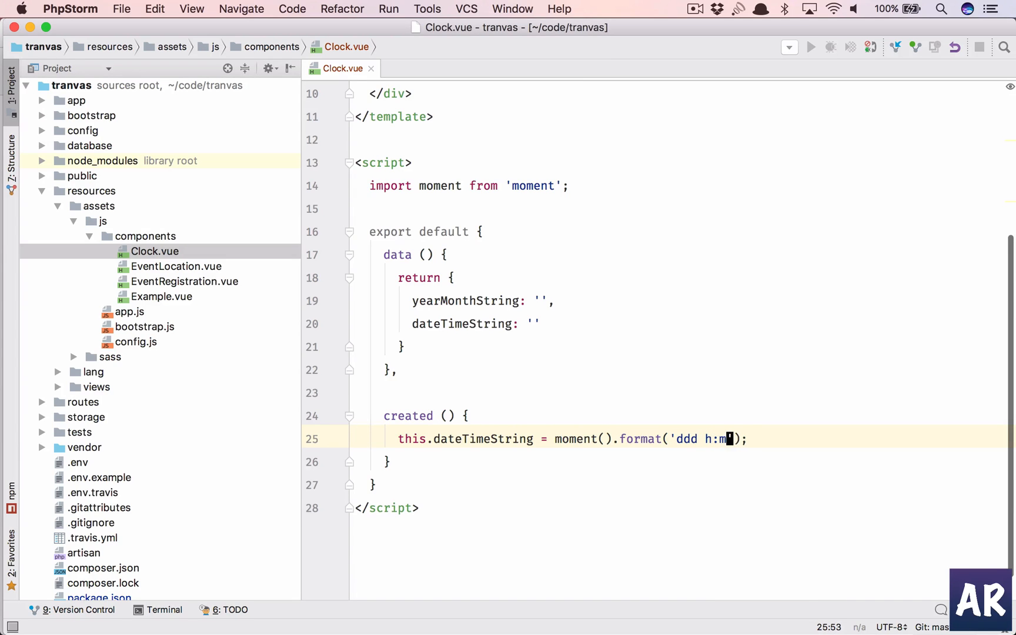
text(m)
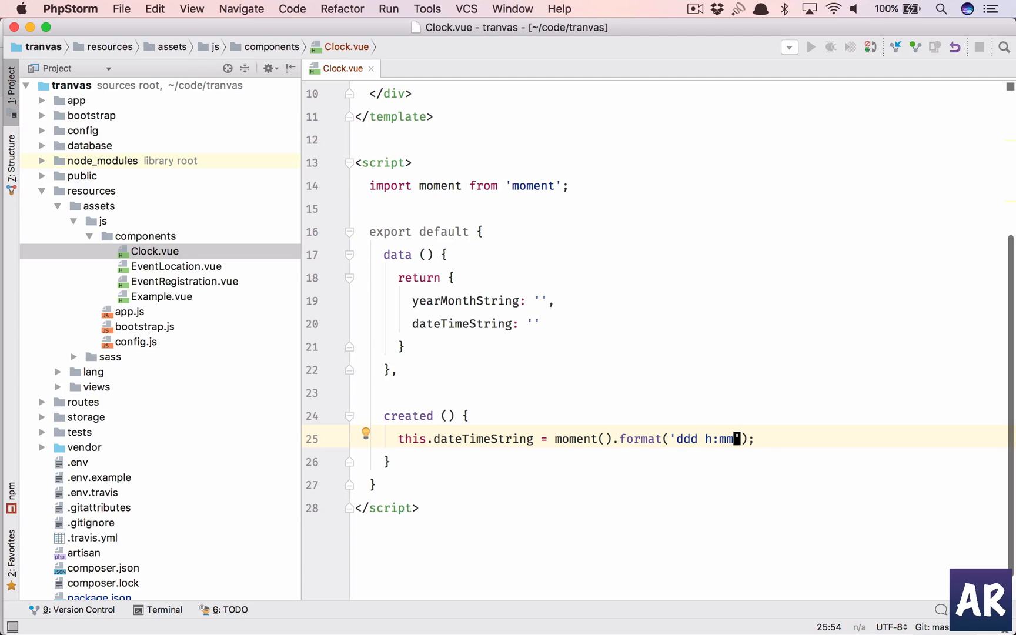
text(:ss)
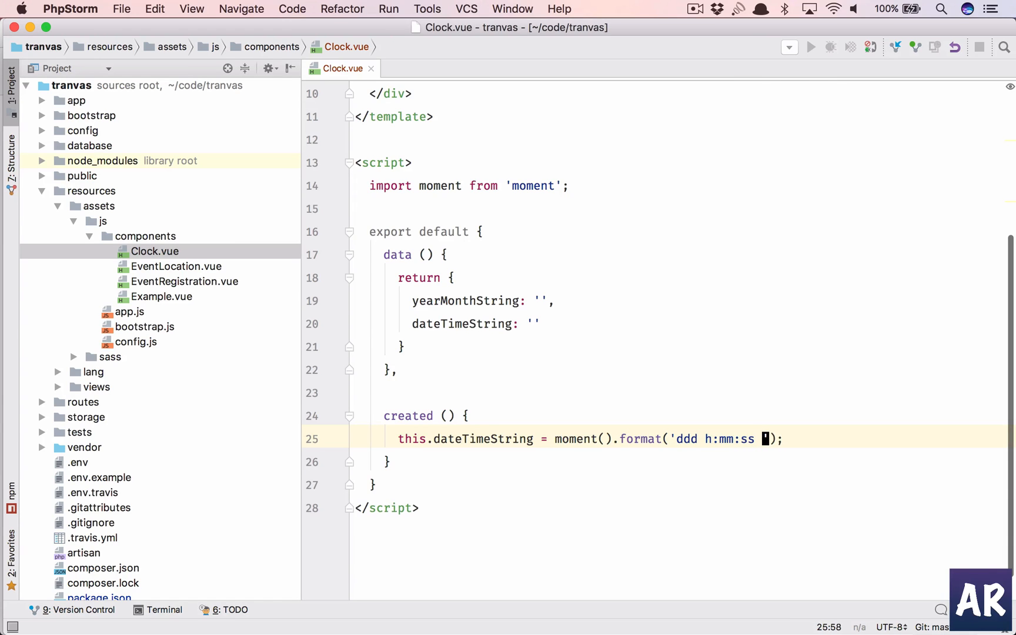
text(A)
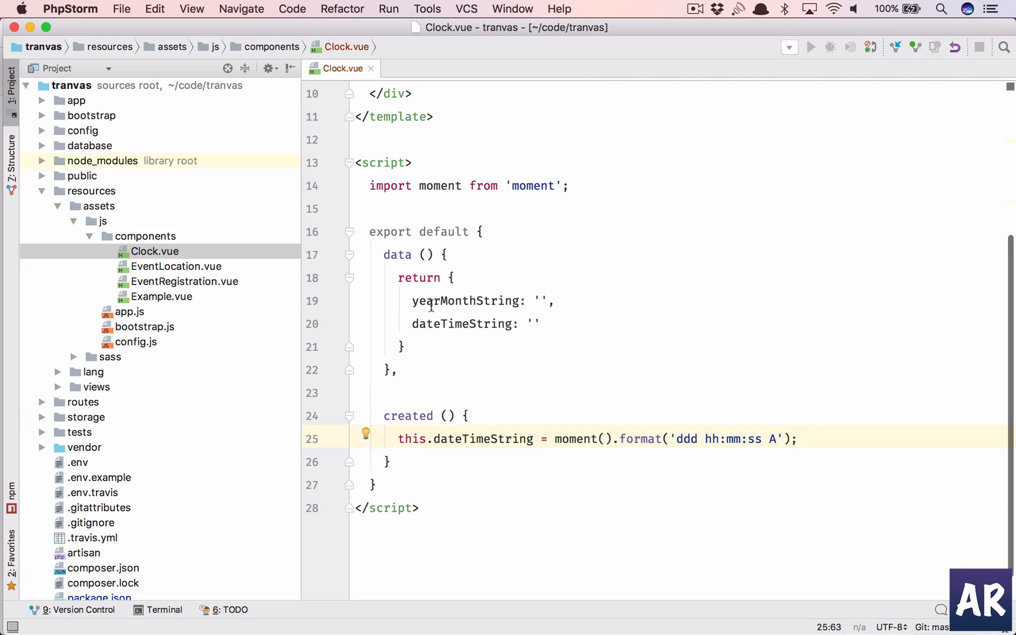
- Assign this.yearMonthString from moment().format('MMMM YYYY') in the same hook
double_click(467, 301)
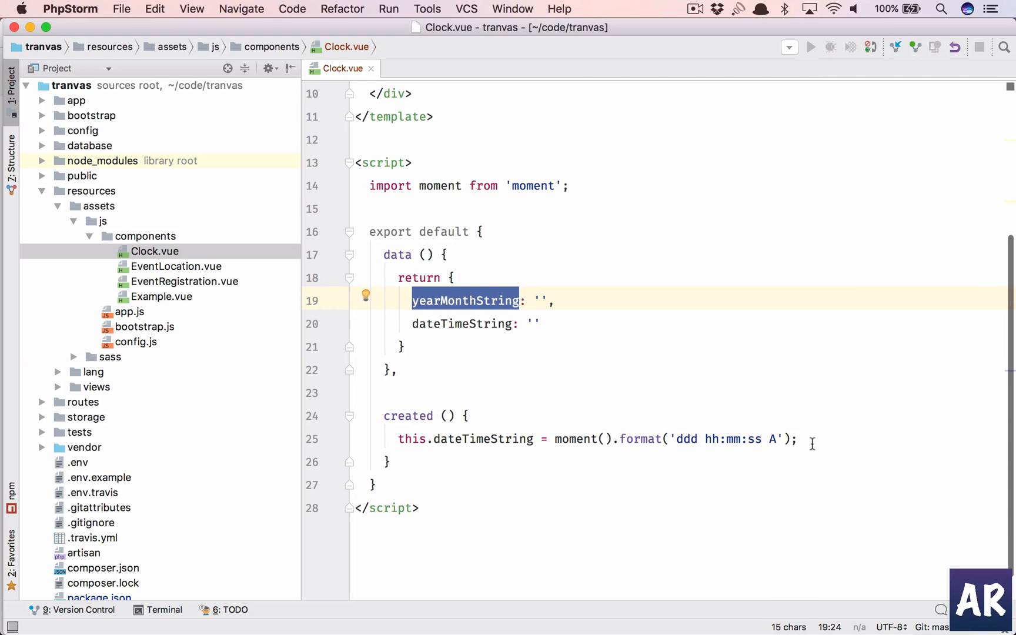
text(this.yearMonthString =)
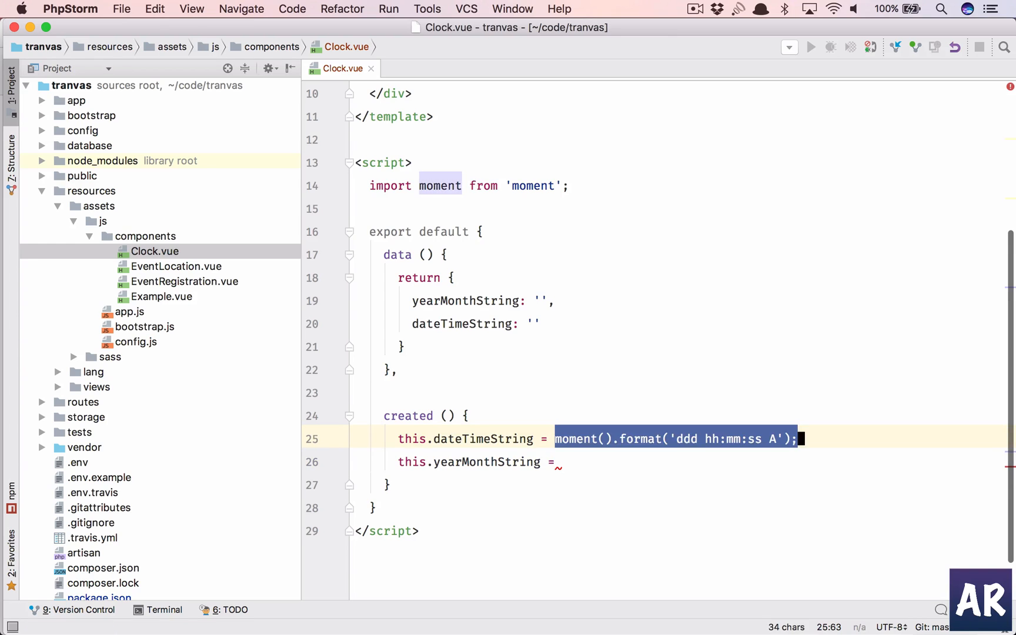
text(moment().format('ddd hh:mm:ss A');)
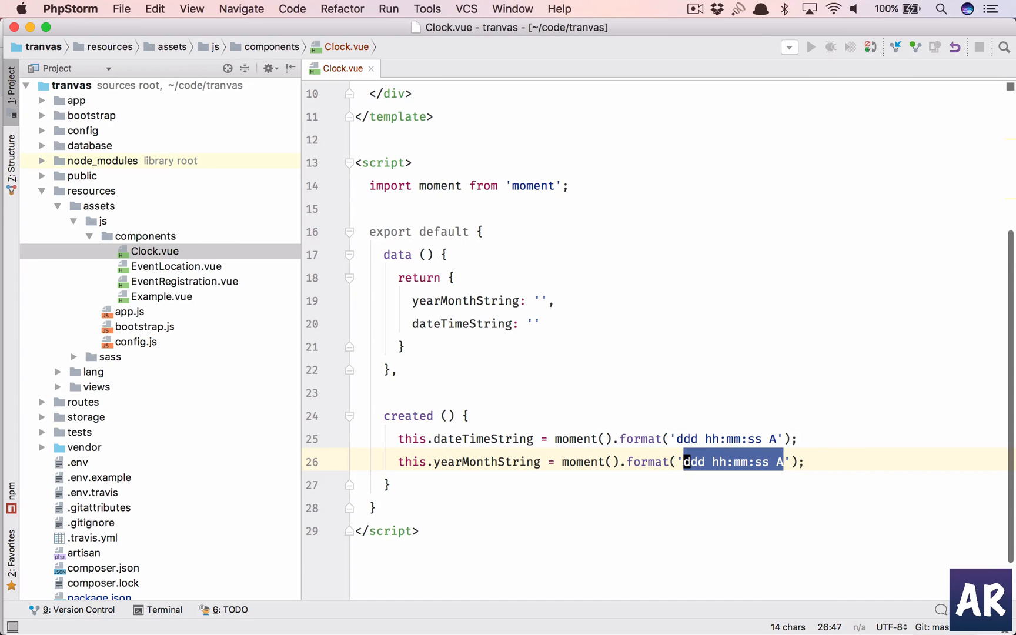
text(MMMM)
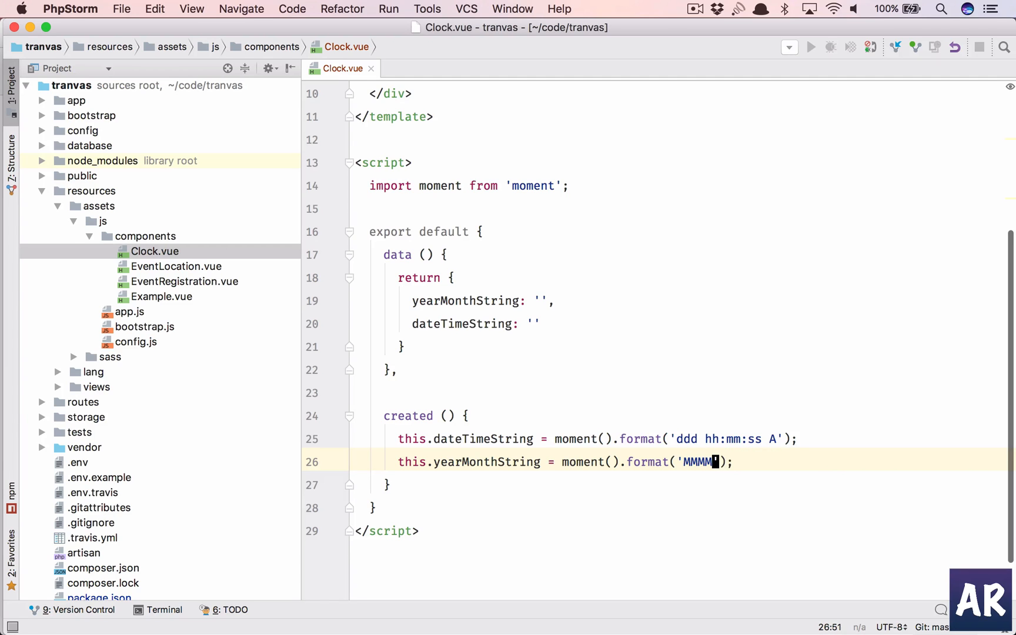
text(YYYY)
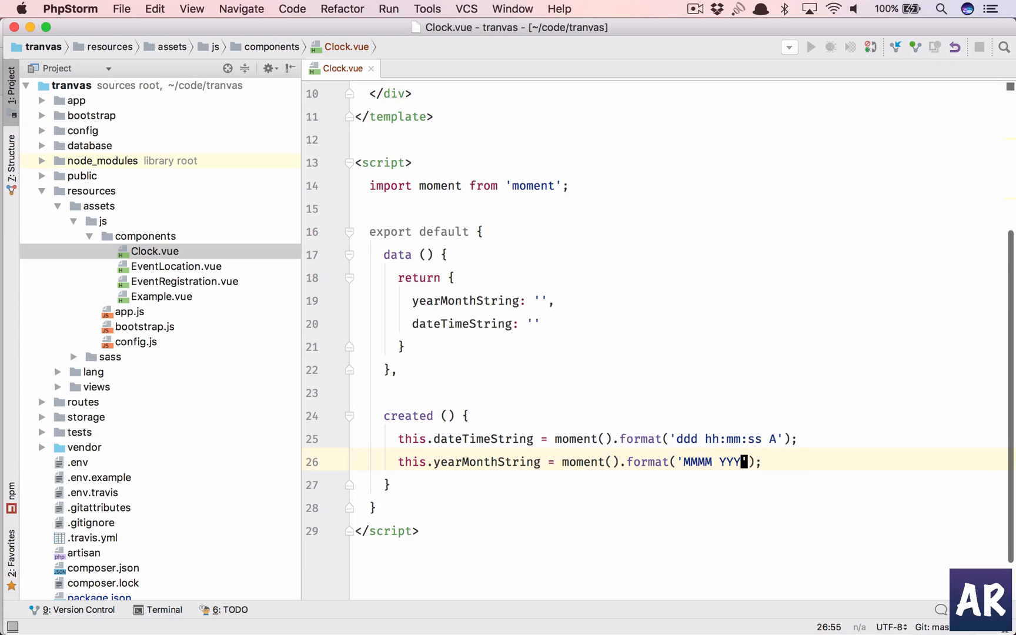
text(Y)
text(app.)
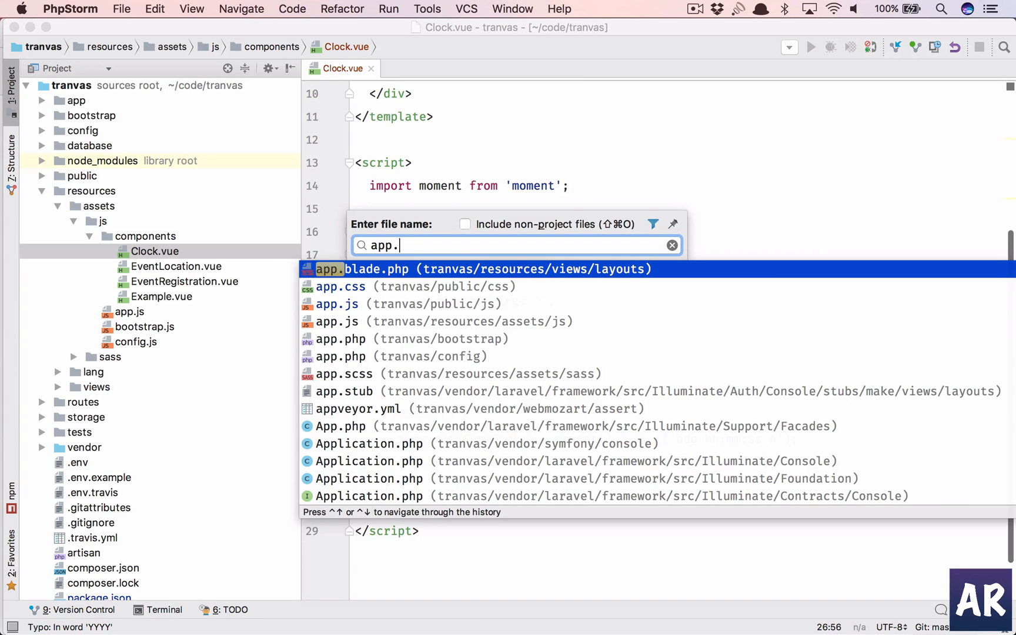
- Add Vue.component('clock', require('./components/Clock.vue')); to app.js below the other registrations
key(down)
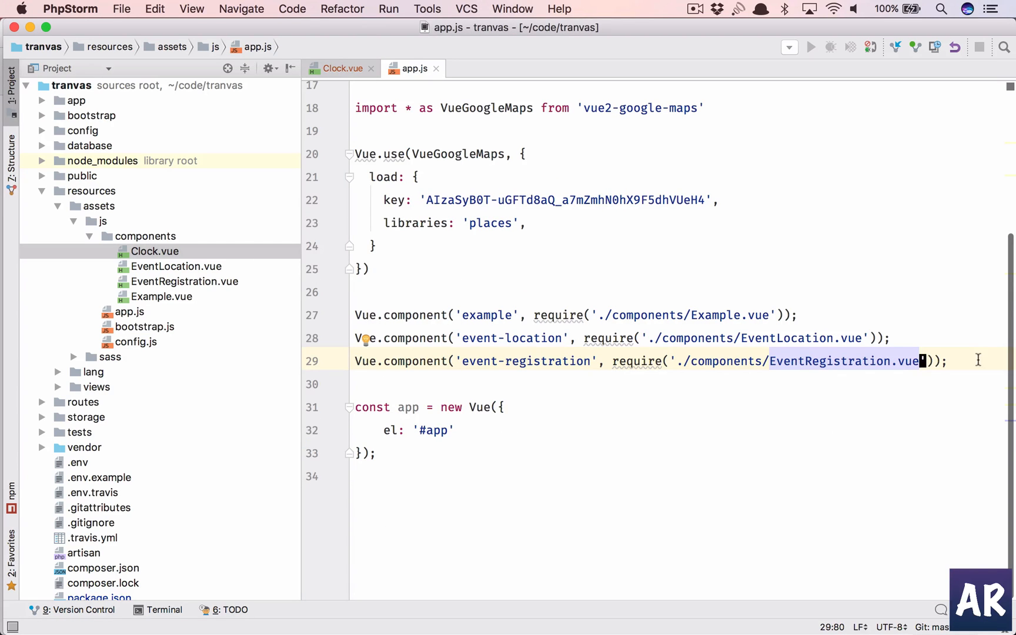
text(Vue;compoentn)
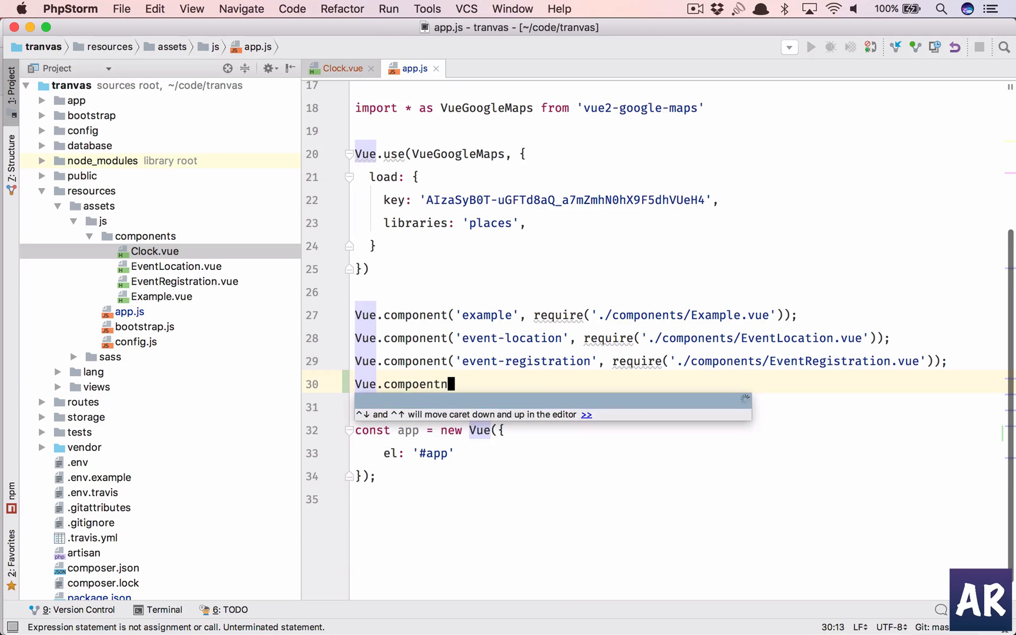
key(Backspace)
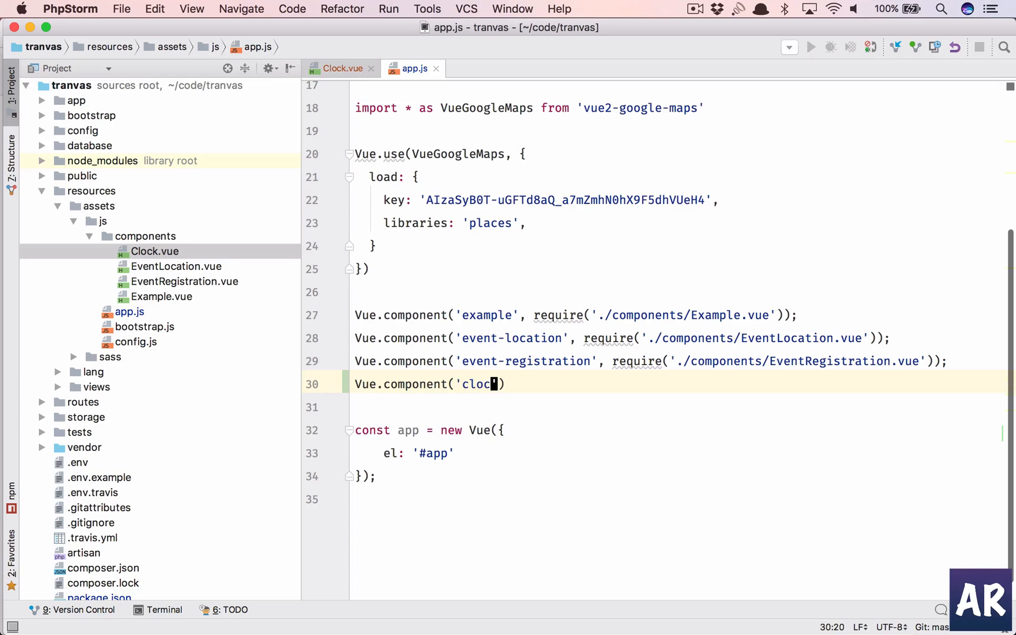
text(', require('./components/Clock.vue)
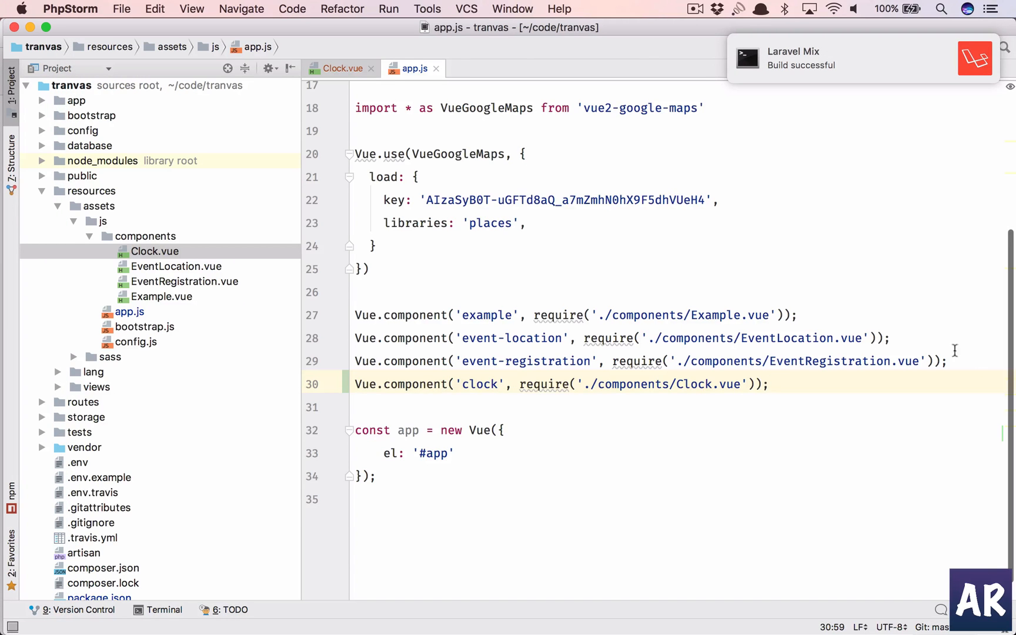
- Duplicate the dashboard panel row in home.blade.php
click(543, 384)
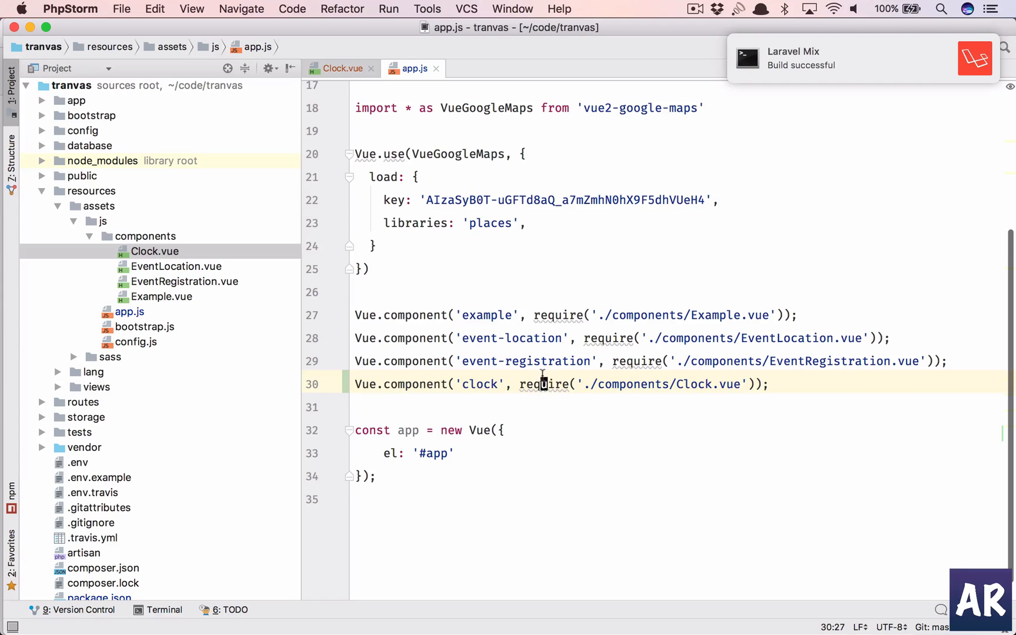
click(95, 386)
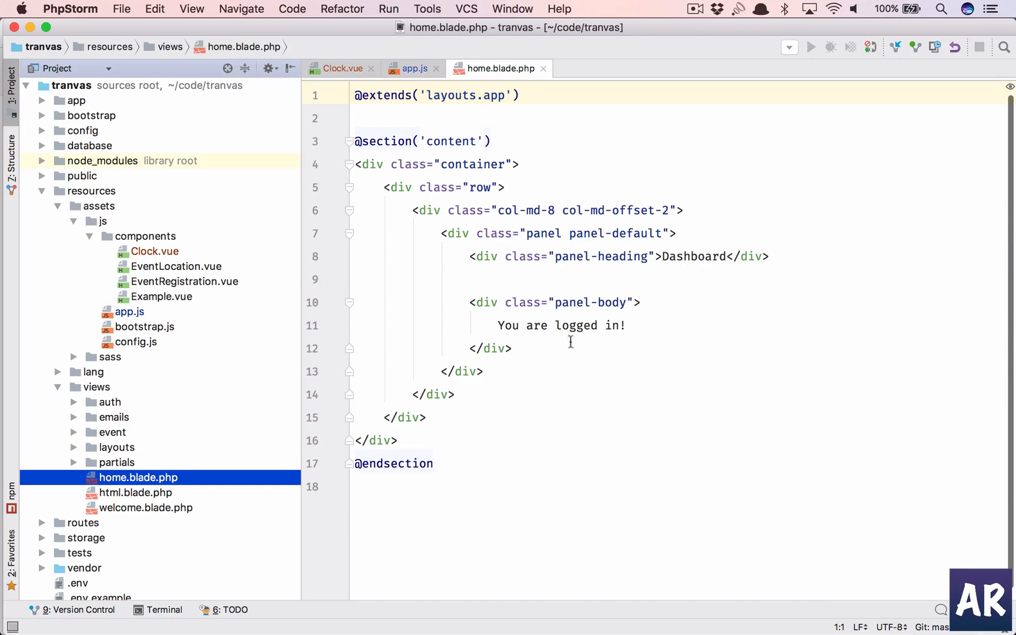
mouse_move(628, 313)
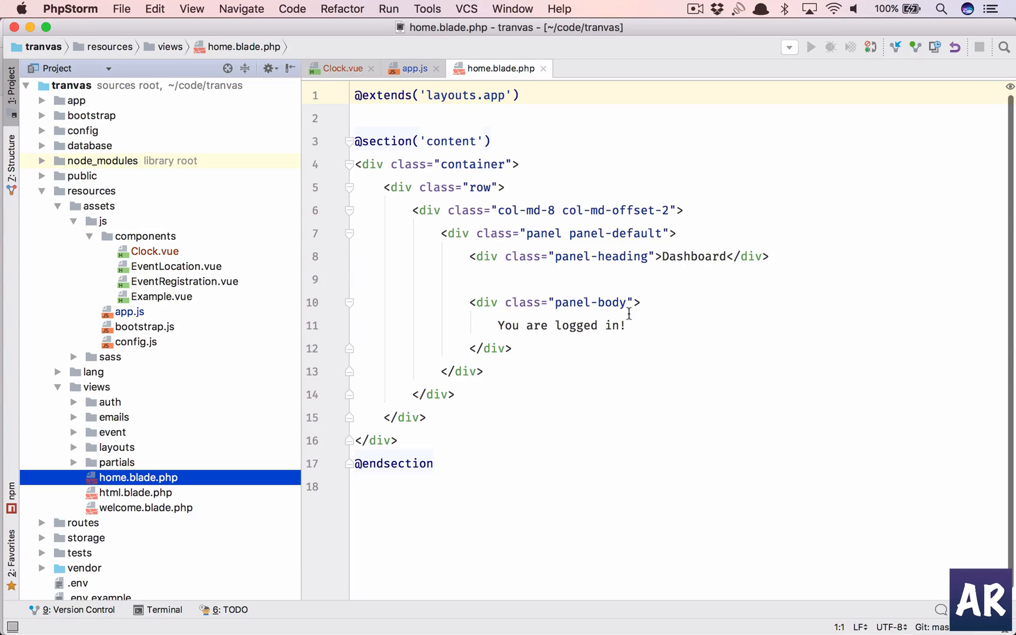
click(628, 325)
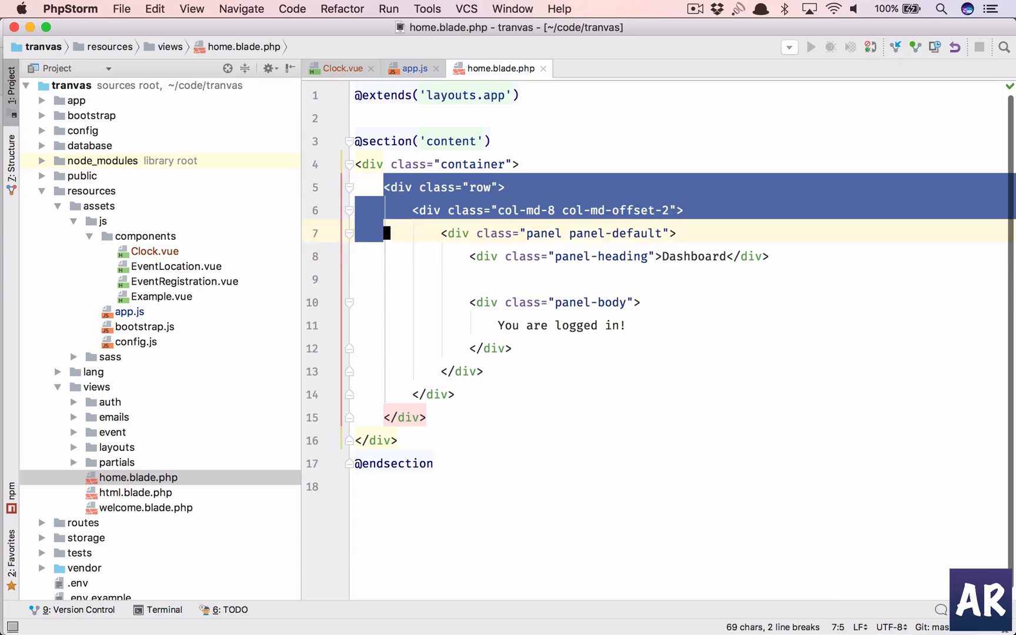
key(enter)
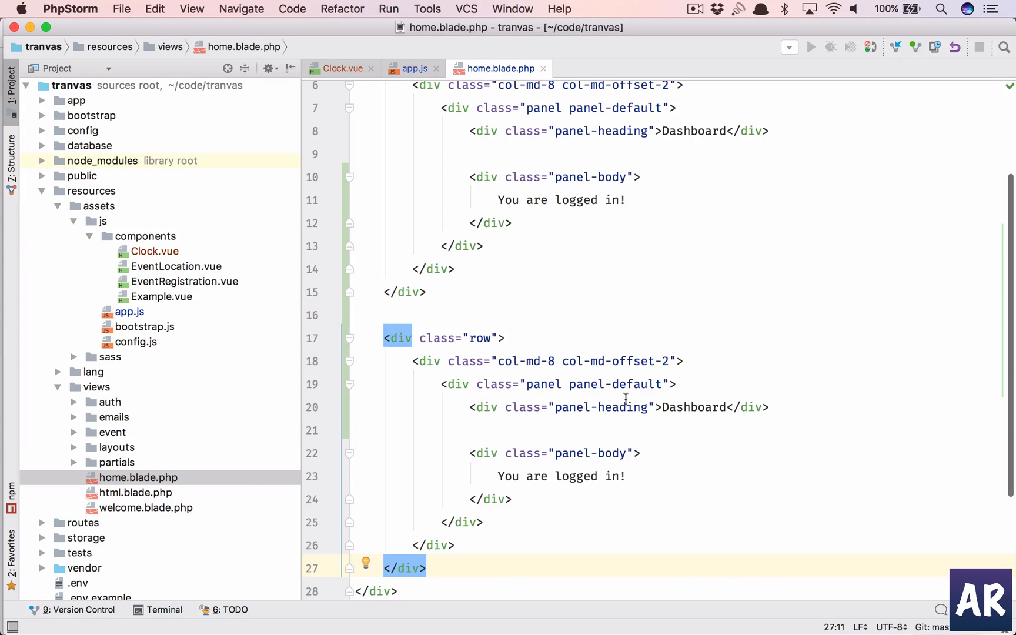
- Rename the duplicated panel's heading to Clock and put <clock></clock> in its body
double_click(693, 406)
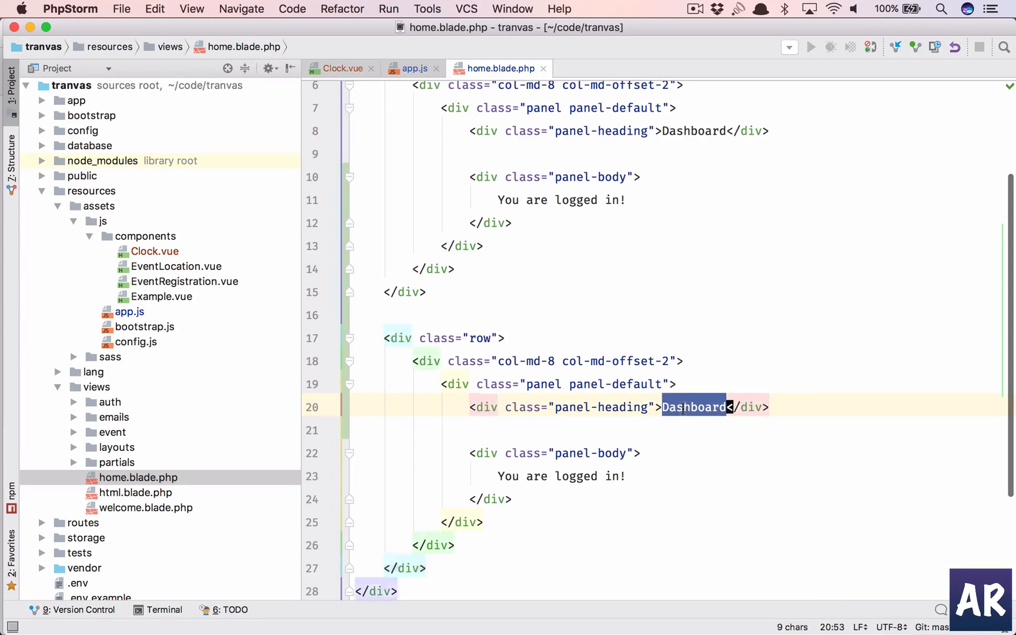
text(Clock)
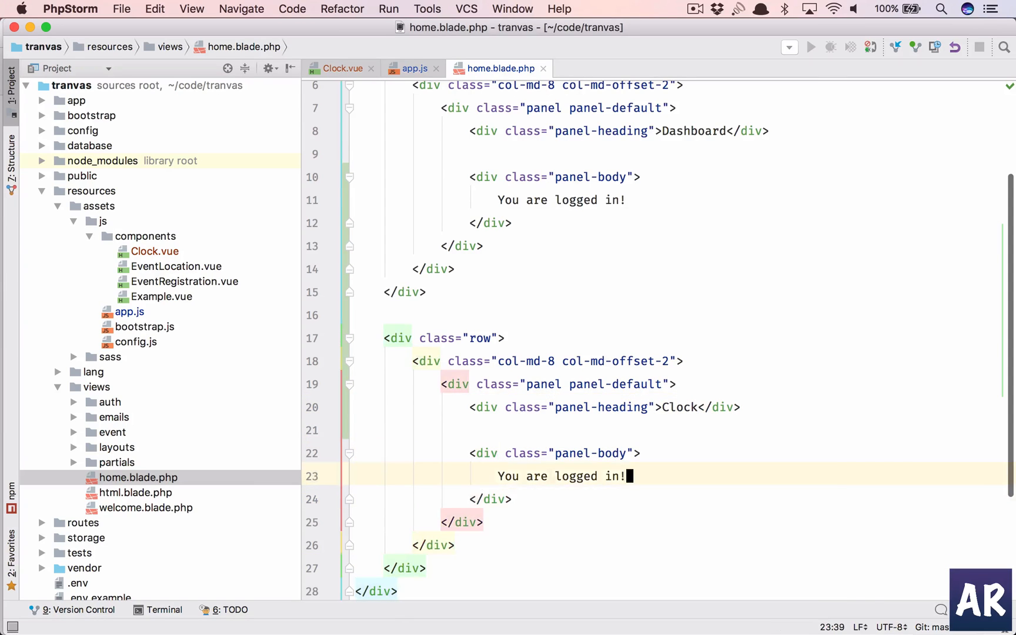
text(<)
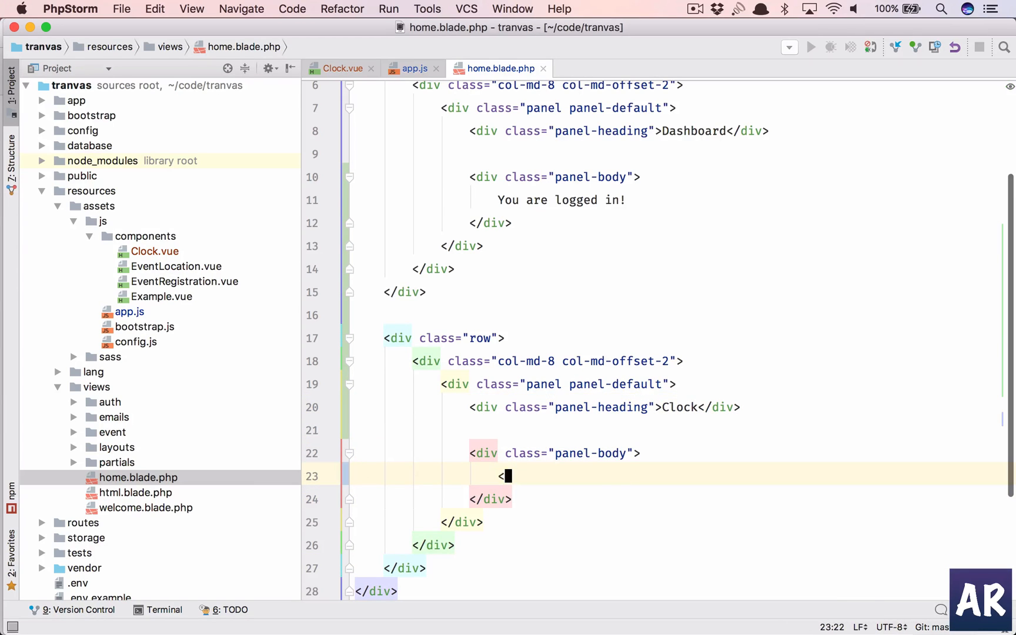
text(<clock></clock>)
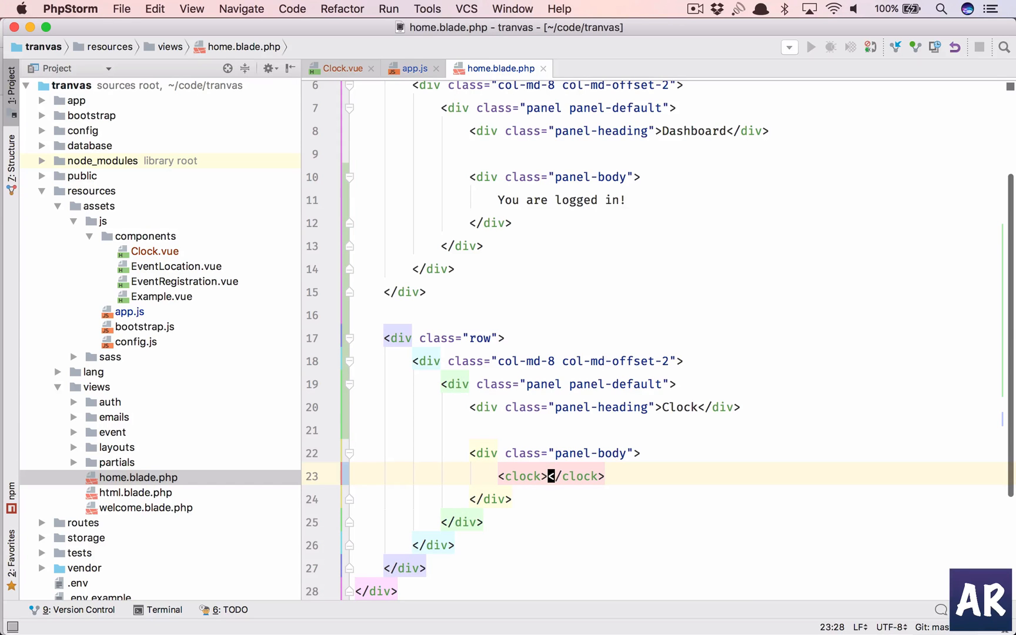
- Check the page in Chrome and open the DevTools console showing the basePath TypeError
click(341, 68)
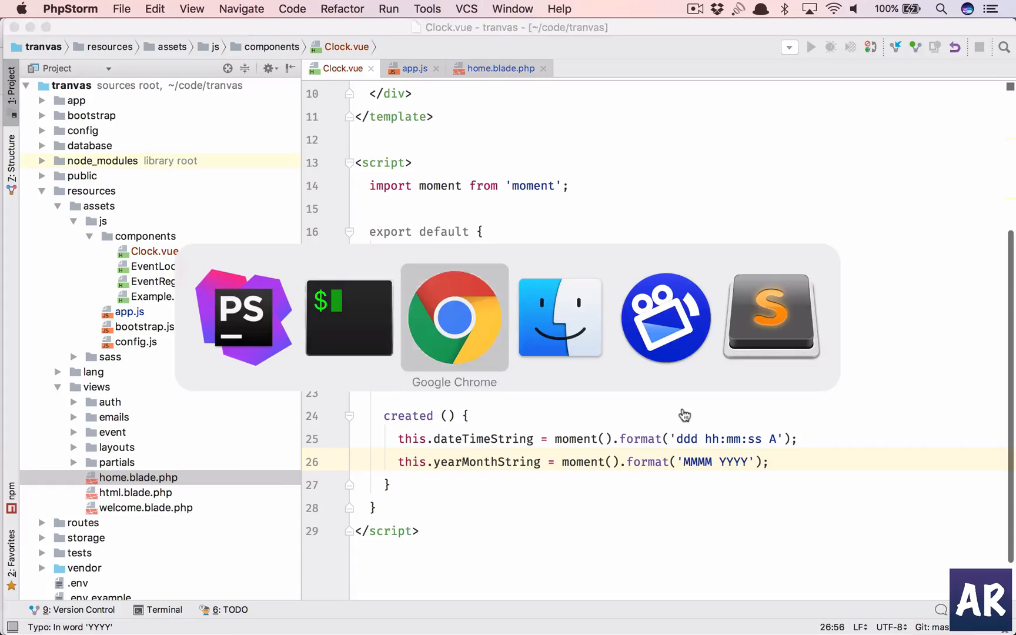
click(453, 318)
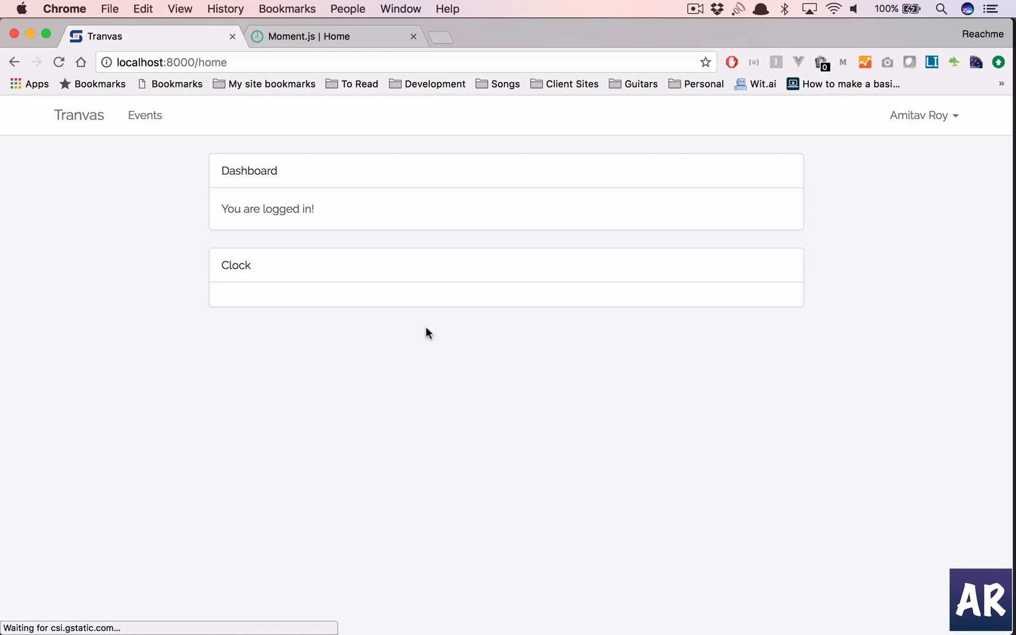
key(F12)
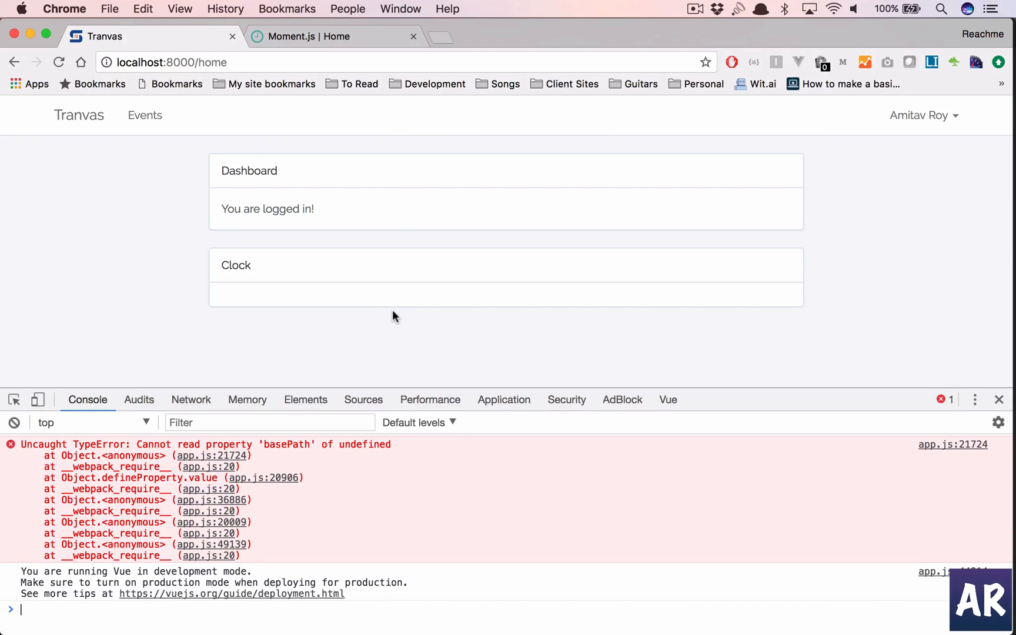
mouse_move(395, 371)
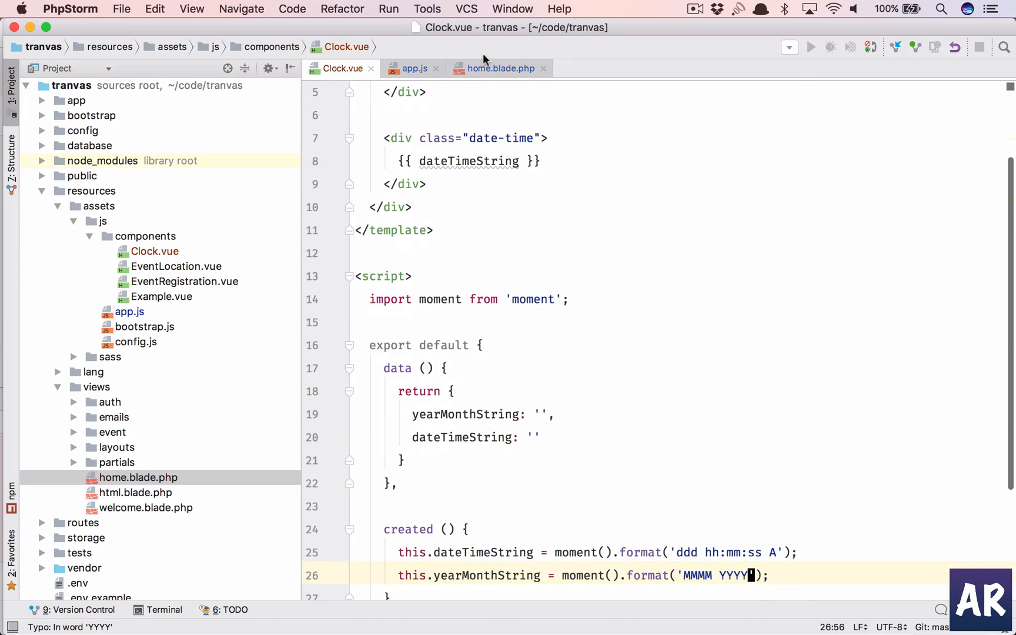
- Locate and select the window.Laravel script block with csrfToken and basePath in html.blade.php
click(500, 68)
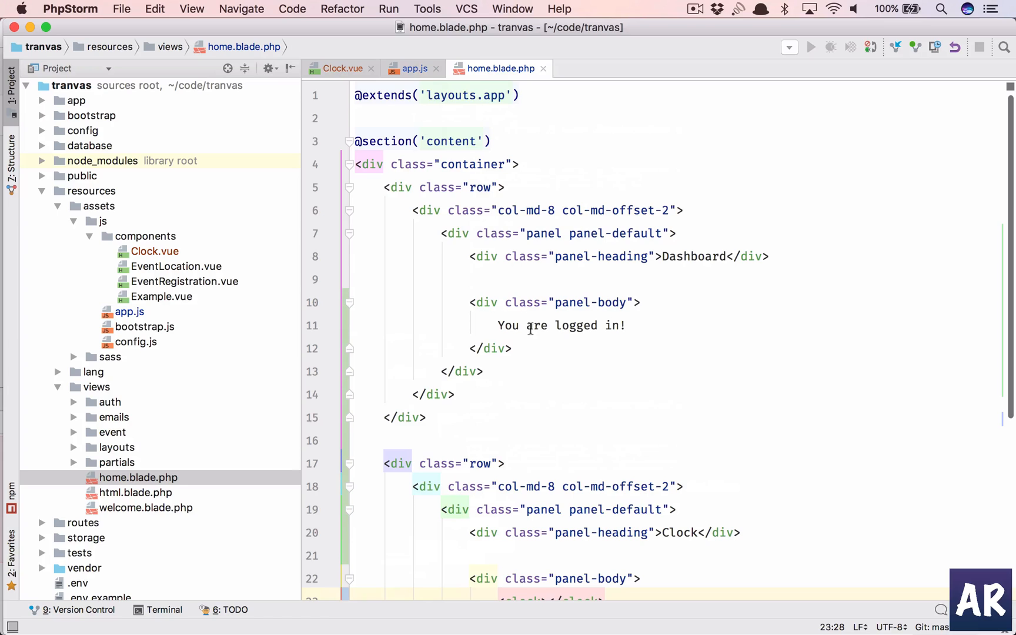
click(603, 68)
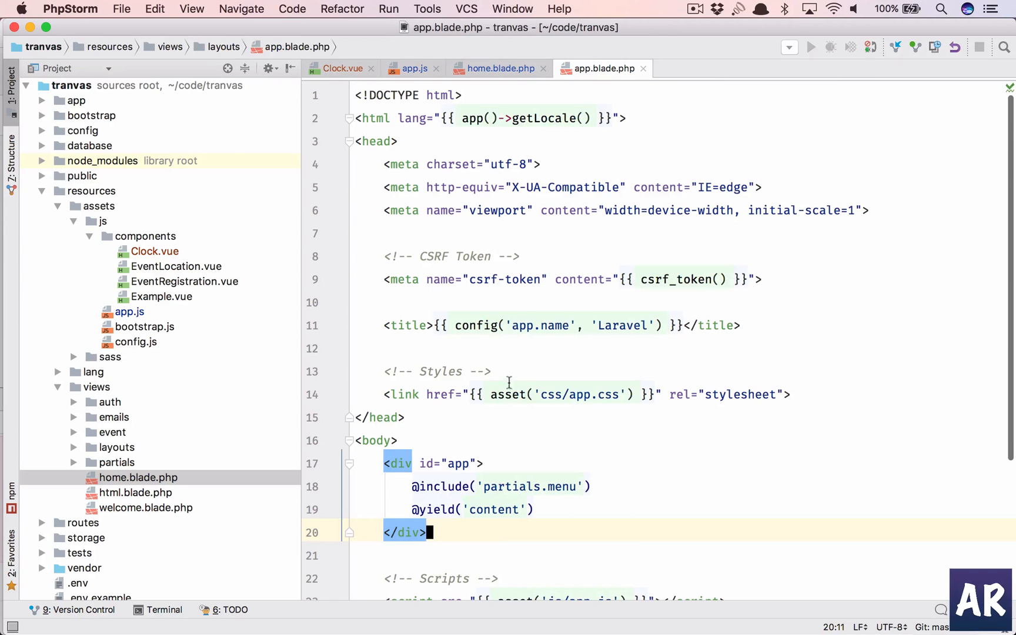
mouse_move(469, 325)
text(config)
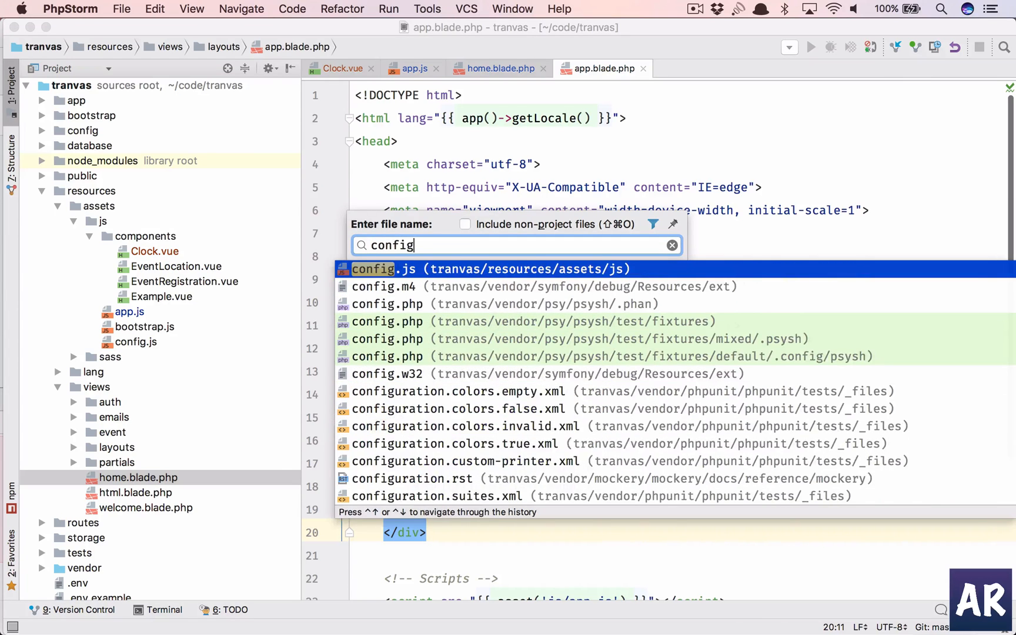
click(491, 268)
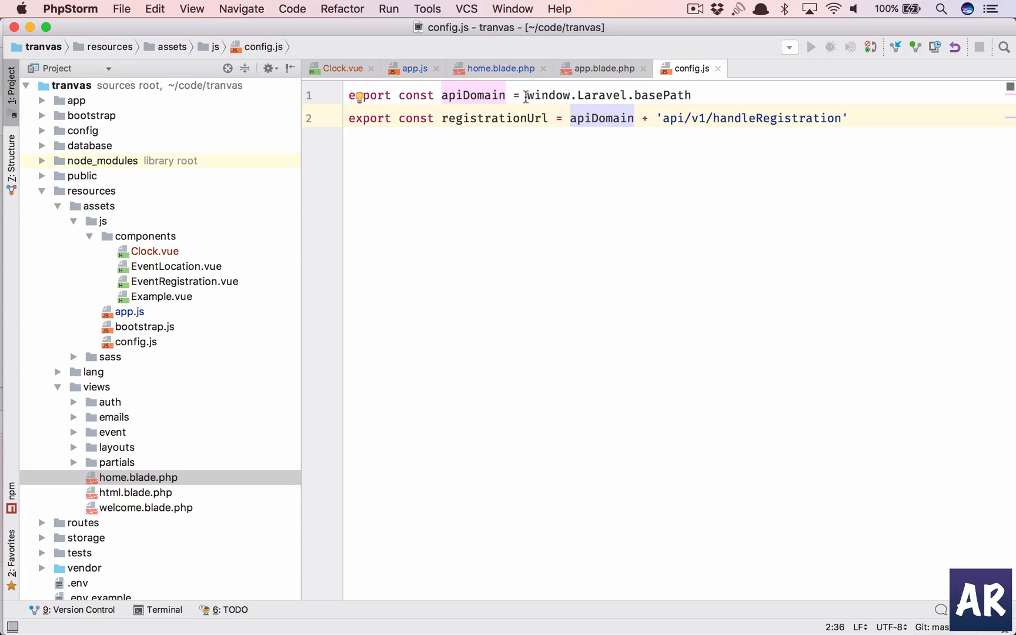
mouse_move(586, 189)
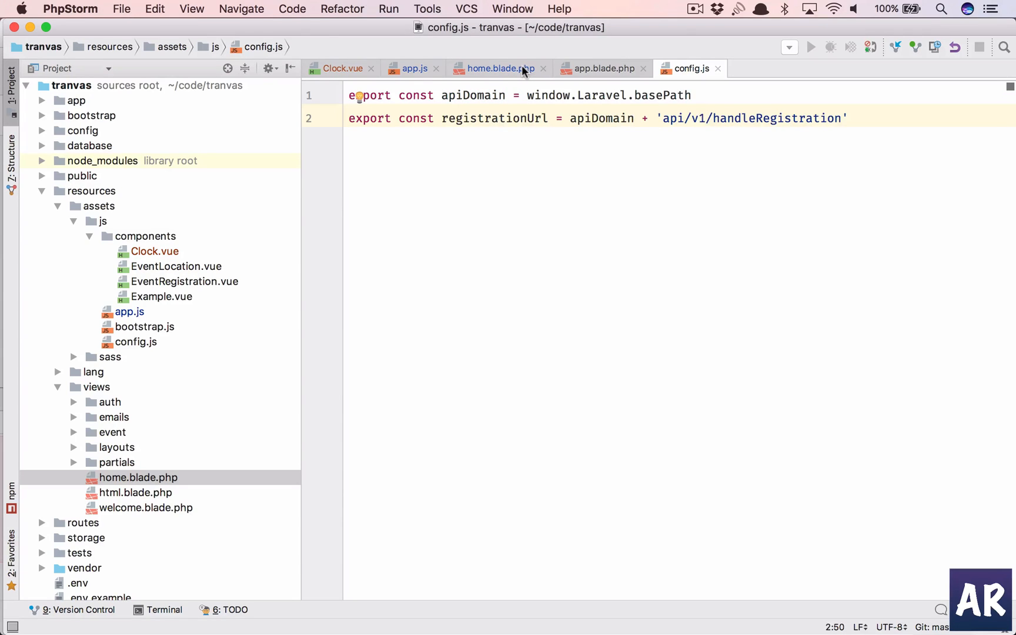
click(499, 68)
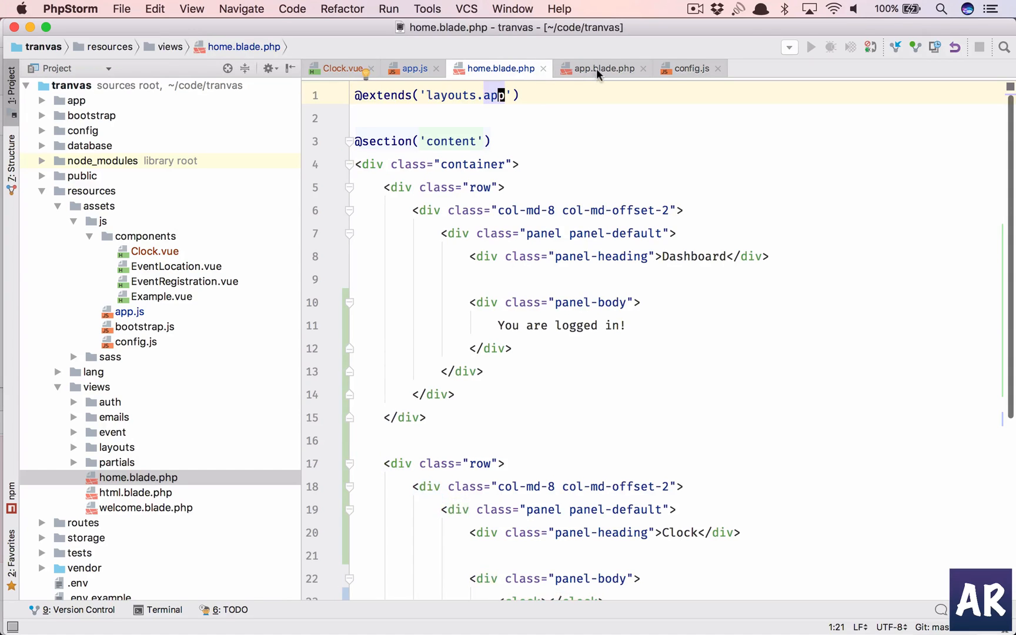
click(602, 69)
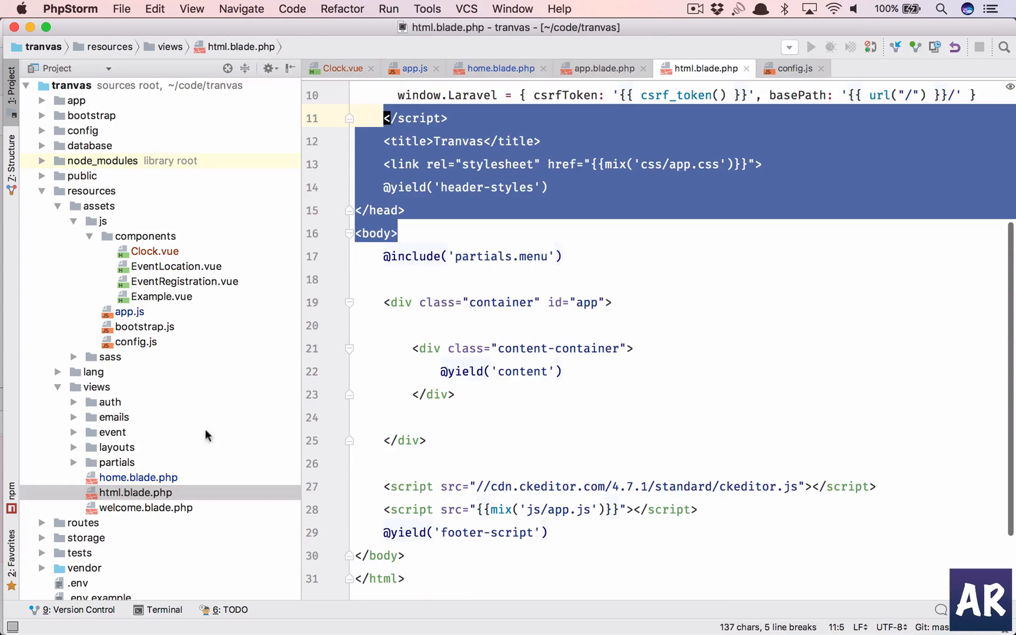
scroll(up, 3)
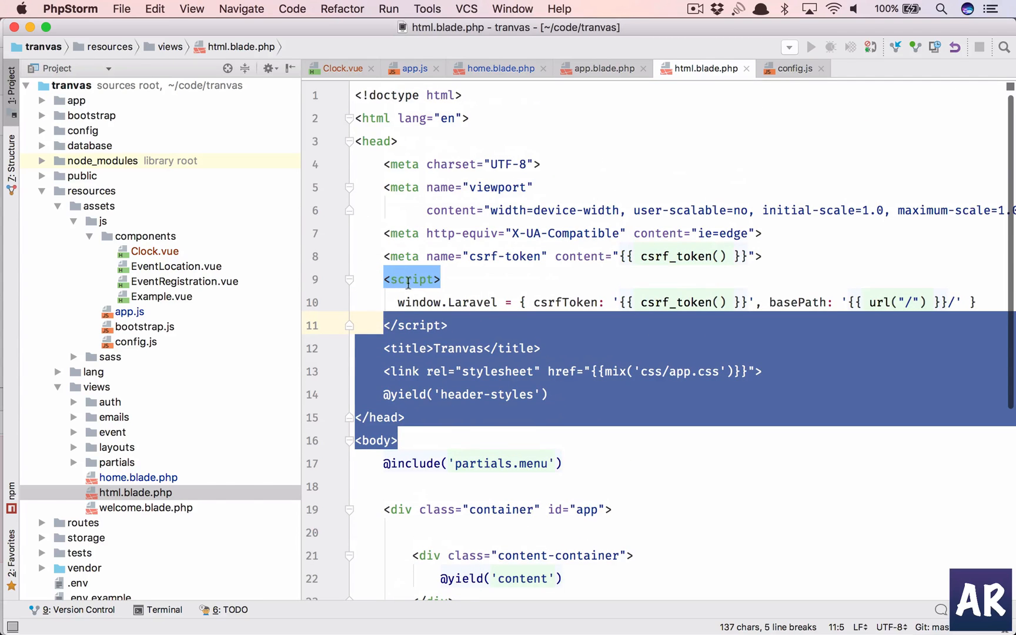
click(415, 302)
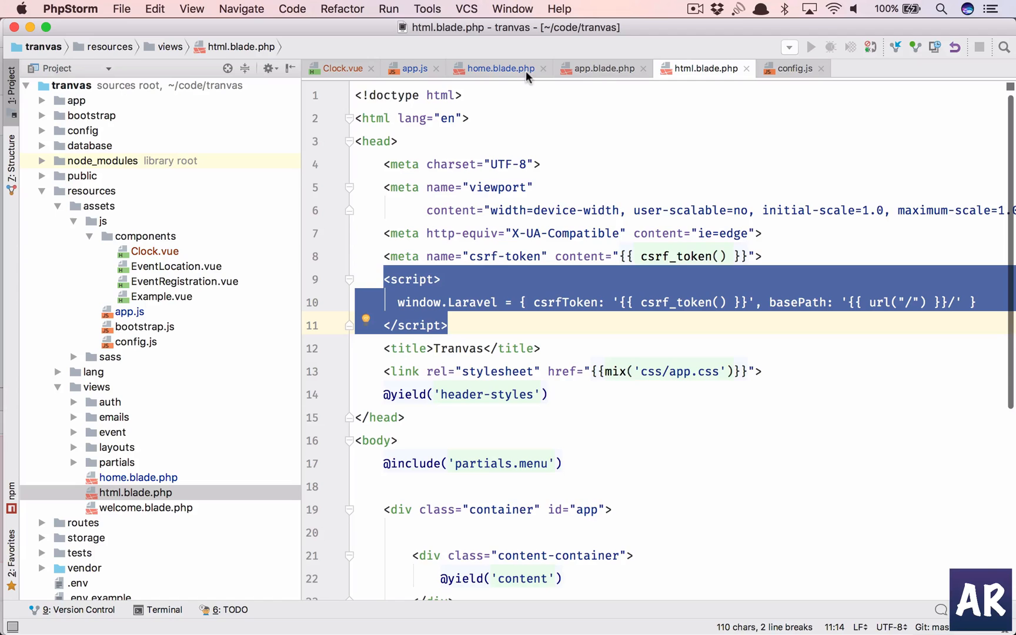
- Paste the window.Laravel script into app.blade.php before the closing head tag
click(600, 68)
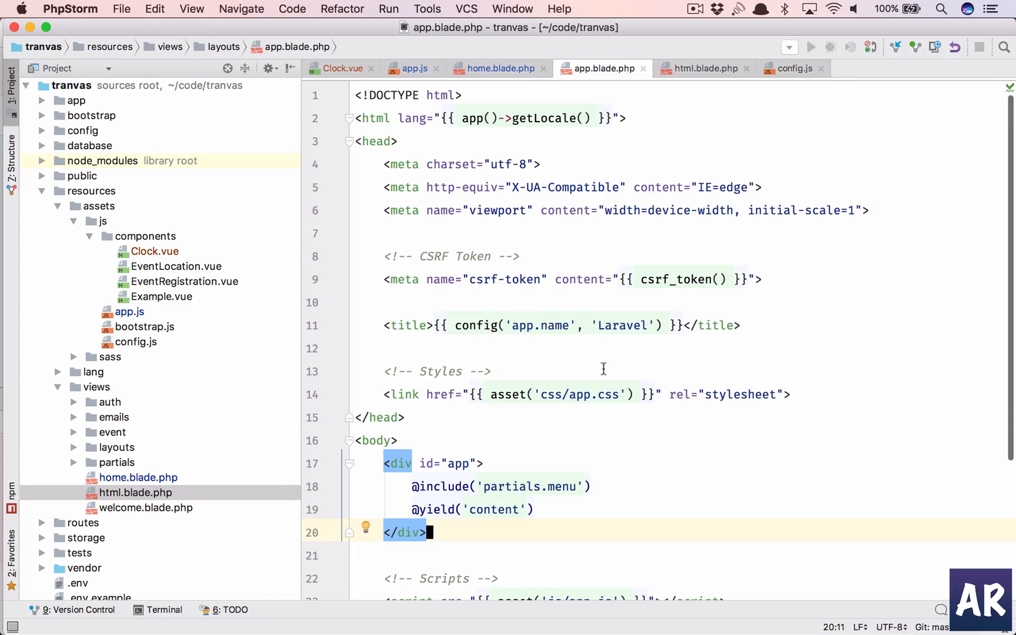
click(404, 416)
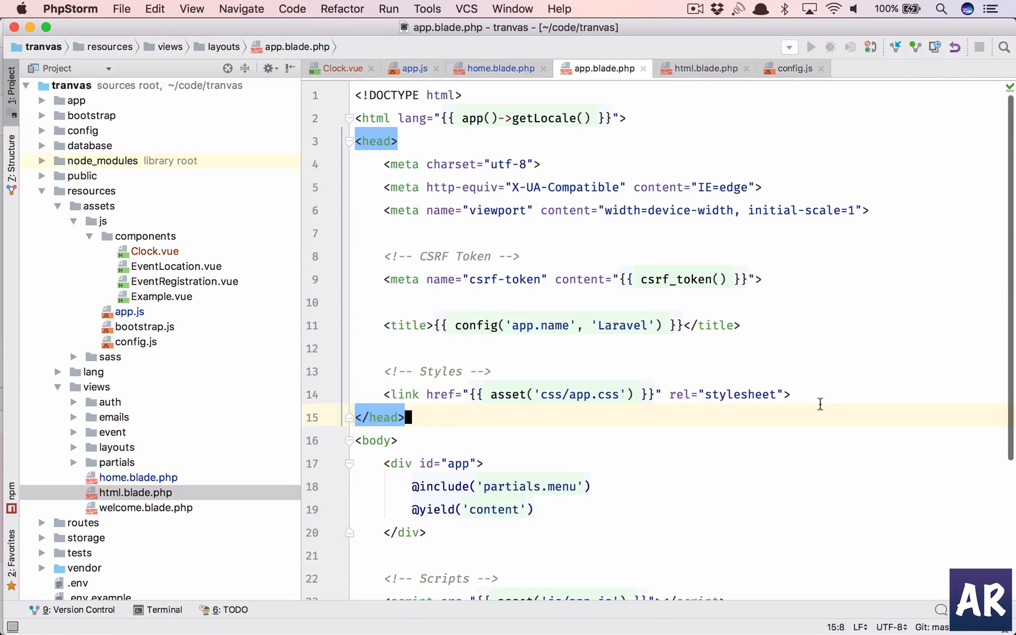
text(<script>)
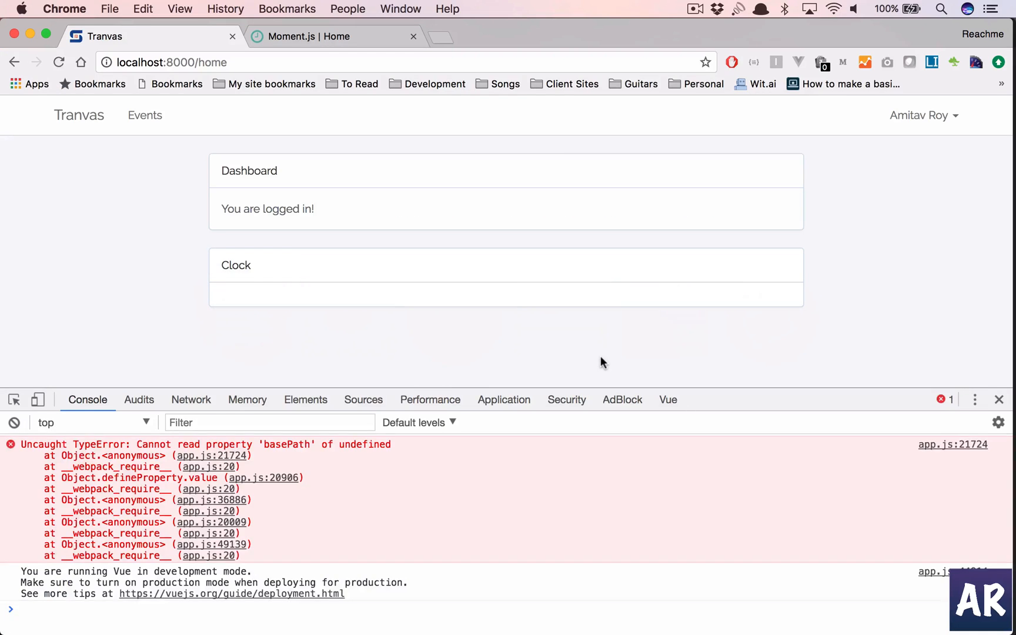
- Reload the home page repeatedly to see the Clock panel show August 2017 and Wed time without console errors
click(59, 62)
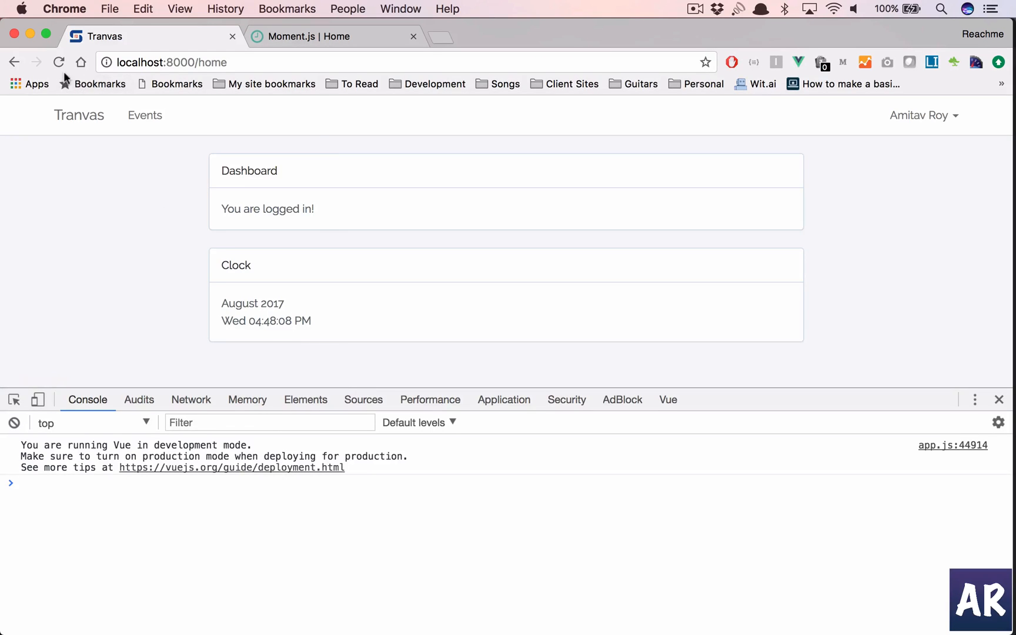
click(59, 62)
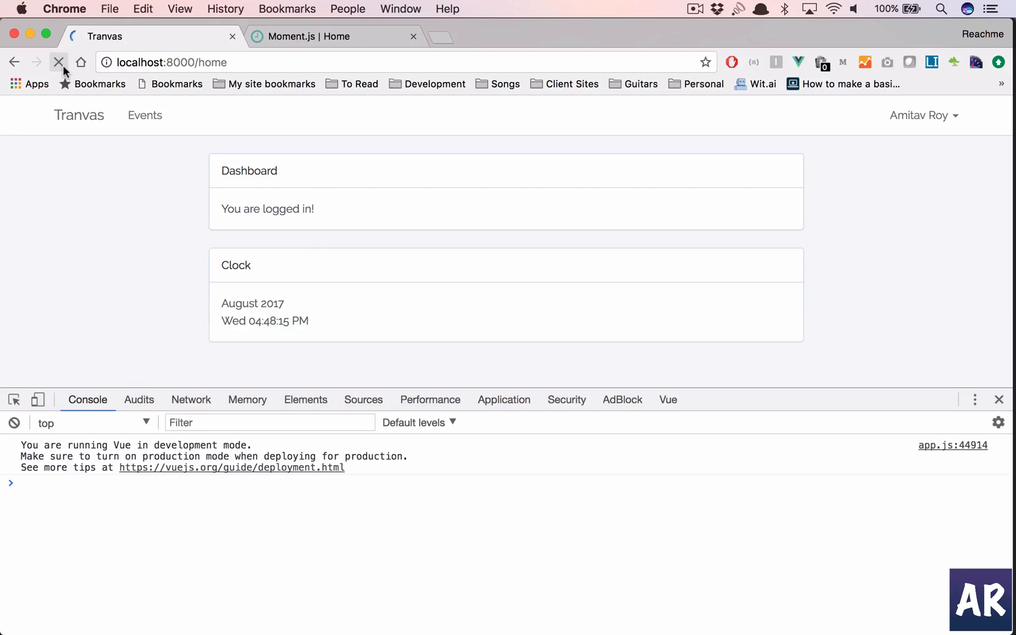
click(58, 62)
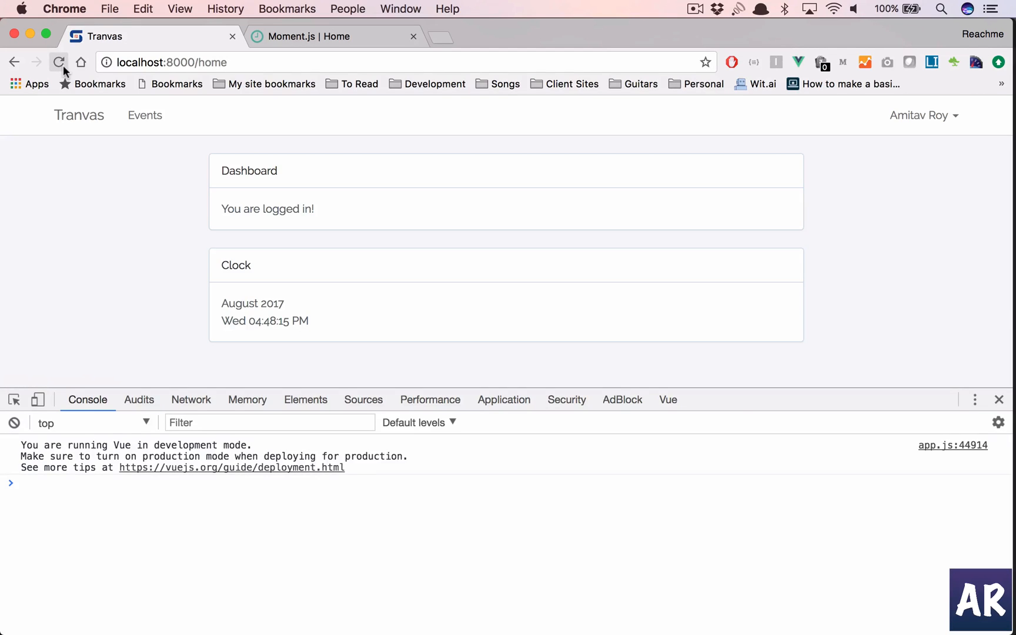
click(59, 62)
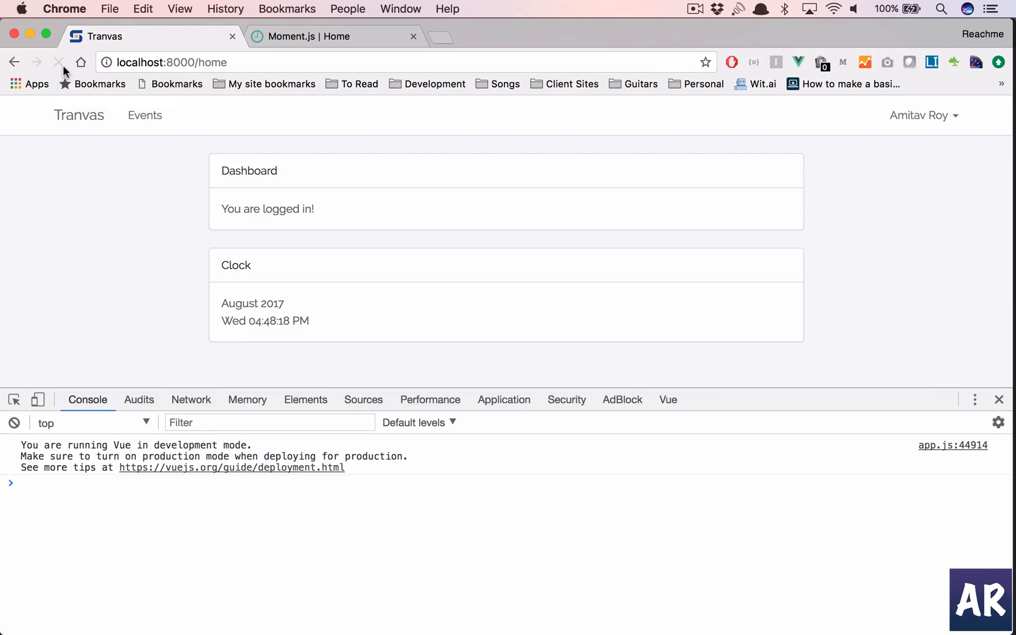
click(59, 63)
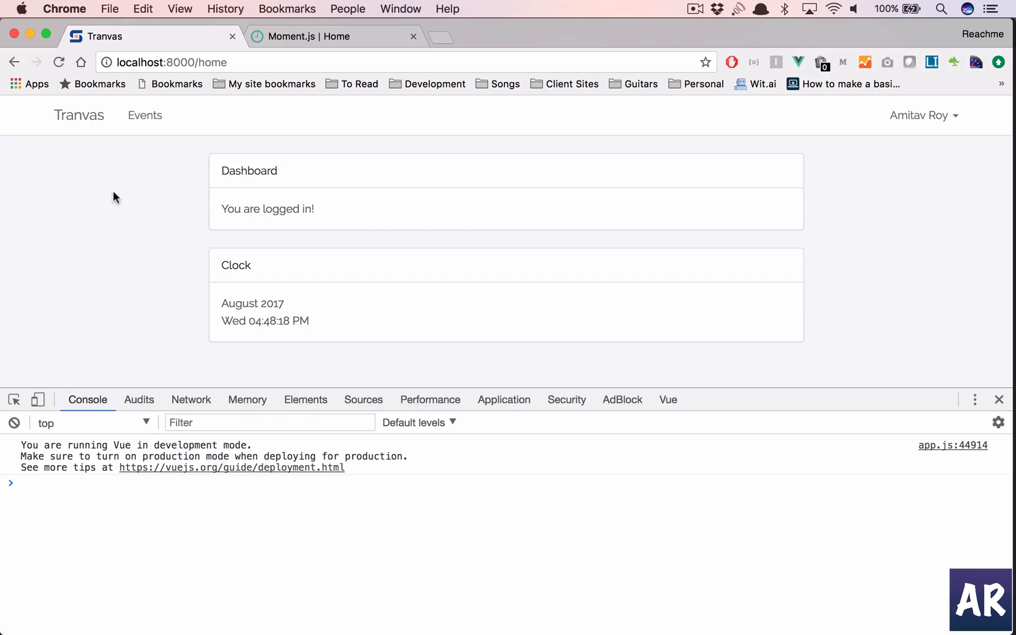
click(59, 62)
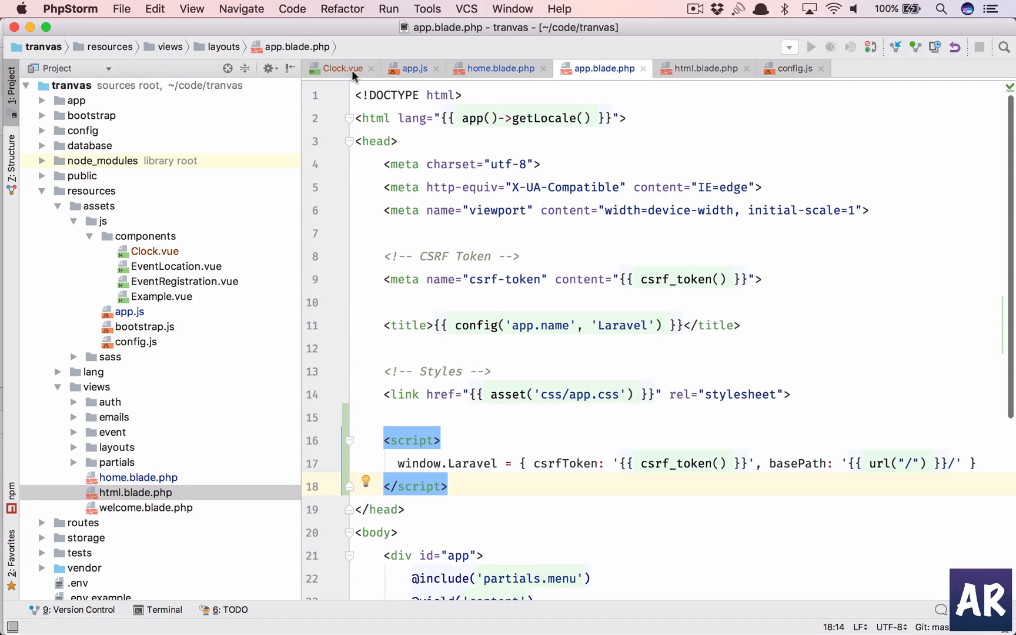
- Add a setInterval with a 1000 ms delay after the yearMonthString line in Clock.vue's created hook
click(337, 68)
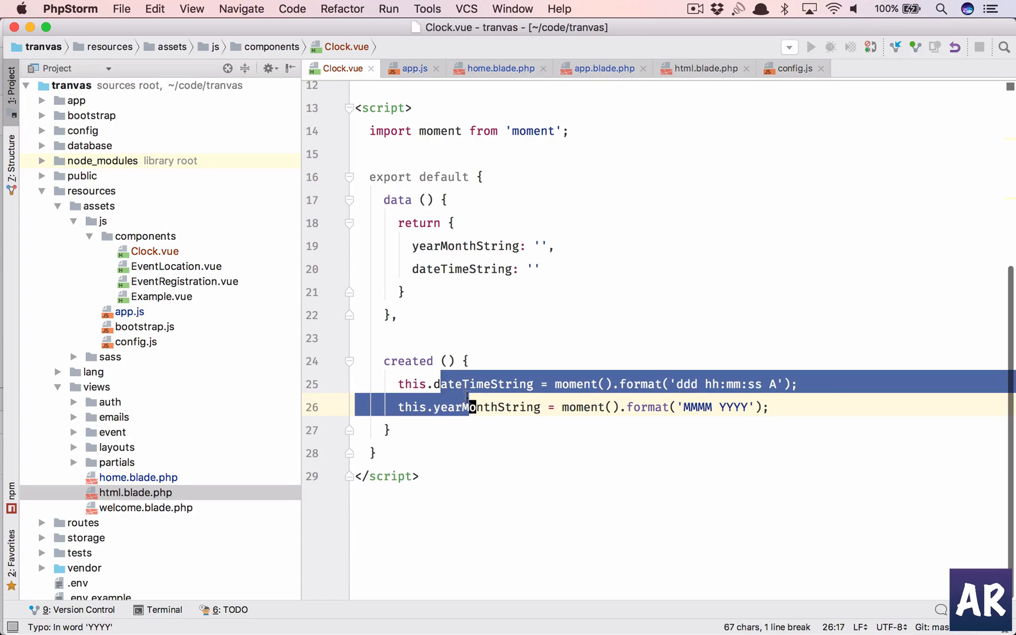
click(771, 407)
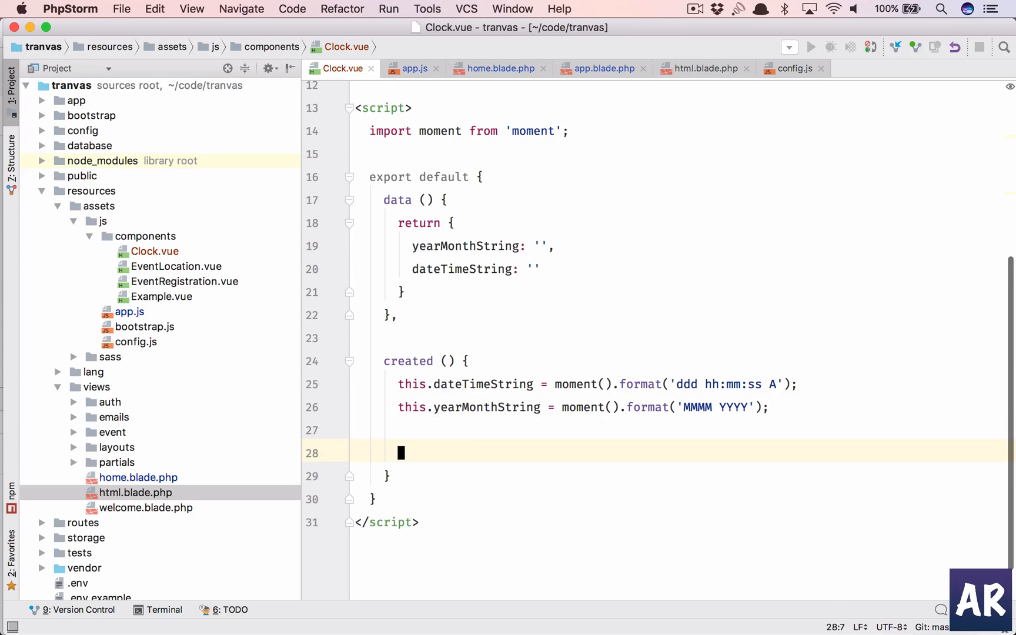
text(setInterval)
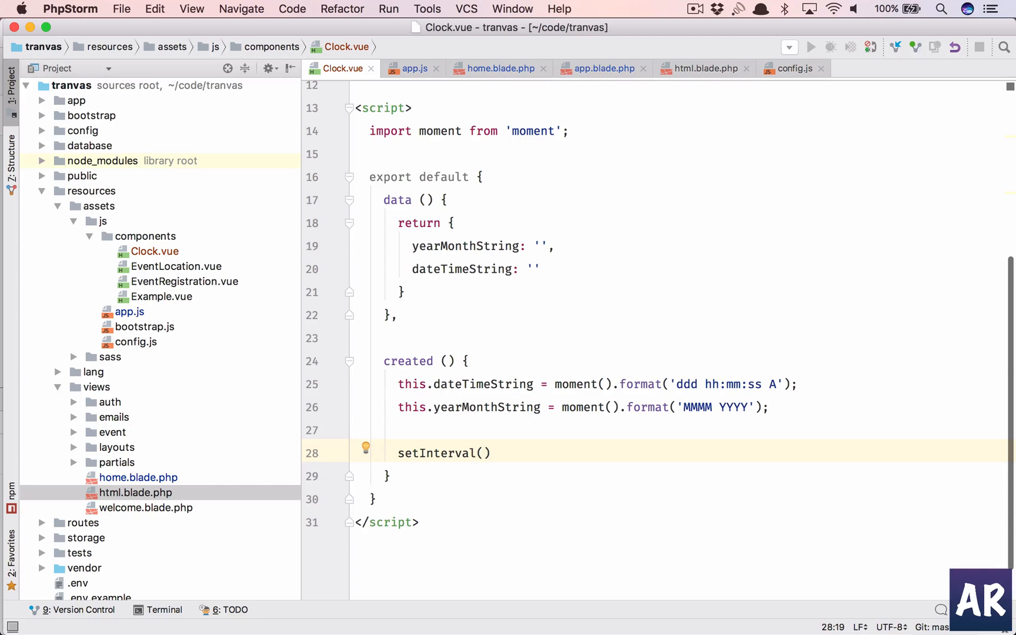
text(())
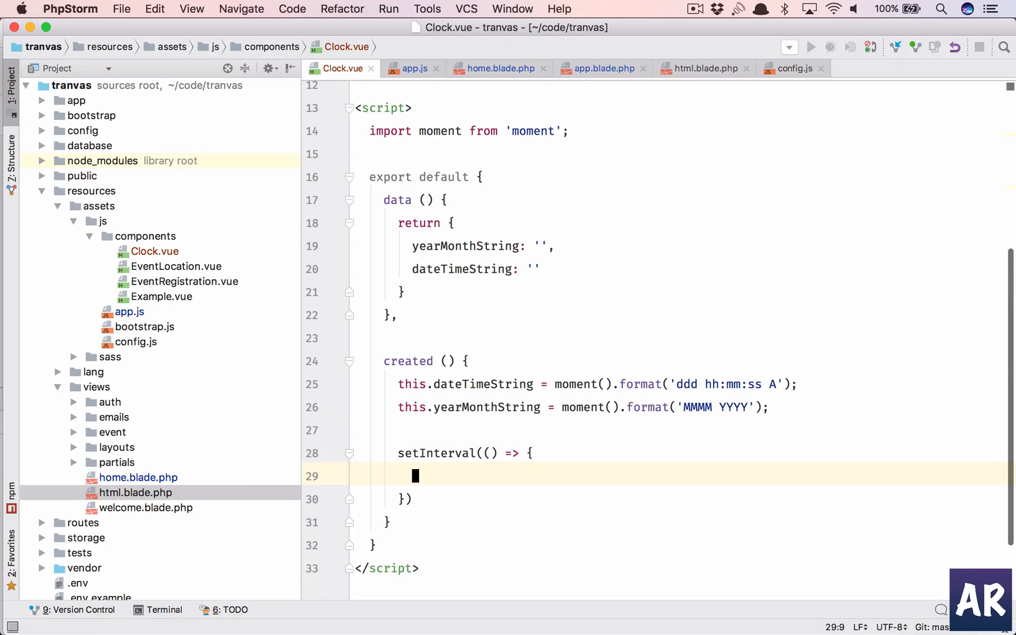
text(, 1000)
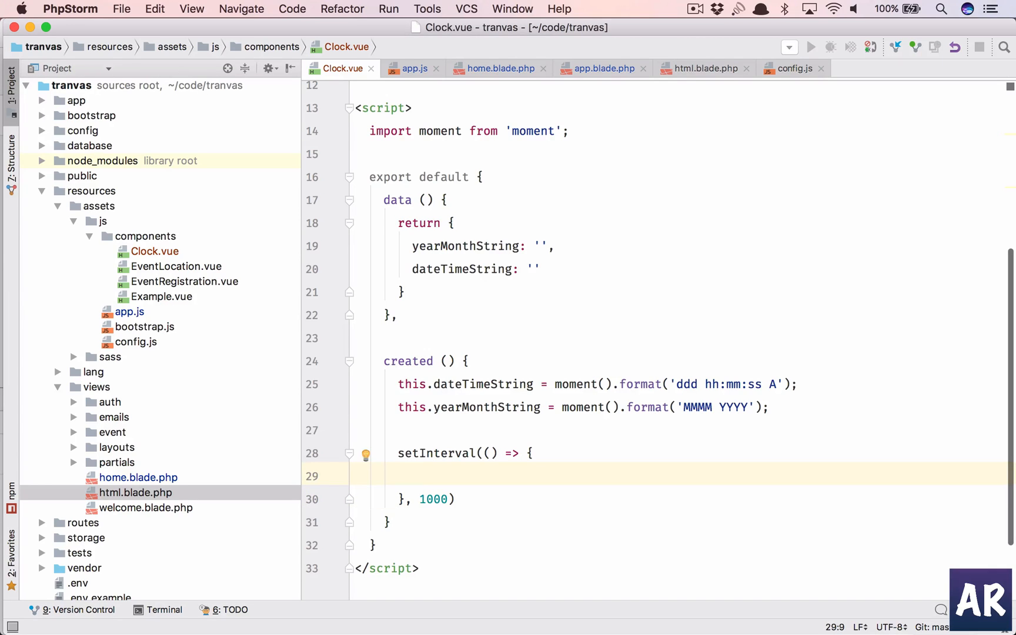
- Fill the interval callback with this.dateTimeString = moment().format('ddd hh:mm:ss A')
click(532, 453)
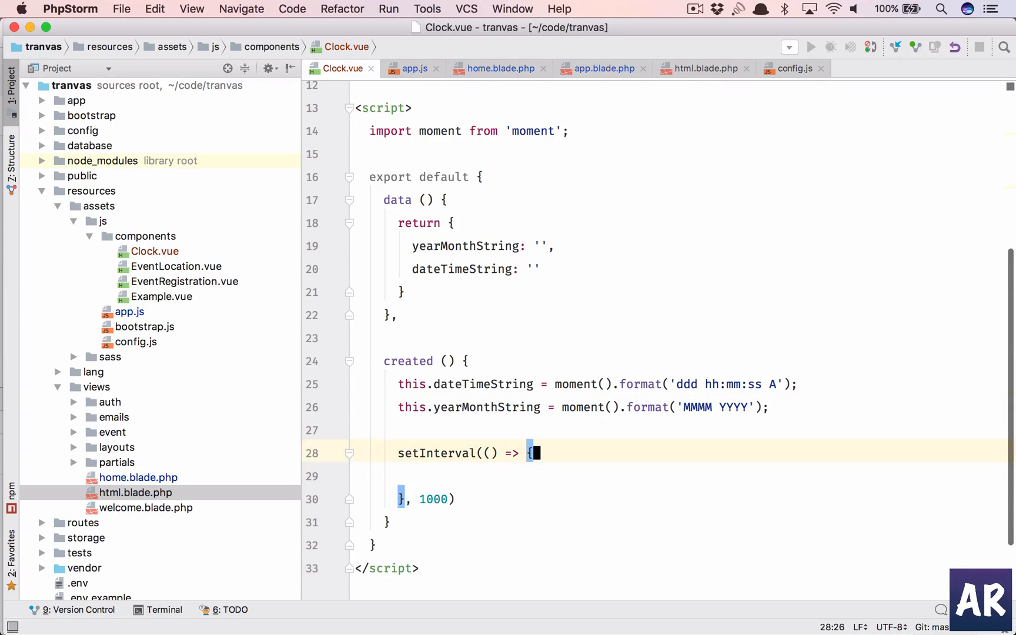
text(this.dateTimeString = moment().format('ddd hh:mm:ss A');)
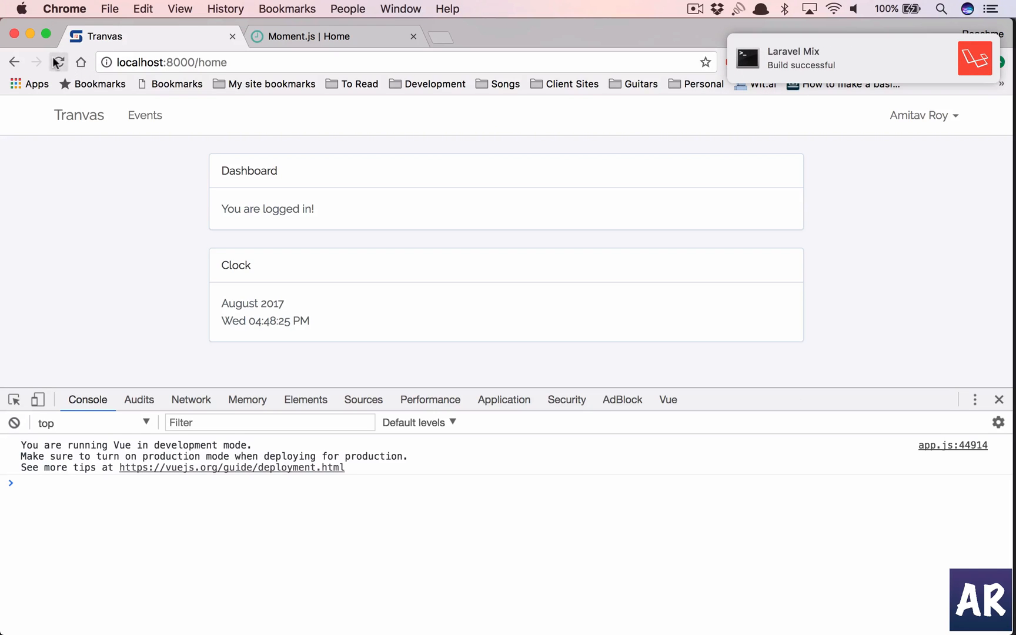
- Reload the page and watch the Clock's seconds advance on their own
click(59, 62)
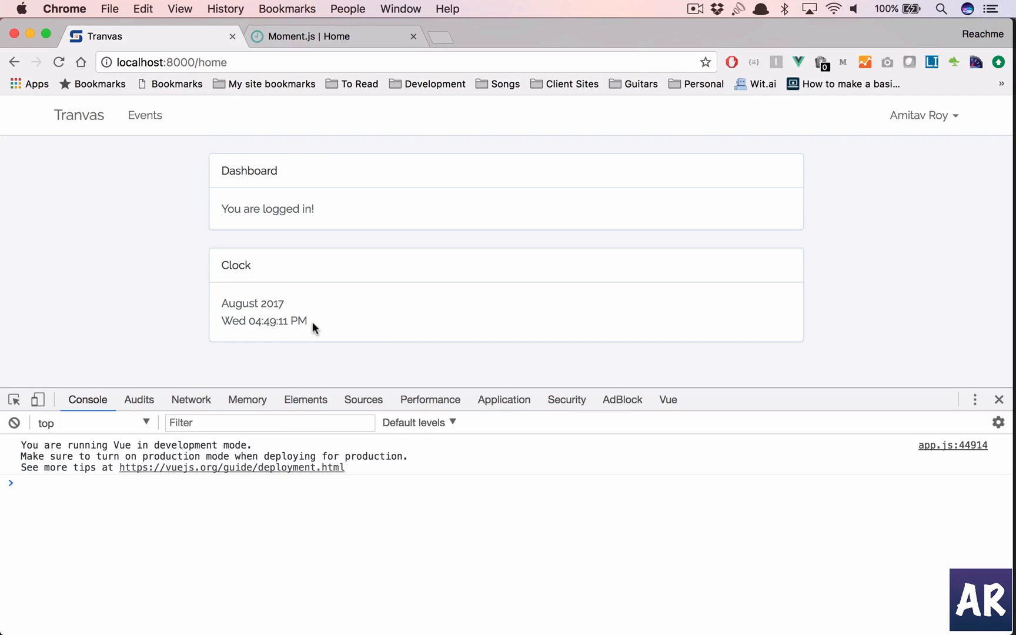
mouse_move(463, 330)
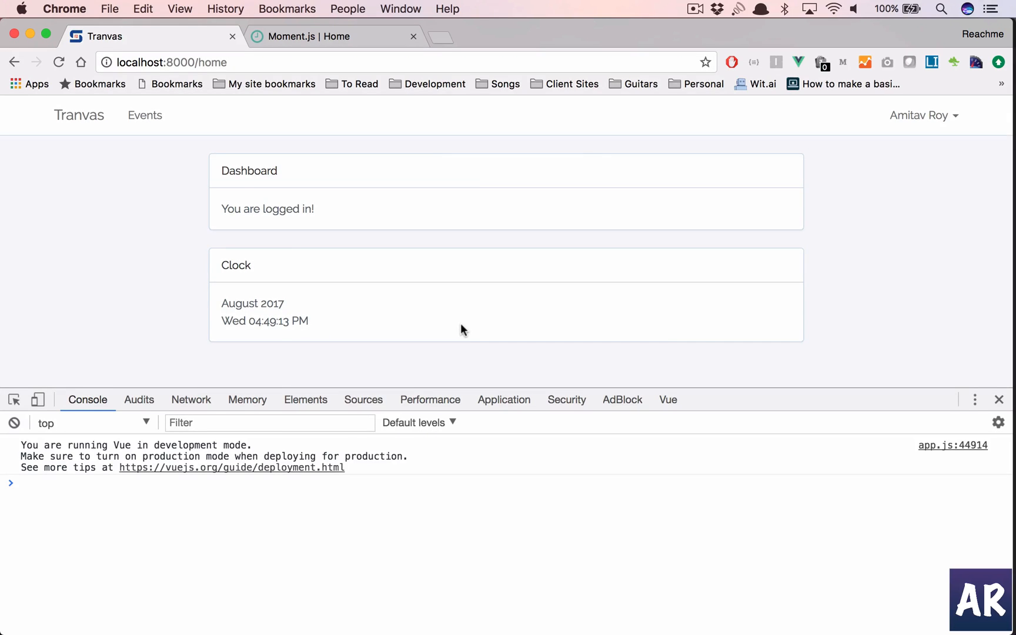